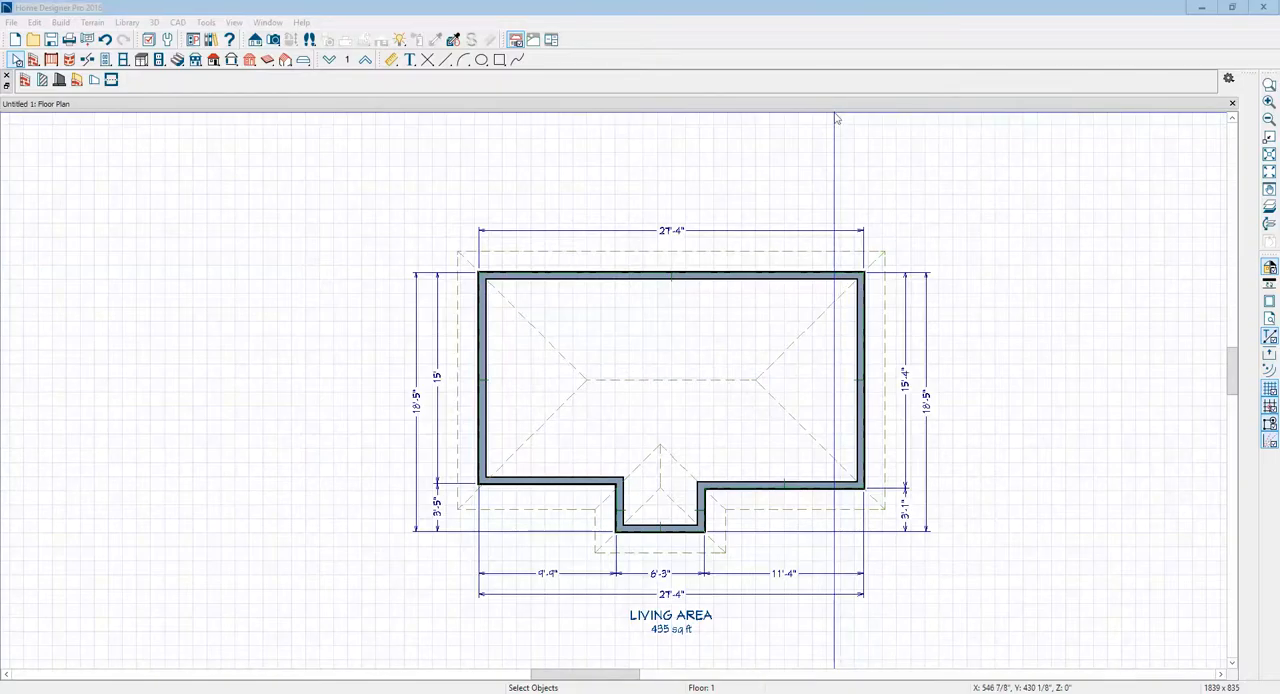
Step: After a 3D check, set the left bump-out wall to 3'-1" and open the bump-out room's specifications
{"action": "scroll", "scroll_direction": "down", "scroll_amount": 3}
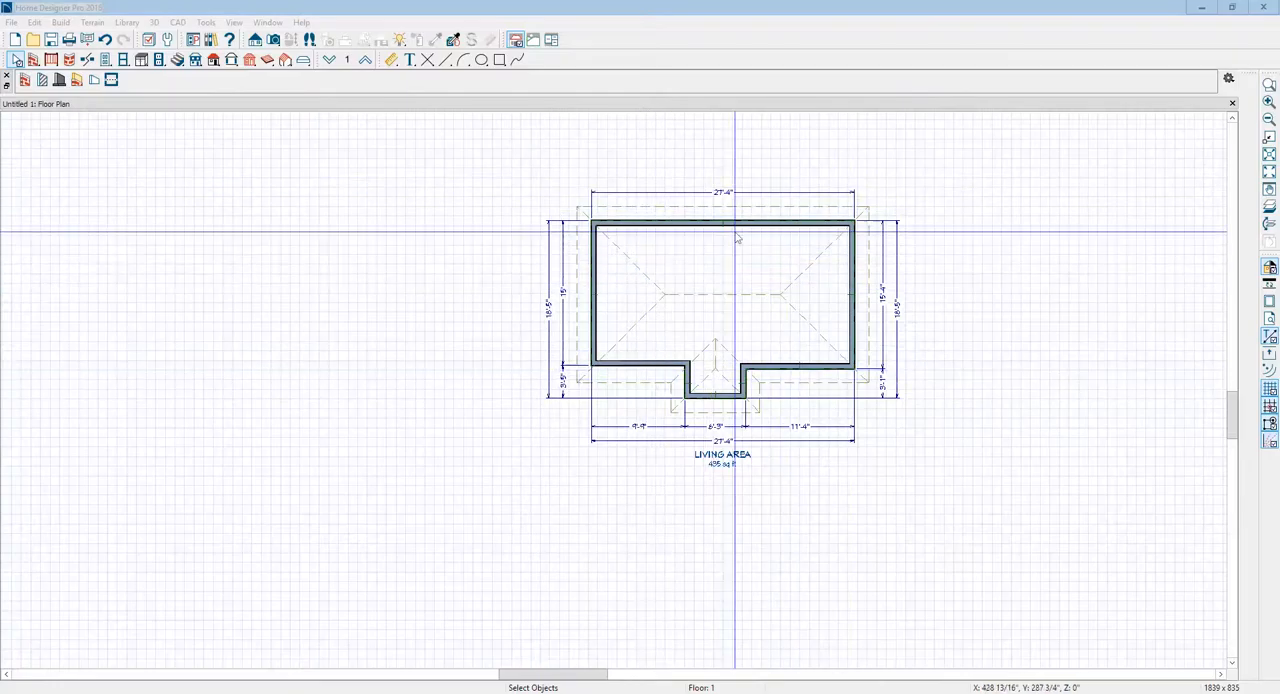
{"action": "left_click", "coordinate": [273, 39]}
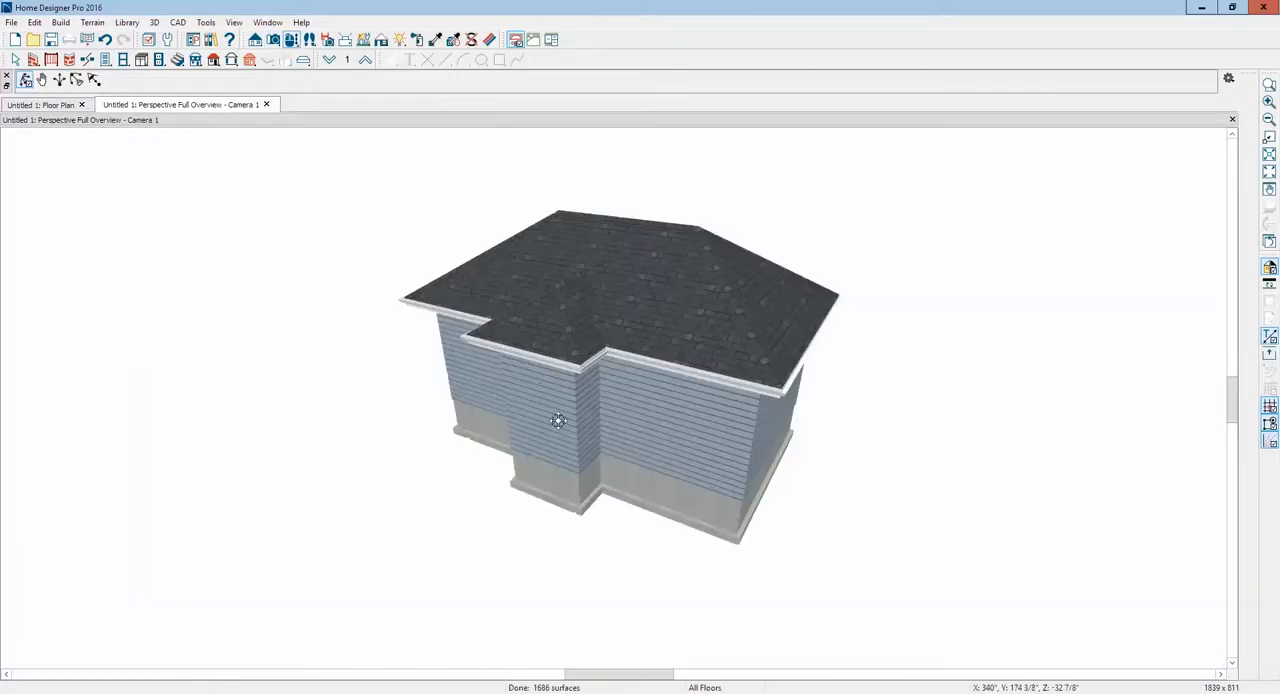
{"action": "left_click_drag", "start_coordinate": [558, 421], "coordinate": [651, 491]}
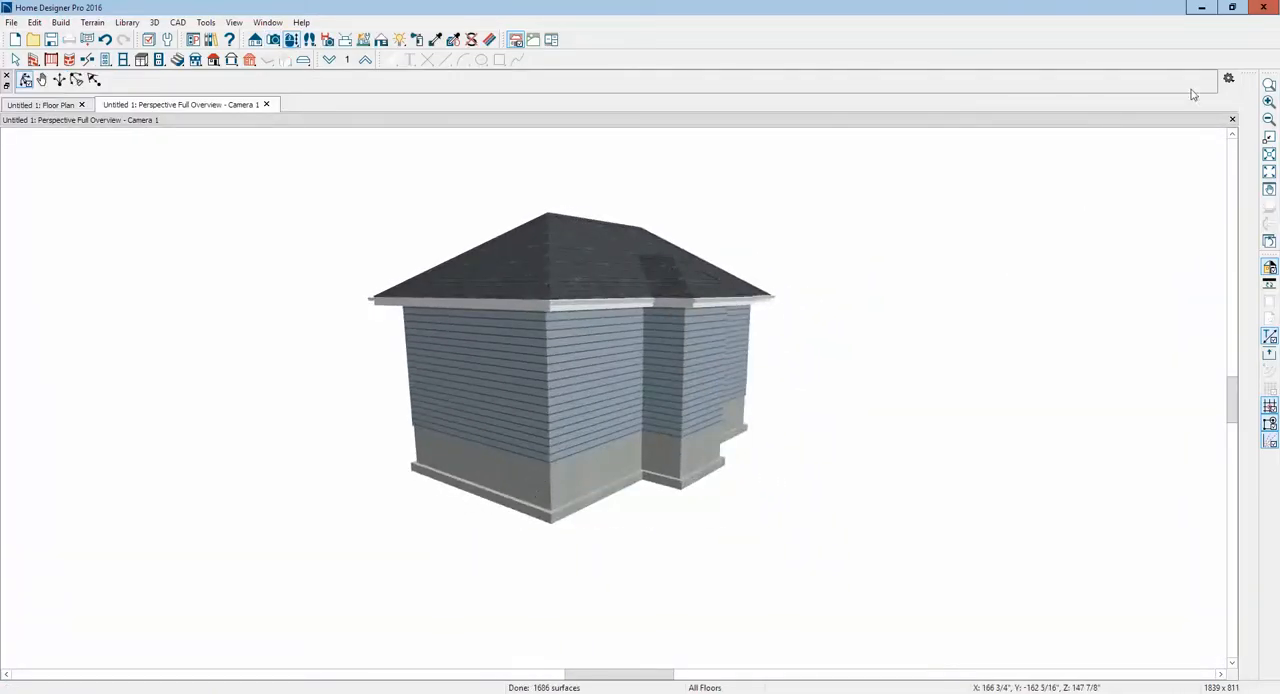
{"action": "left_click", "coordinate": [42, 104]}
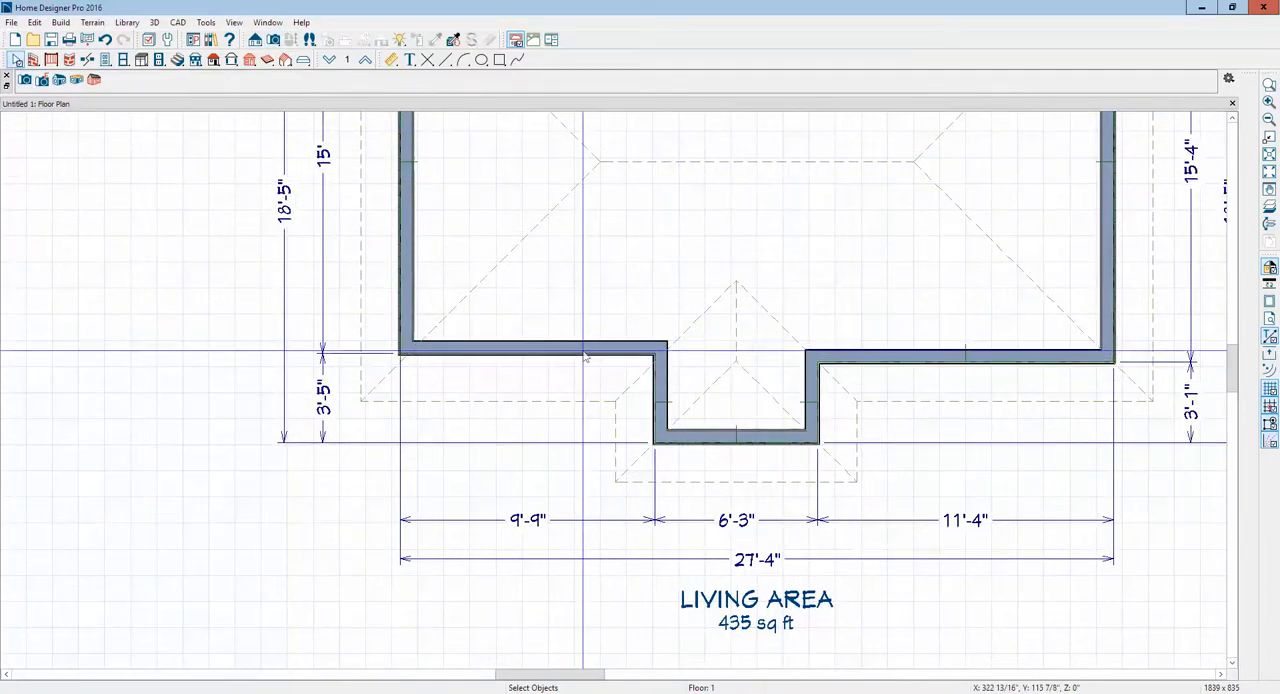
{"action": "left_click", "coordinate": [530, 352]}
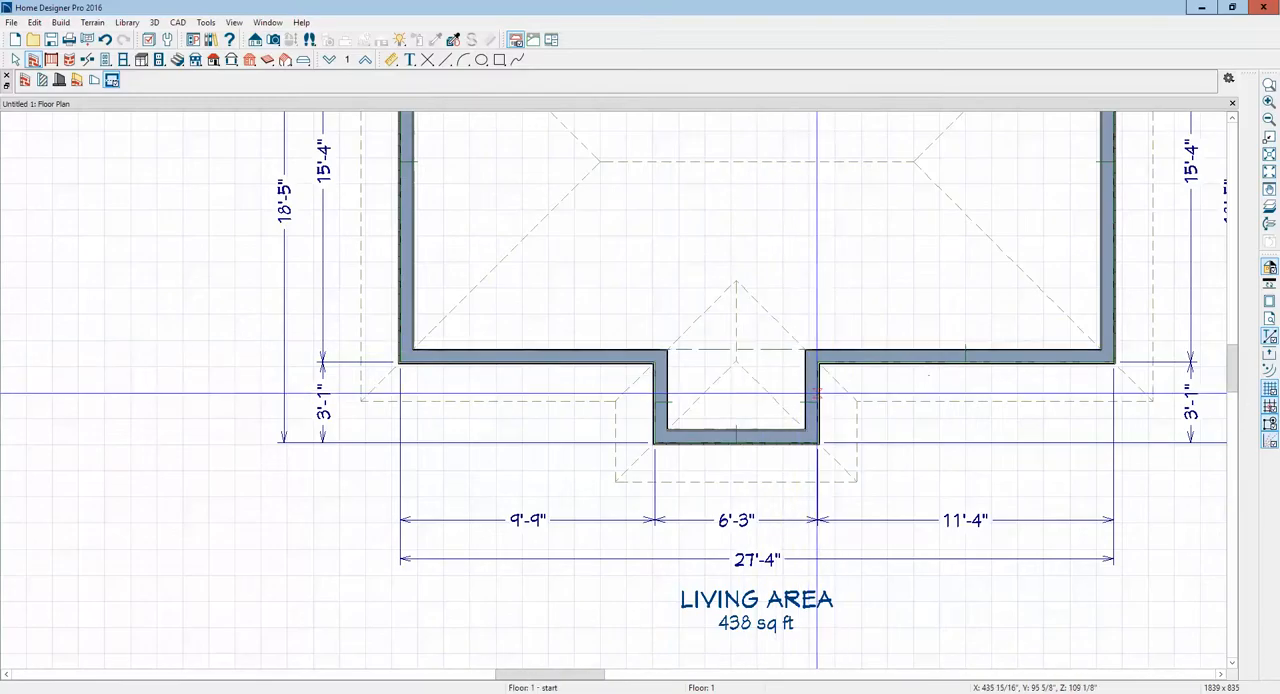
{"action": "left_click", "coordinate": [735, 400]}
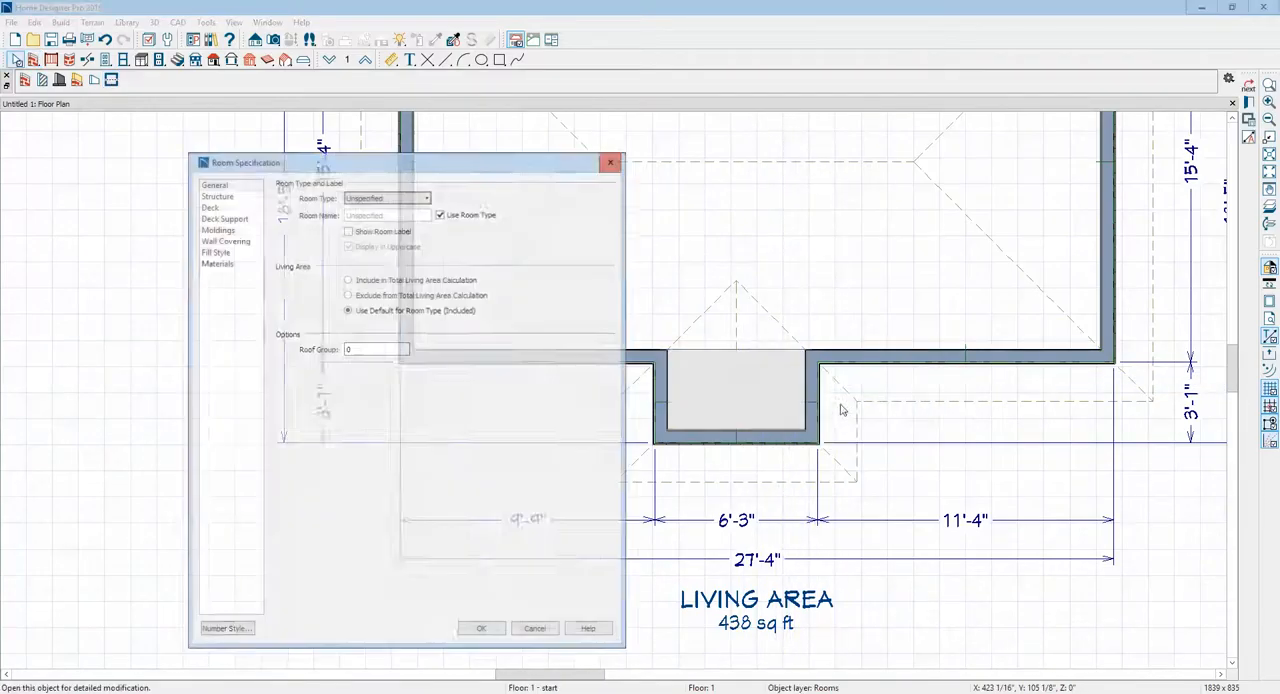
Step: Uncheck Floor Under This Room in the bump-out room's Structure settings and confirm
{"action": "left_click", "coordinate": [215, 194]}
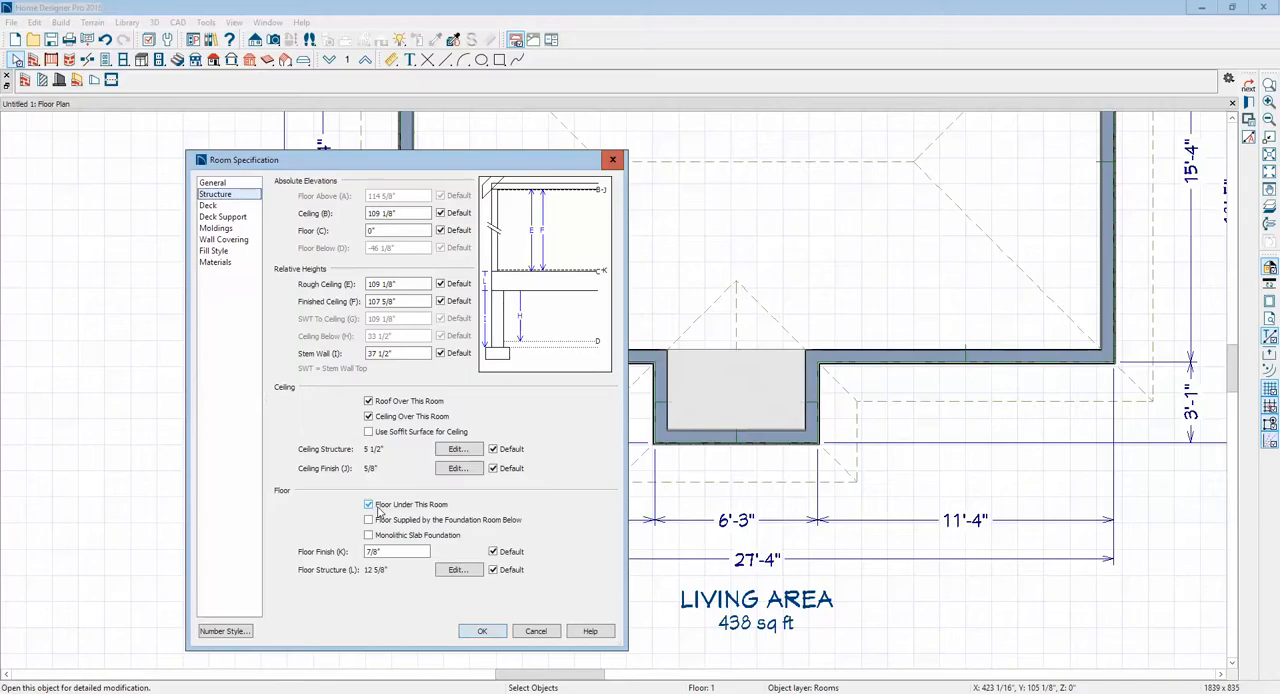
{"action": "left_click", "coordinate": [369, 504]}
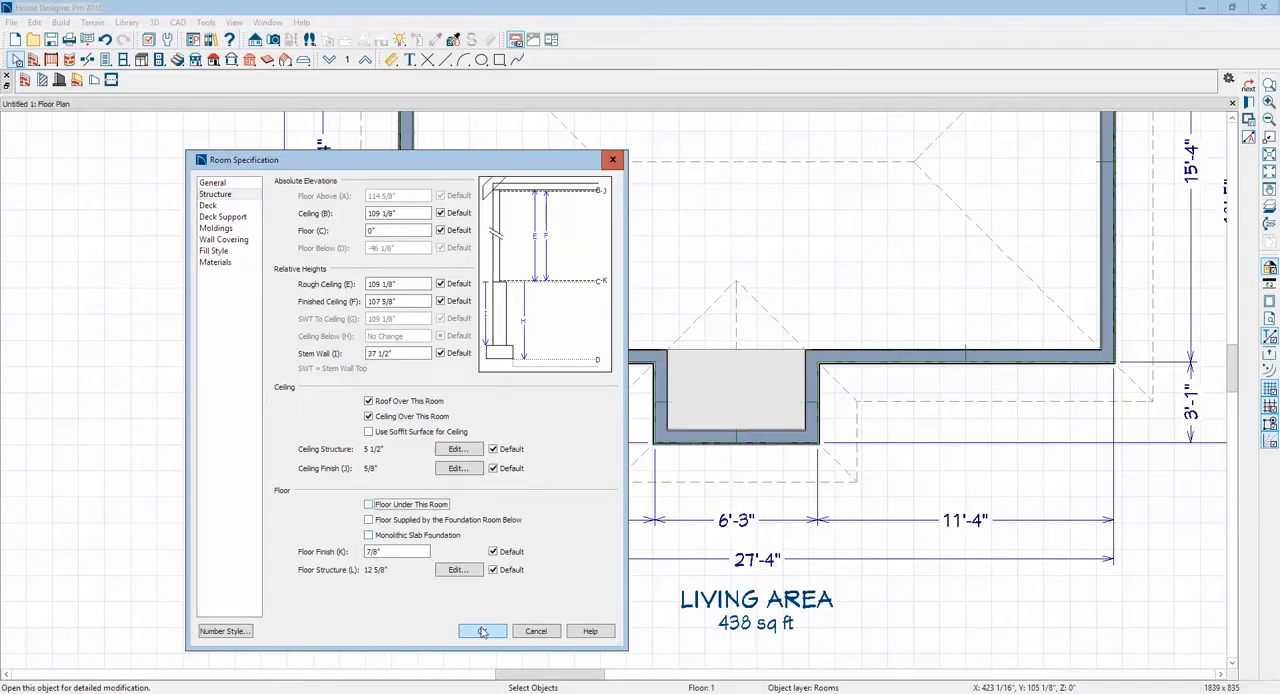
{"action": "left_click", "coordinate": [482, 631]}
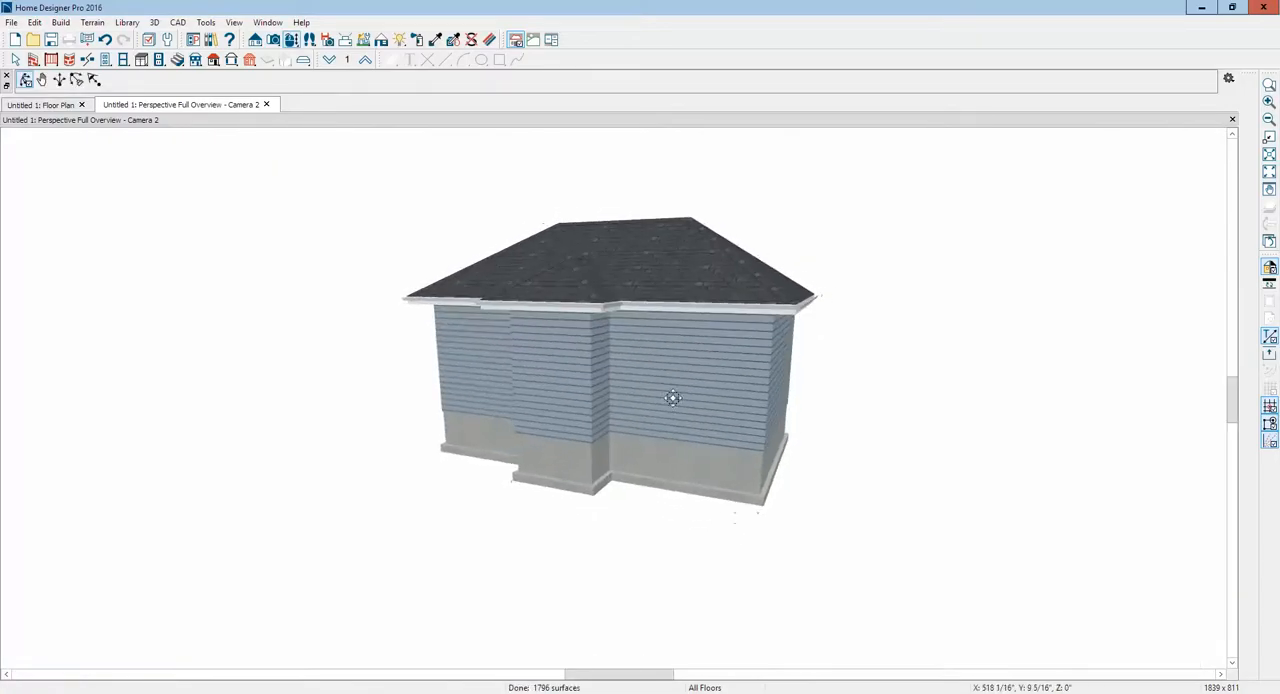
Step: On Floor 0, pull the bump-out foundation wall flush without Auto Rebuild, then verify in 3D
{"action": "left_click", "coordinate": [43, 104]}
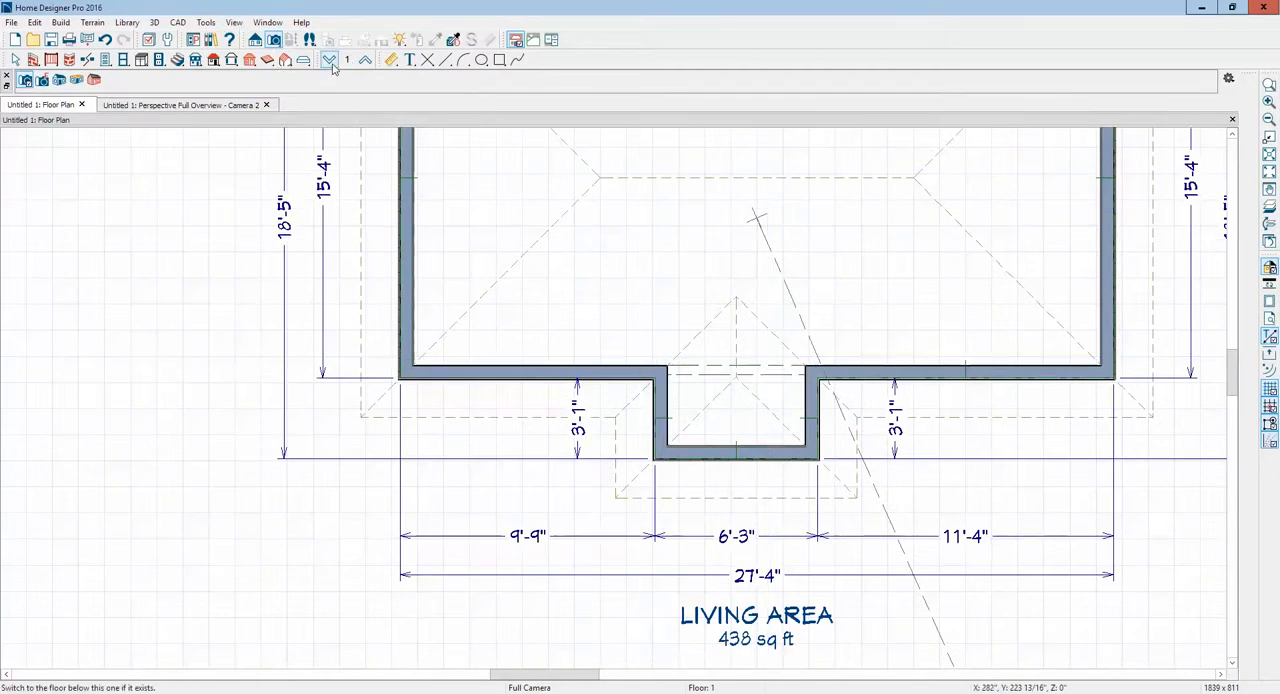
{"action": "left_click", "coordinate": [328, 59]}
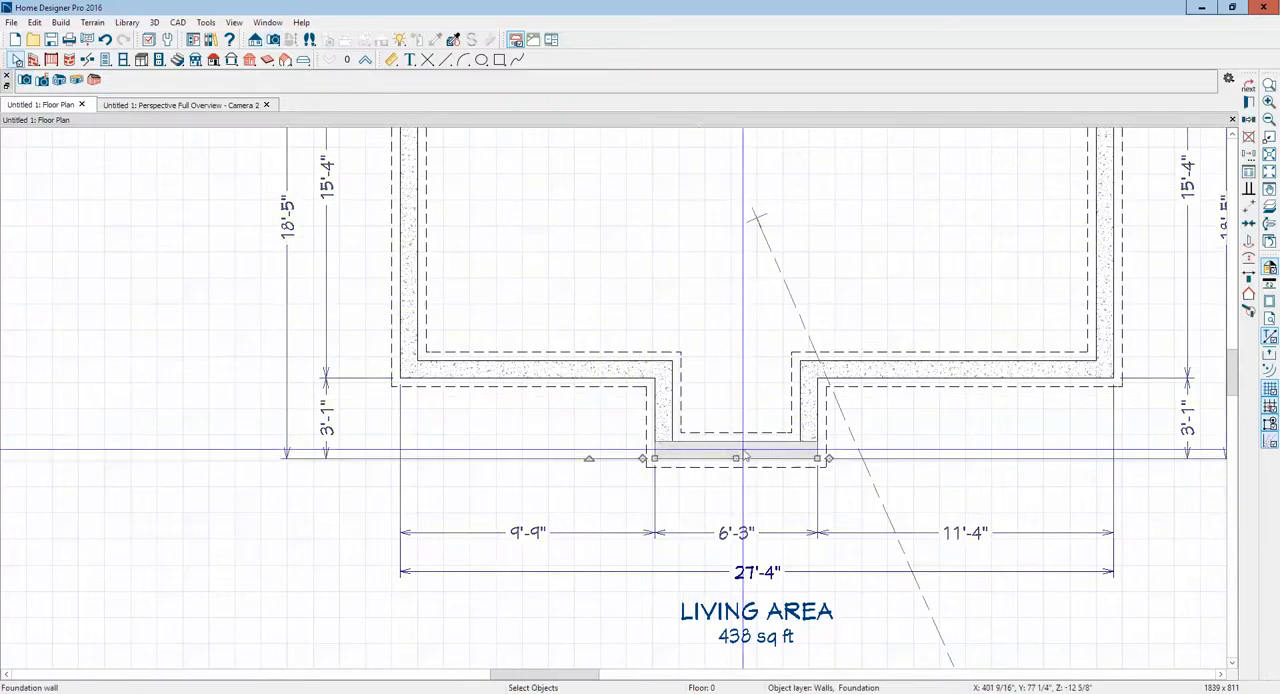
{"action": "left_click_drag", "start_coordinate": [735, 458], "coordinate": [735, 392]}
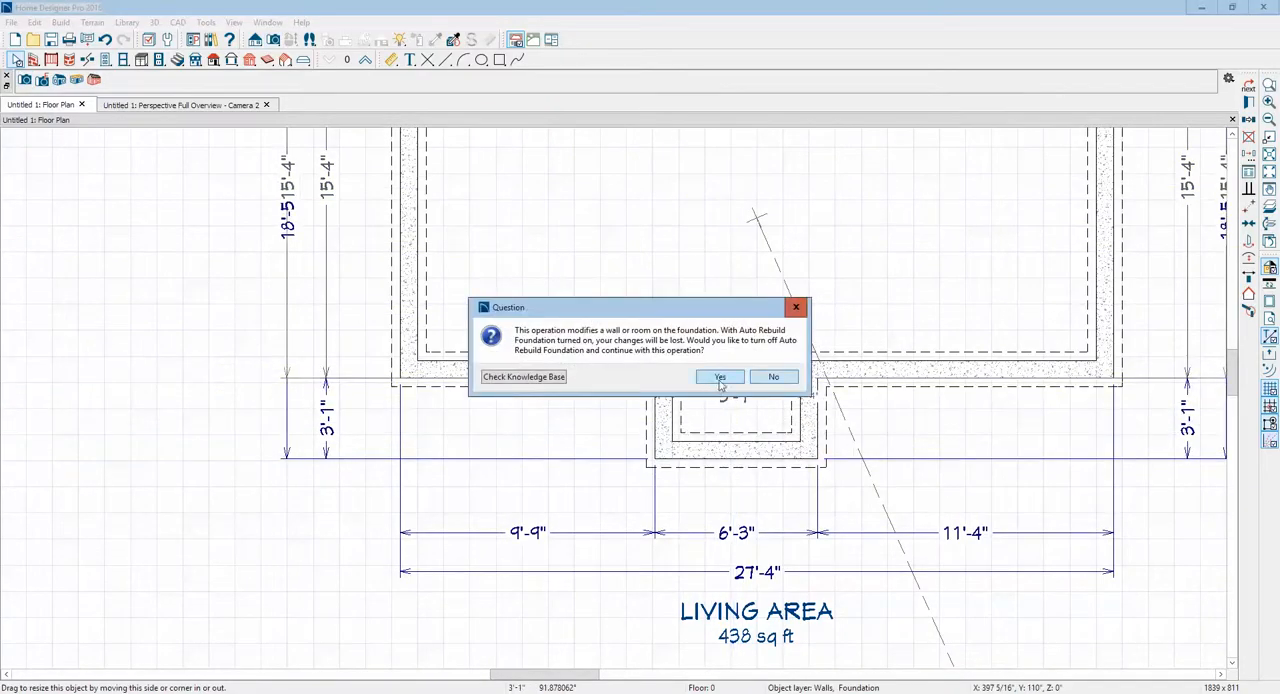
{"action": "mouse_move", "coordinate": [772, 377]}
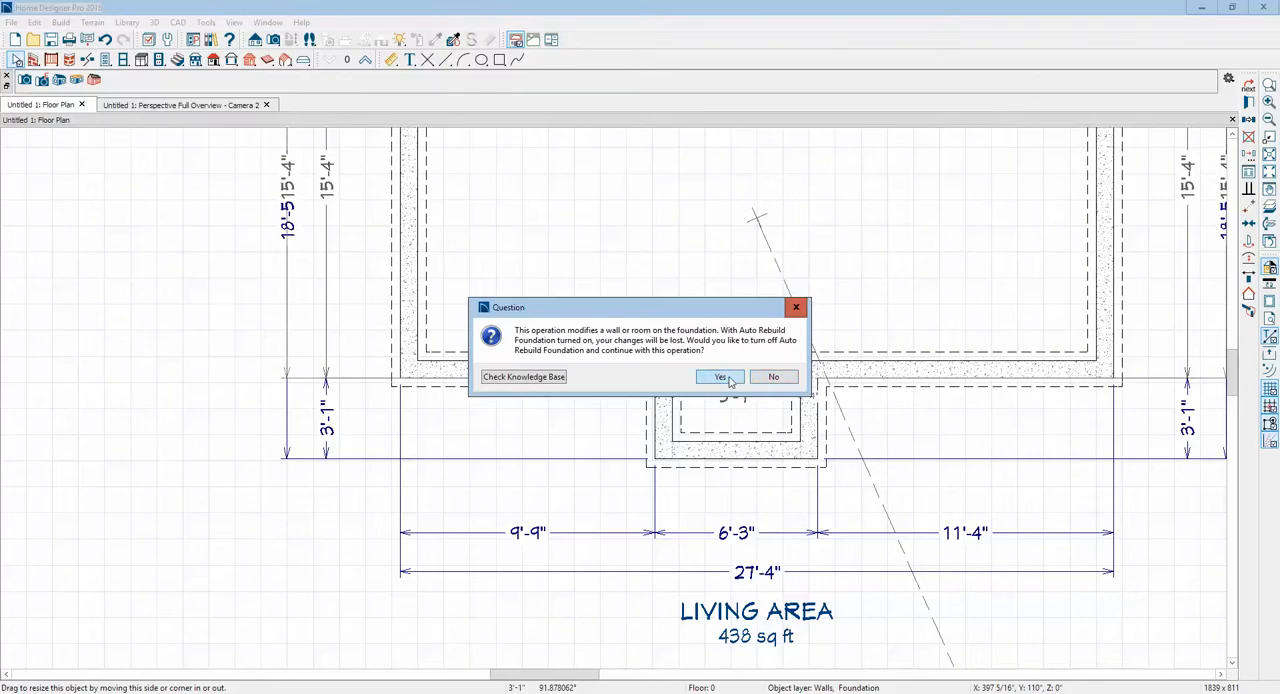
{"action": "left_click", "coordinate": [719, 377]}
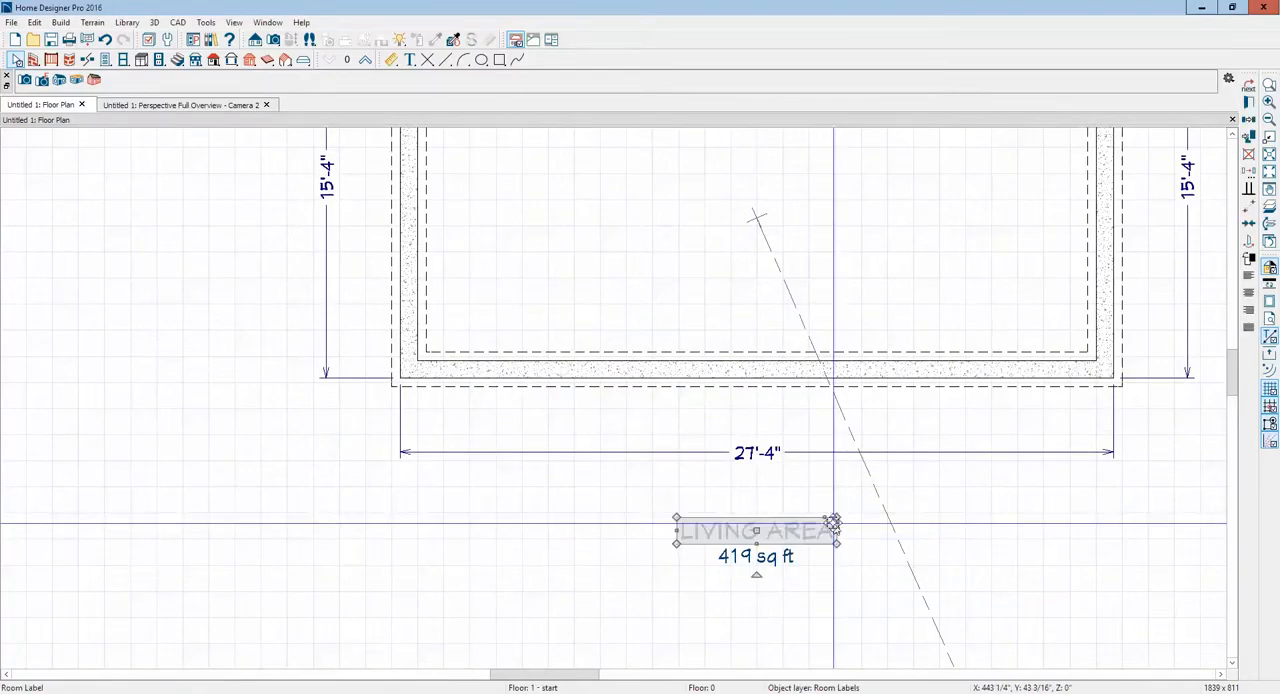
{"action": "left_click", "coordinate": [185, 104]}
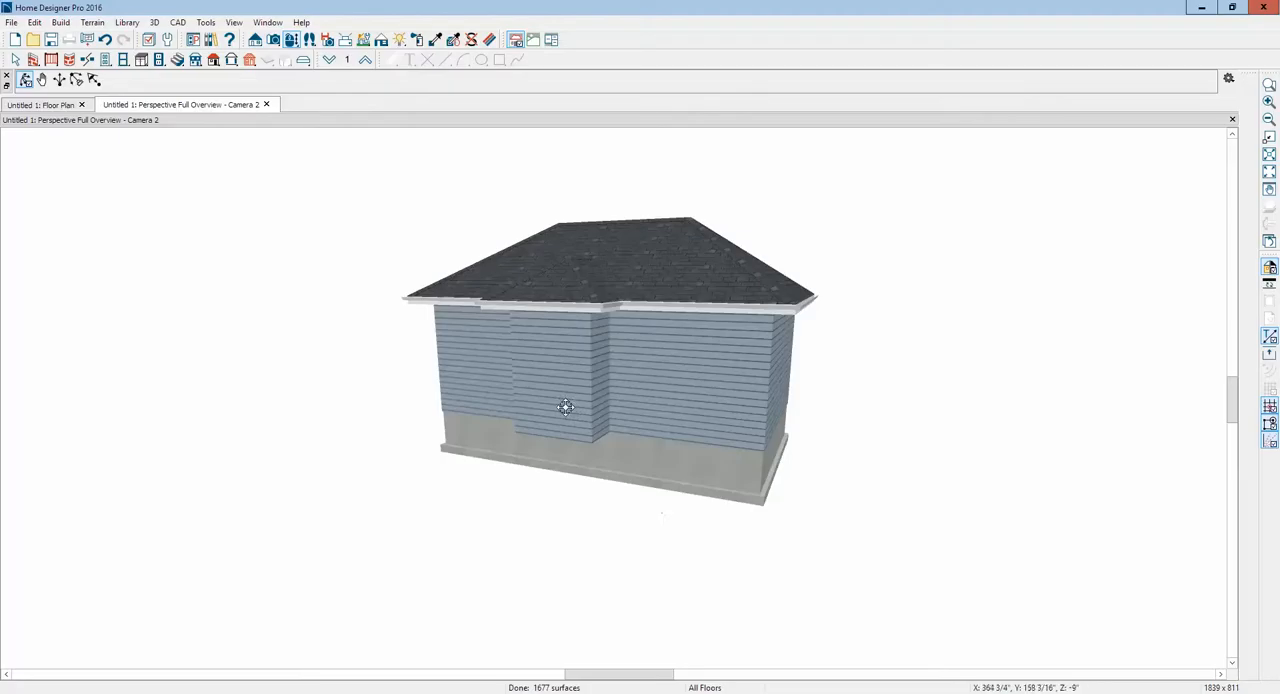
{"action": "left_click", "coordinate": [45, 104]}
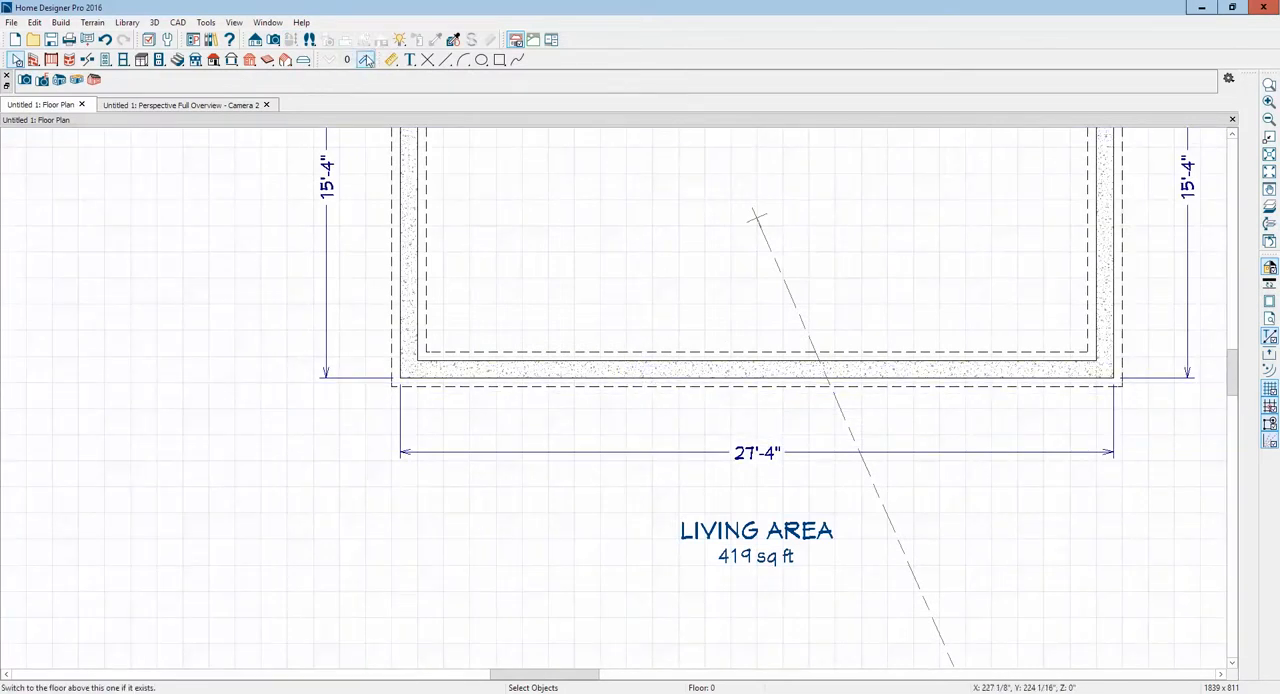
Step: Set the bump-out room's floor elevation to 42 in its Structure settings
{"action": "right_click", "coordinate": [740, 400]}
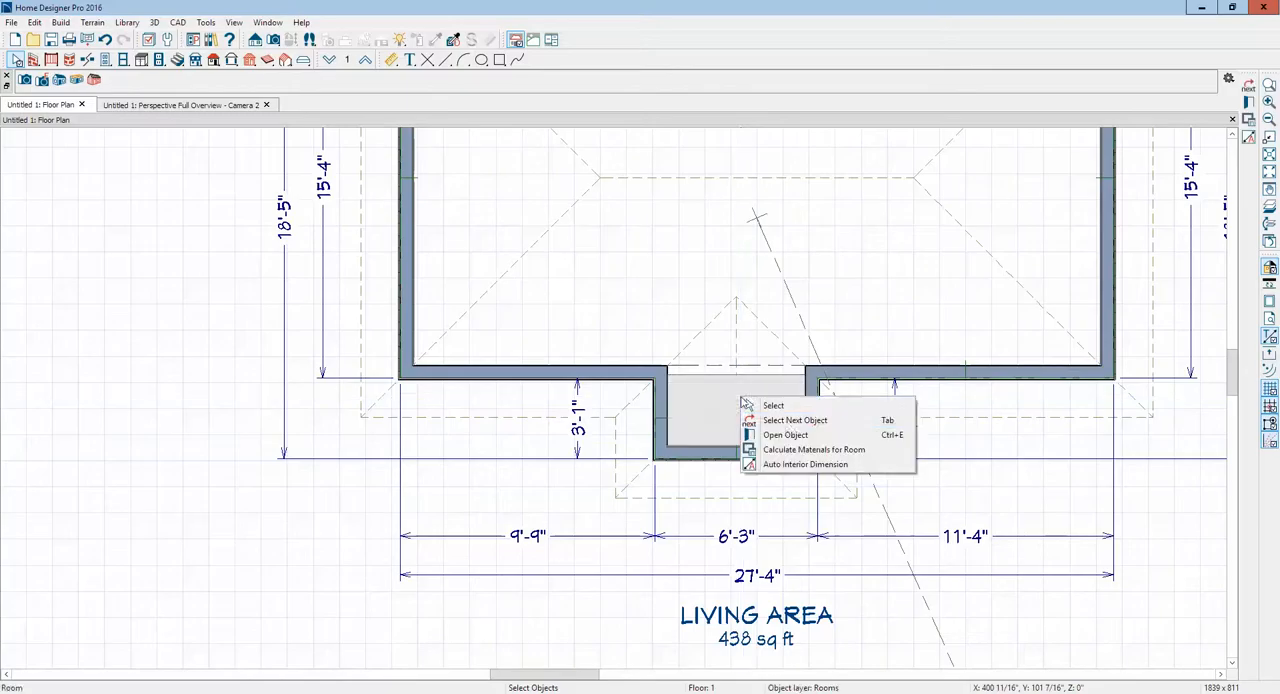
{"action": "mouse_move", "coordinate": [785, 434]}
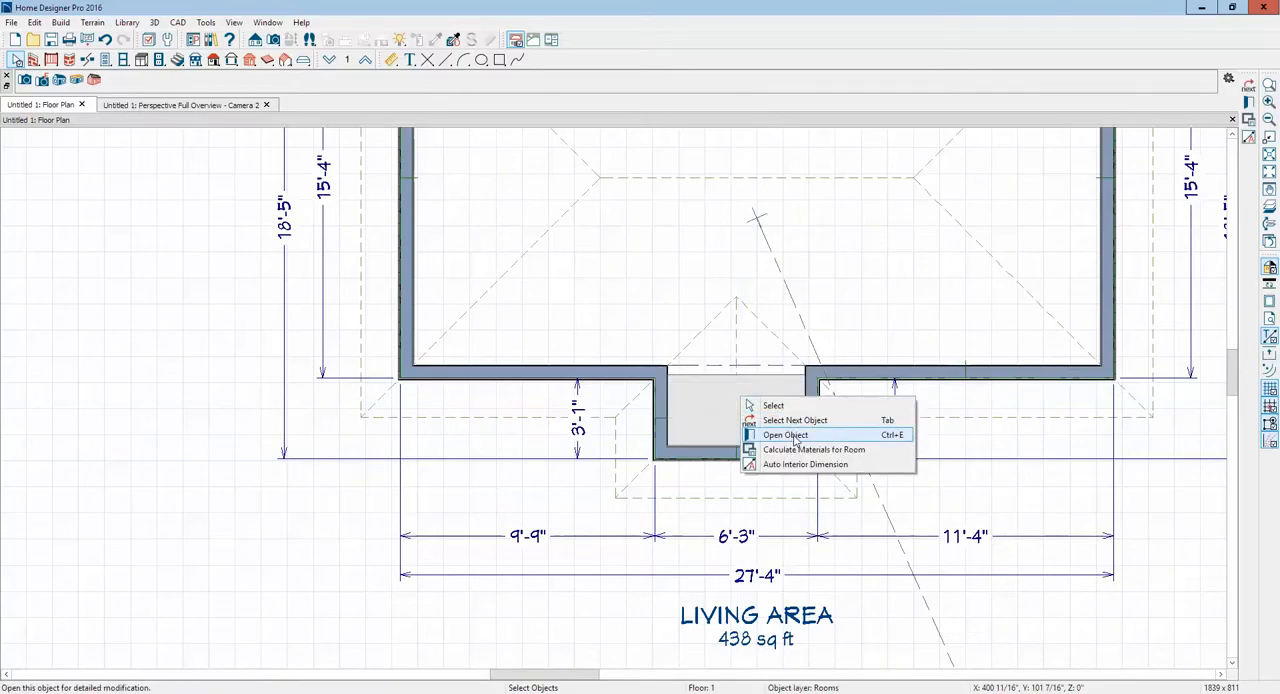
{"action": "left_click", "coordinate": [785, 434]}
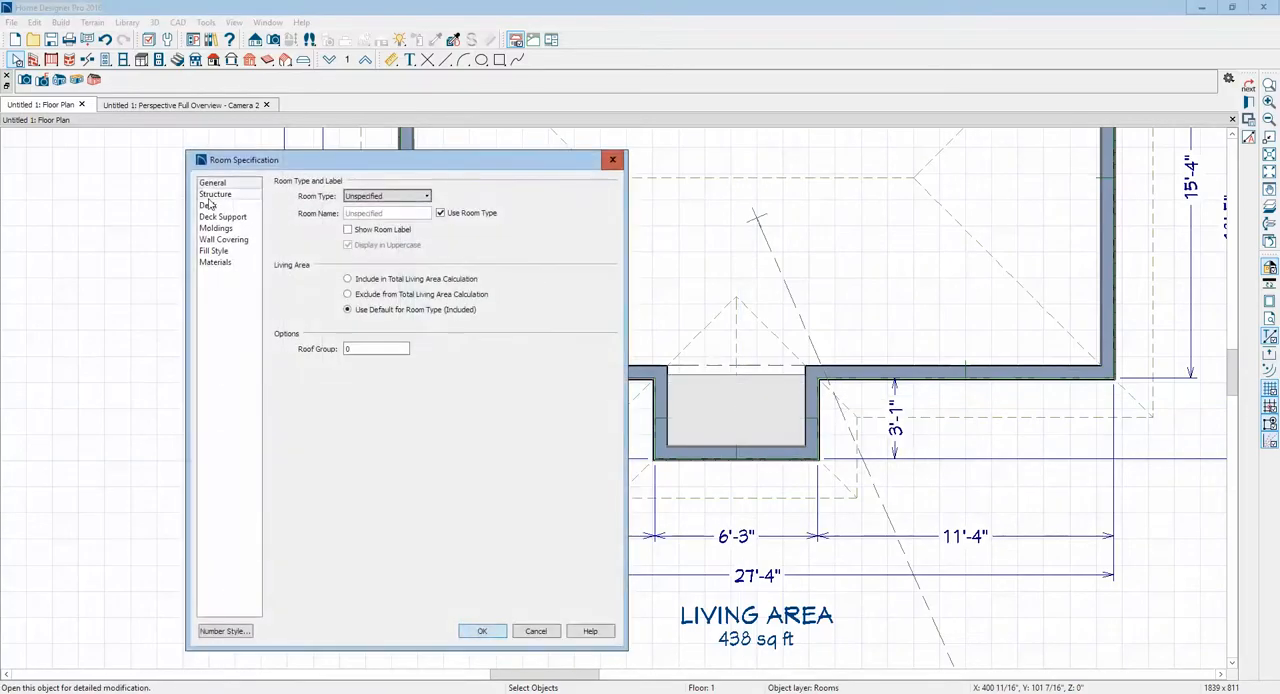
{"action": "left_click", "coordinate": [215, 194]}
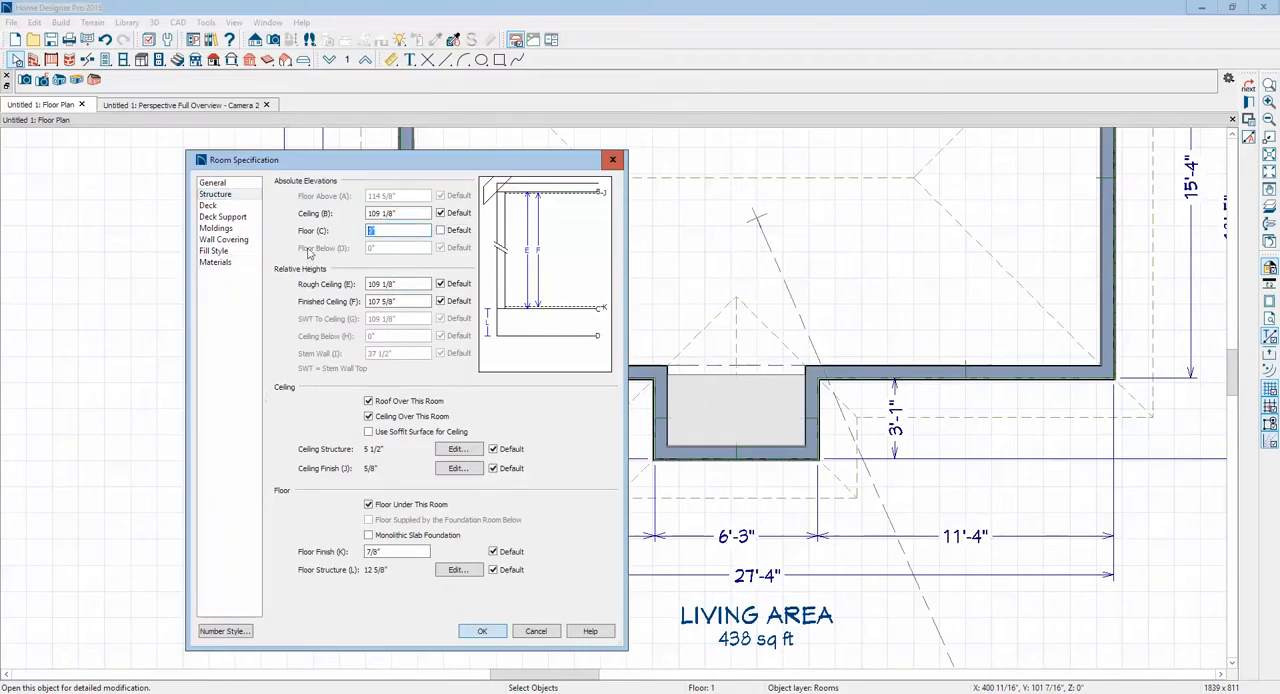
{"action": "type", "text": "42"}
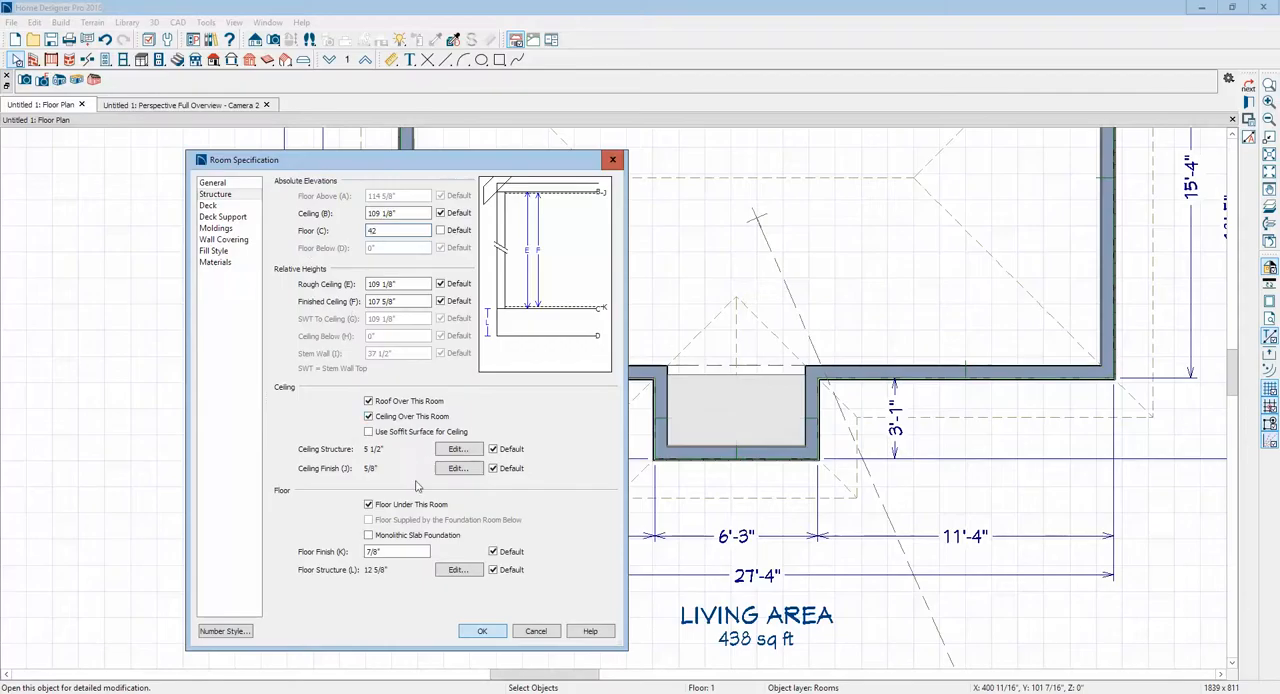
{"action": "left_click", "coordinate": [482, 630]}
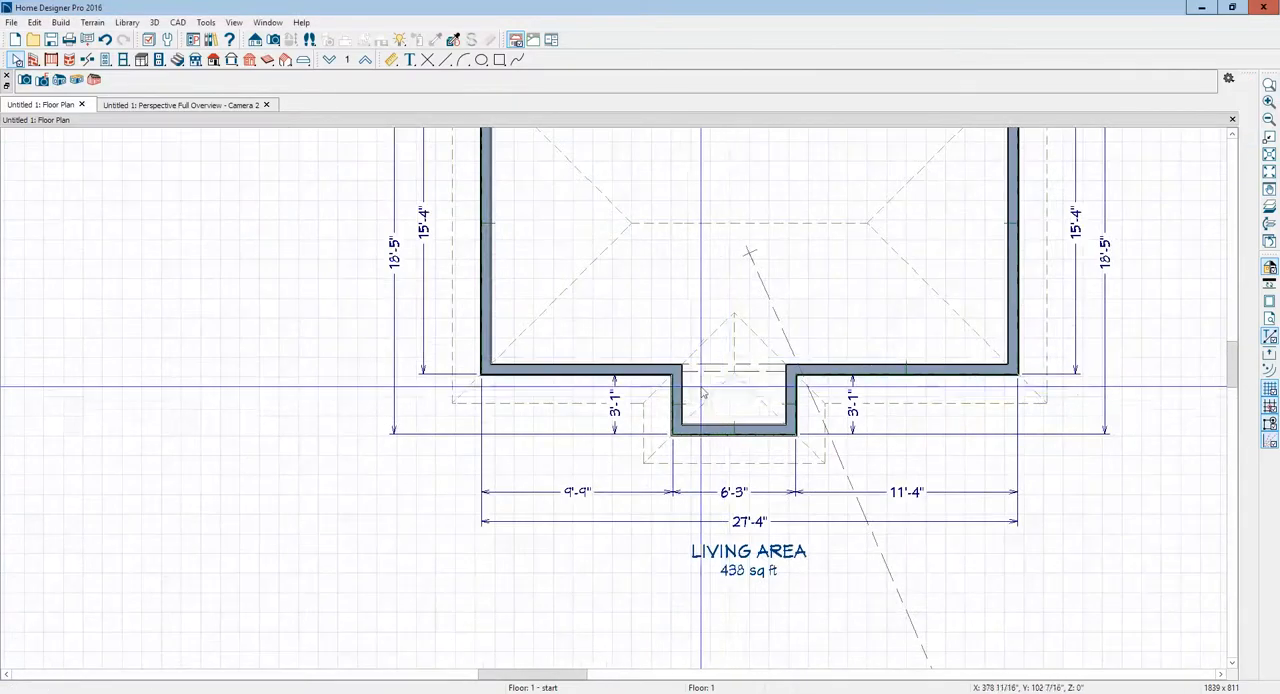
Step: Inspect the raised bump-out and the open gap below it in a 3D overview
{"action": "left_click", "coordinate": [185, 104]}
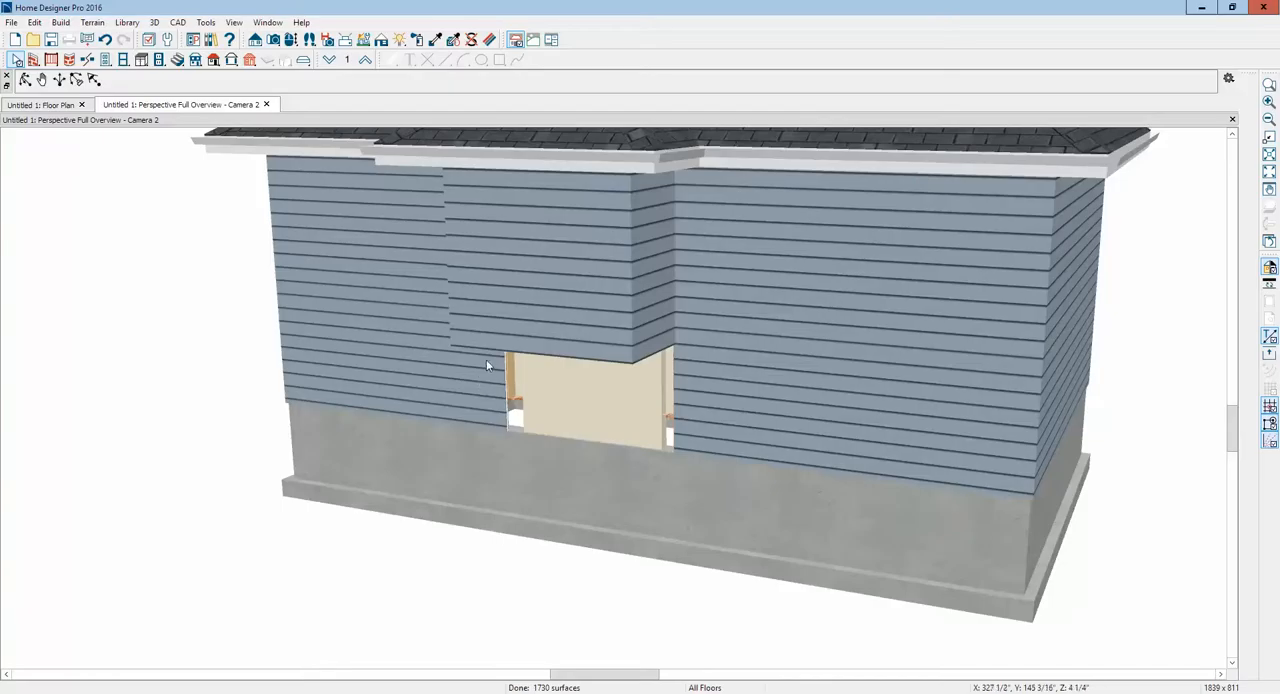
{"action": "left_click", "coordinate": [40, 104]}
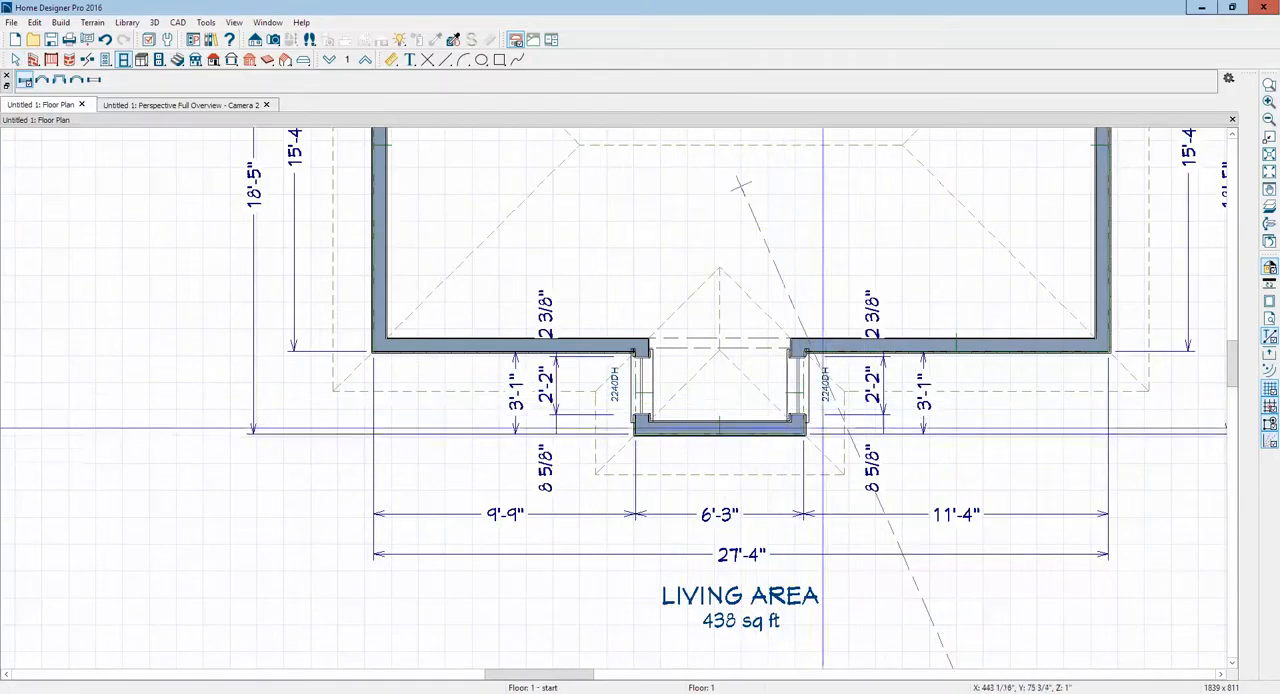
Step: Add a window centered on the bump-out's front wall and view the exterior overview
{"action": "left_click", "coordinate": [748, 428]}
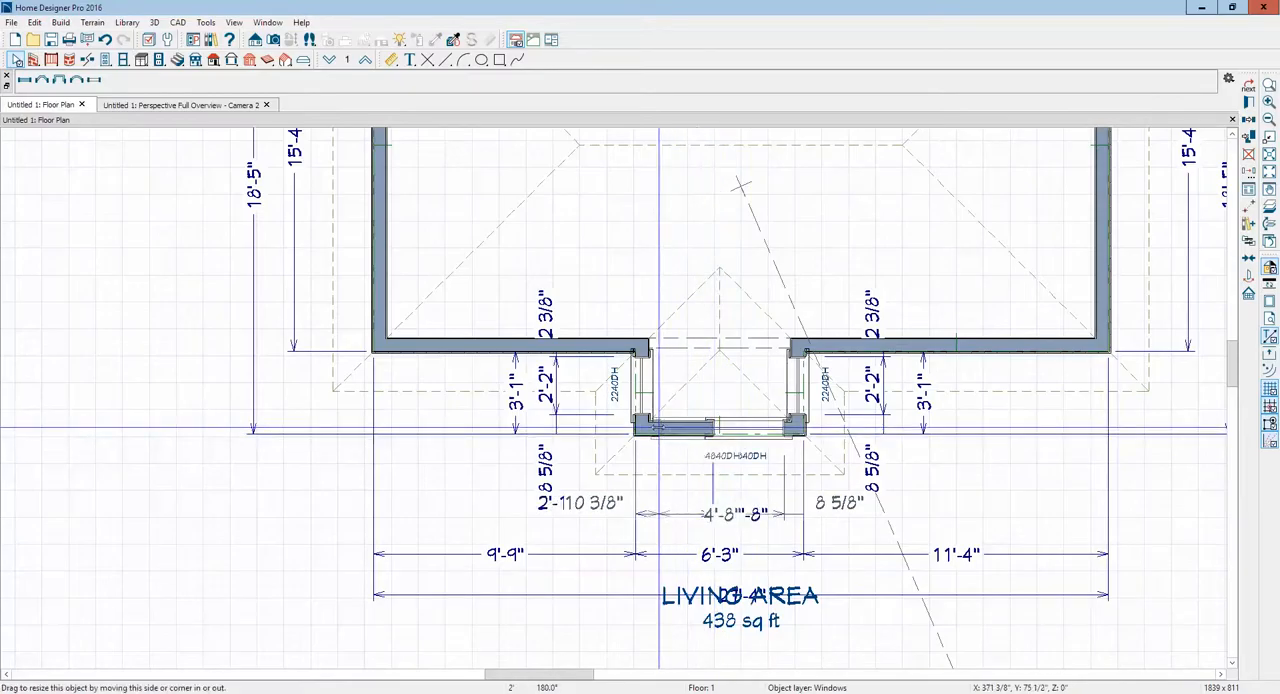
{"action": "right_click", "coordinate": [715, 428]}
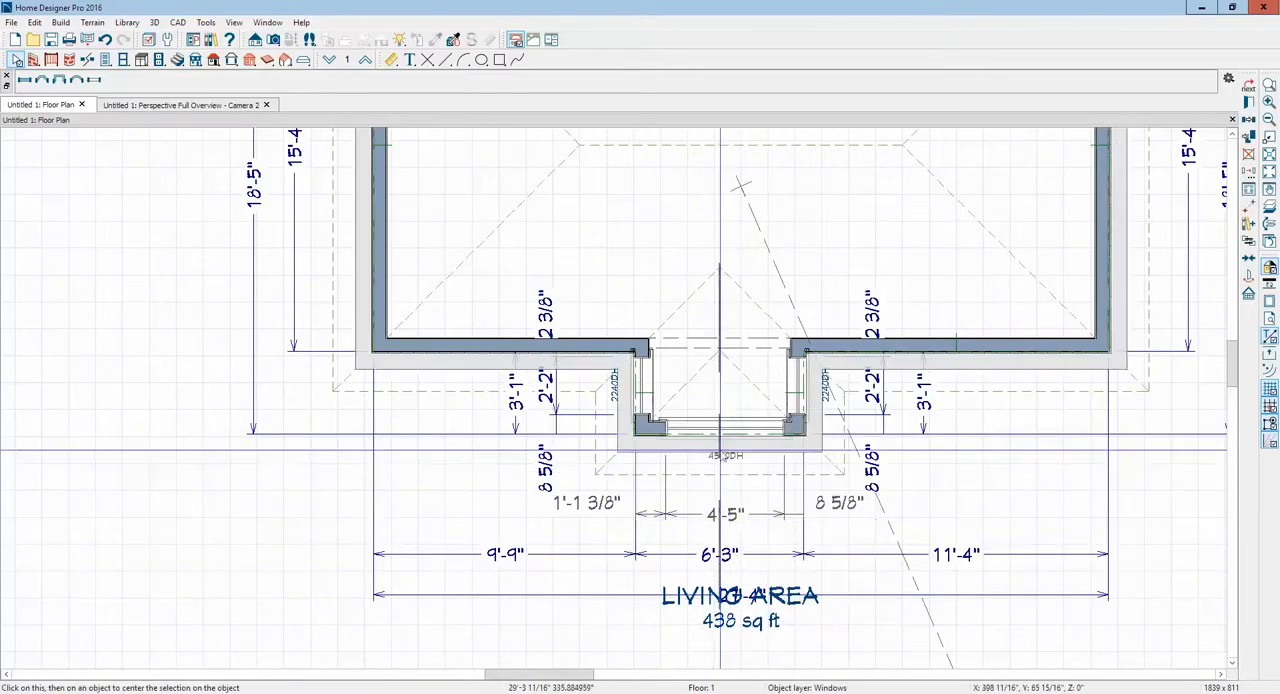
{"action": "left_click", "coordinate": [718, 428]}
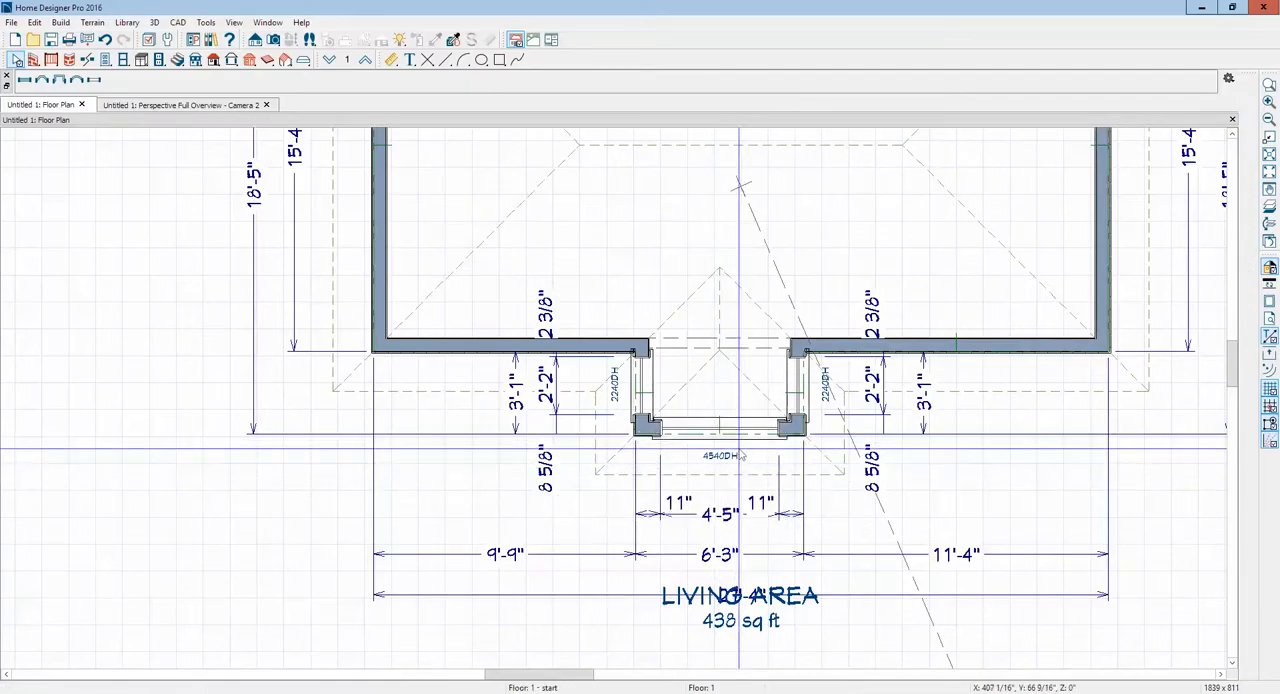
{"action": "left_click", "coordinate": [185, 104]}
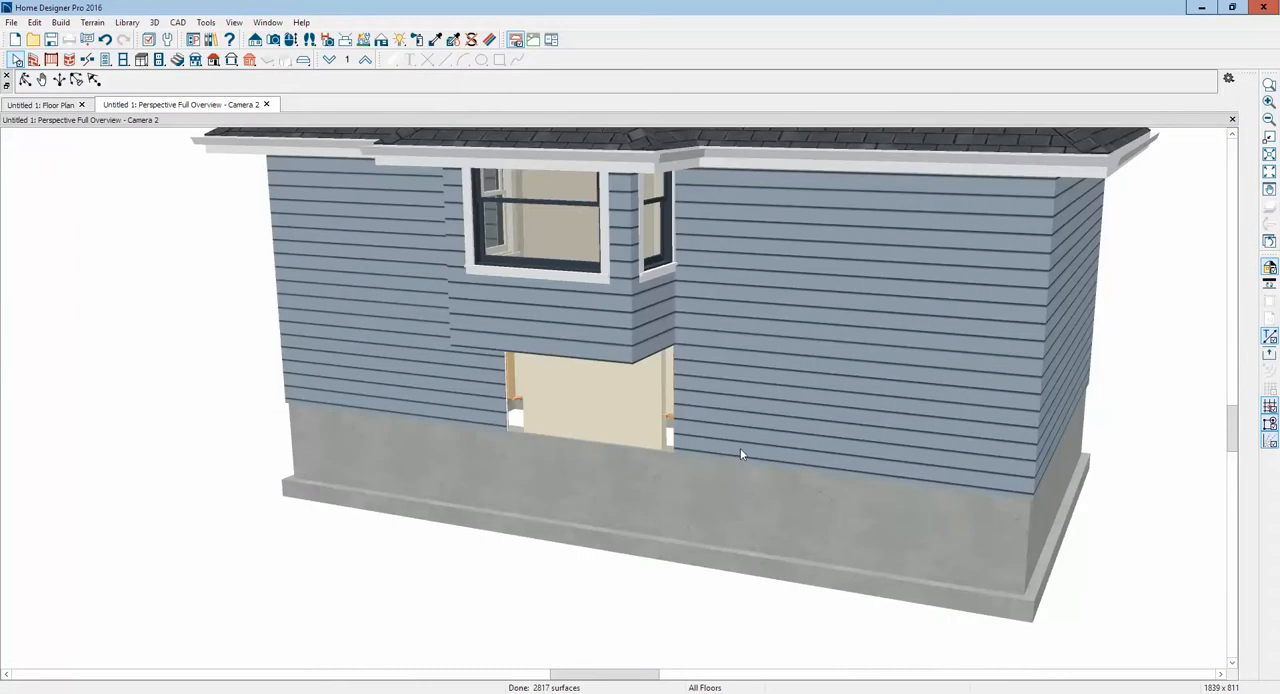
{"action": "mouse_move", "coordinate": [730, 441]}
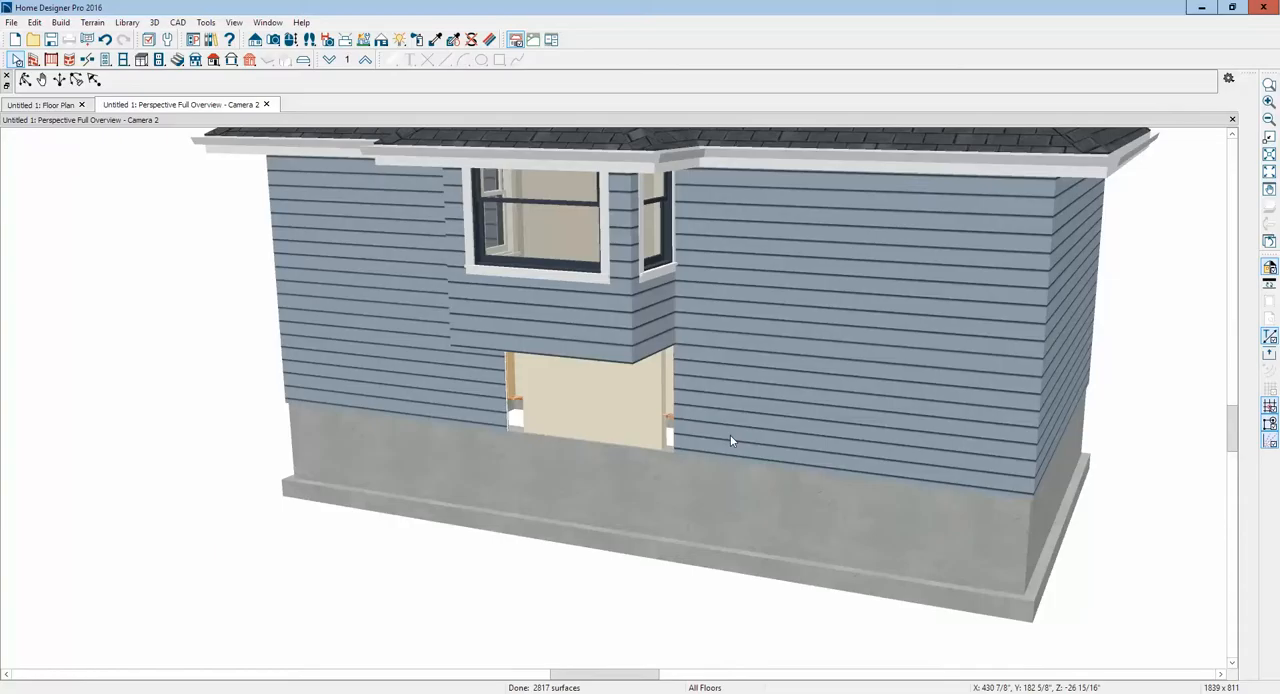
Step: Set up an interior camera and open the 53" by 48" bump-out window's specifications
{"action": "left_click", "coordinate": [40, 104]}
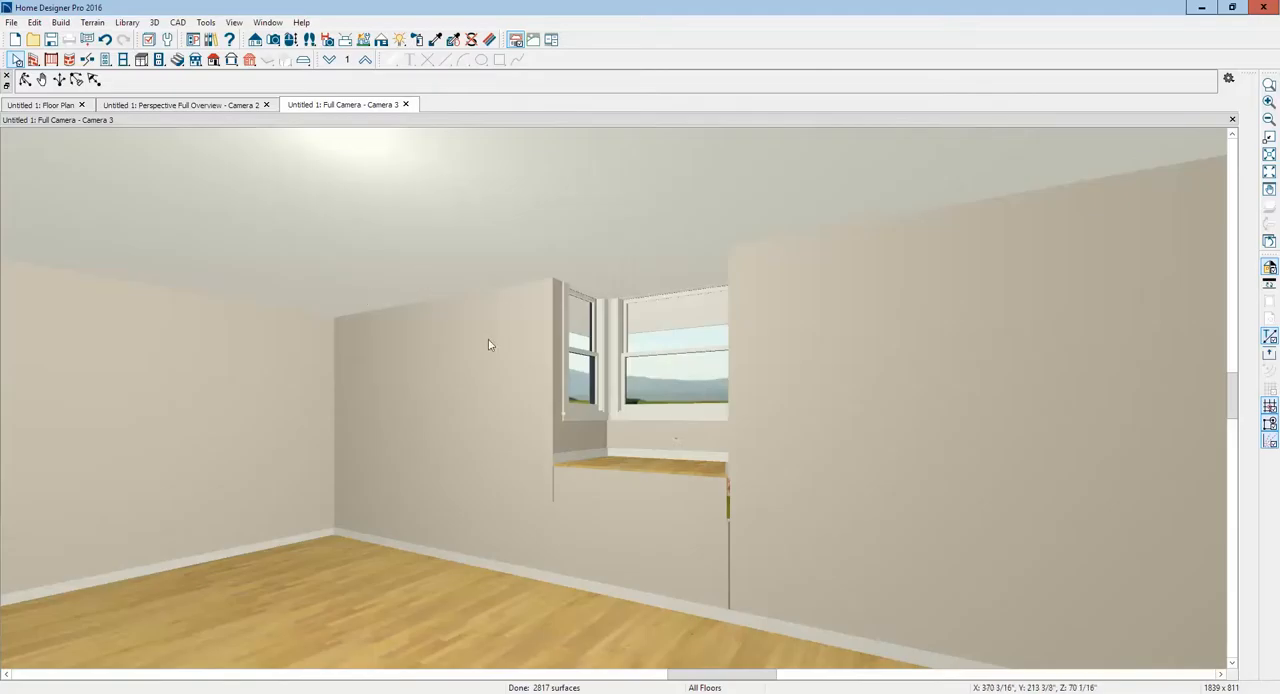
{"action": "left_click", "coordinate": [590, 365]}
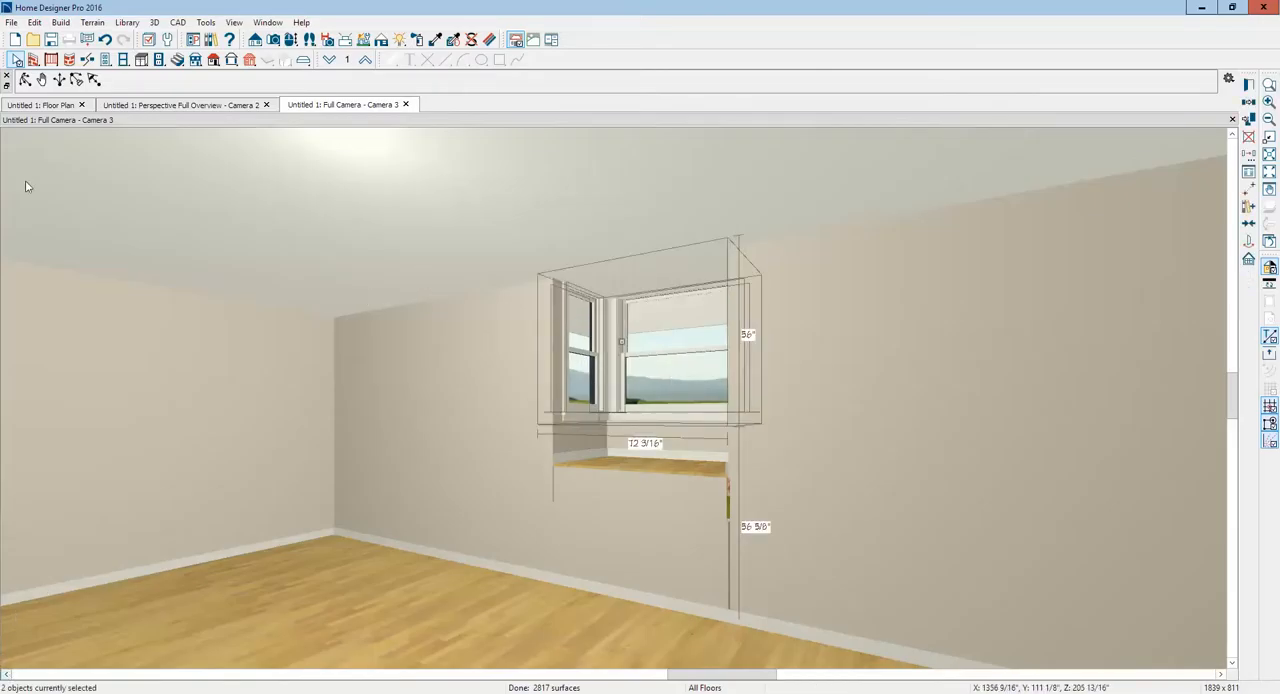
{"action": "left_click", "coordinate": [631, 366]}
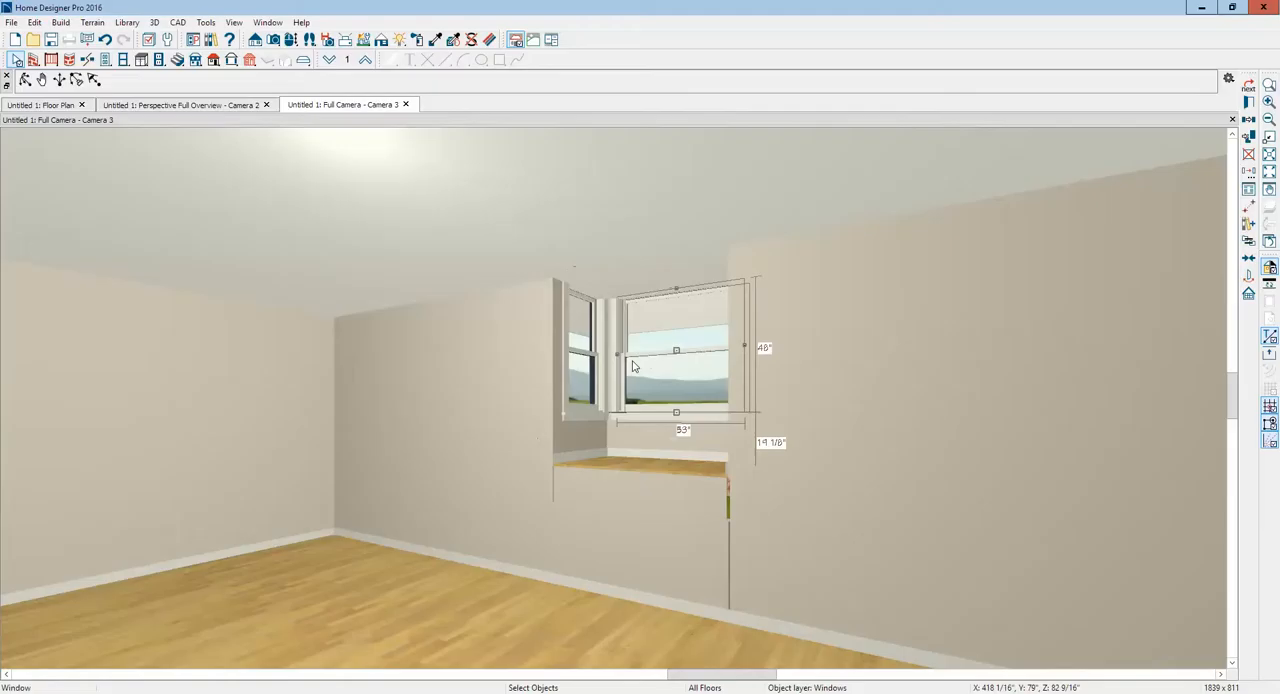
{"action": "mouse_move", "coordinate": [623, 330]}
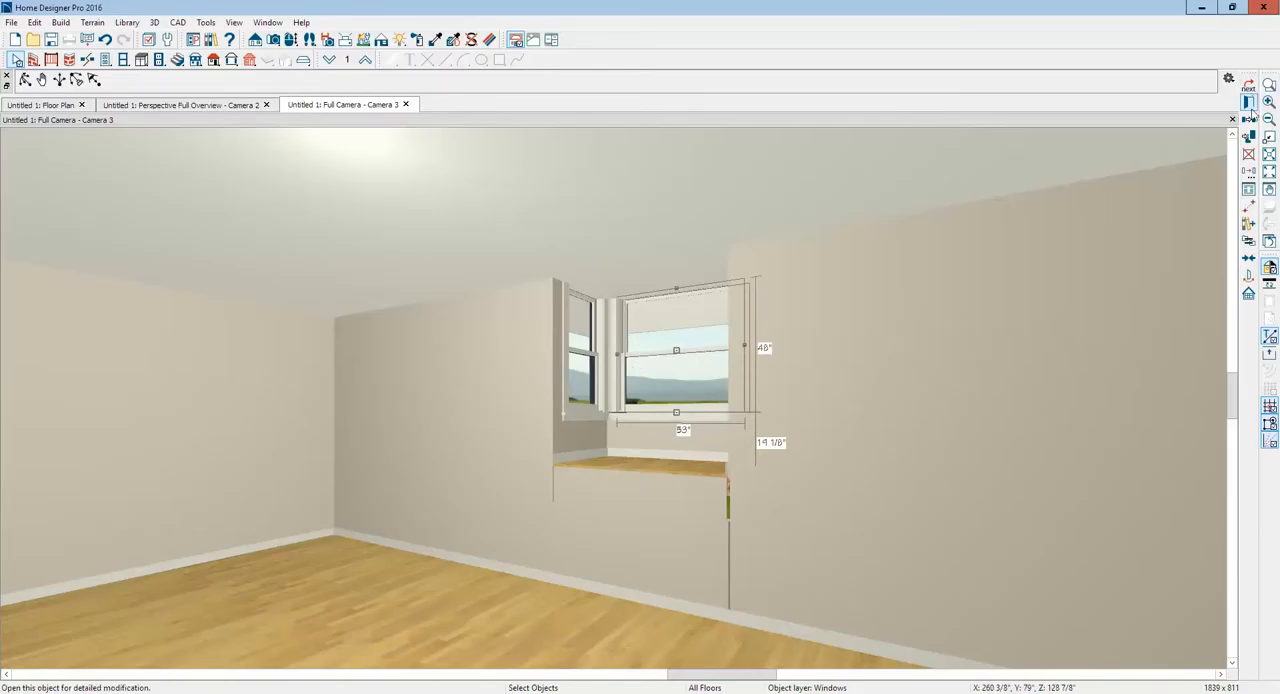
{"action": "double_click", "coordinate": [676, 350]}
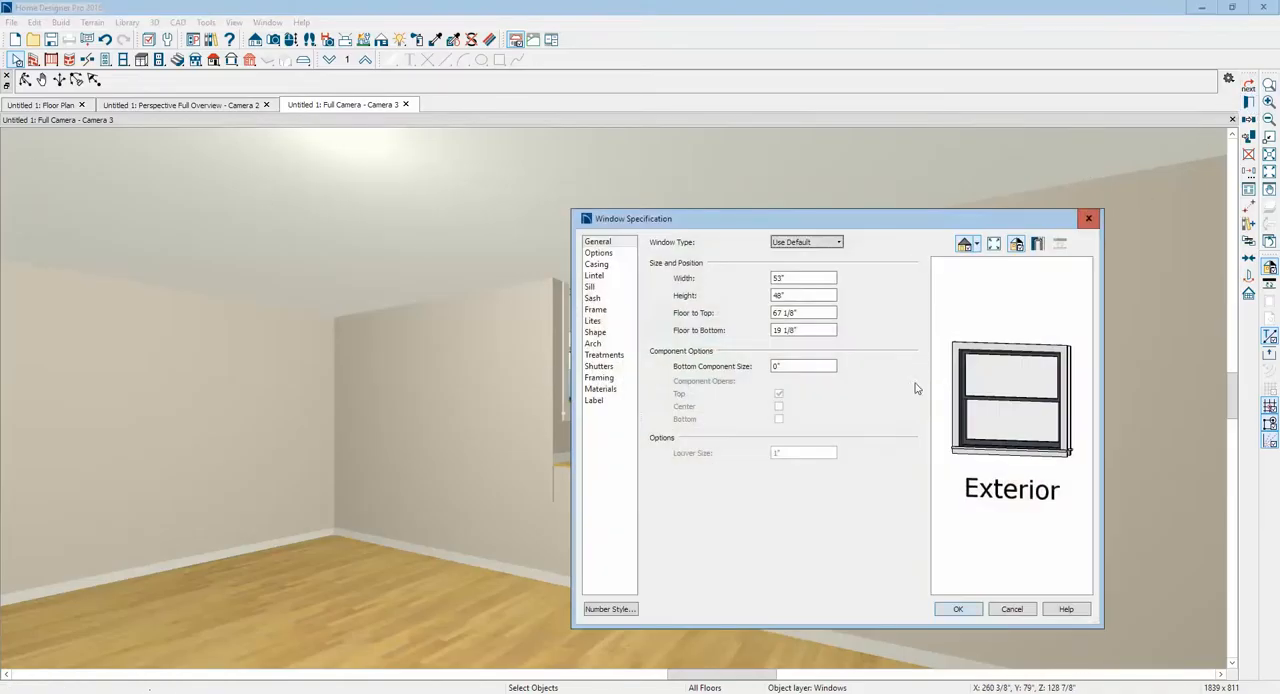
{"action": "mouse_move", "coordinate": [906, 385]}
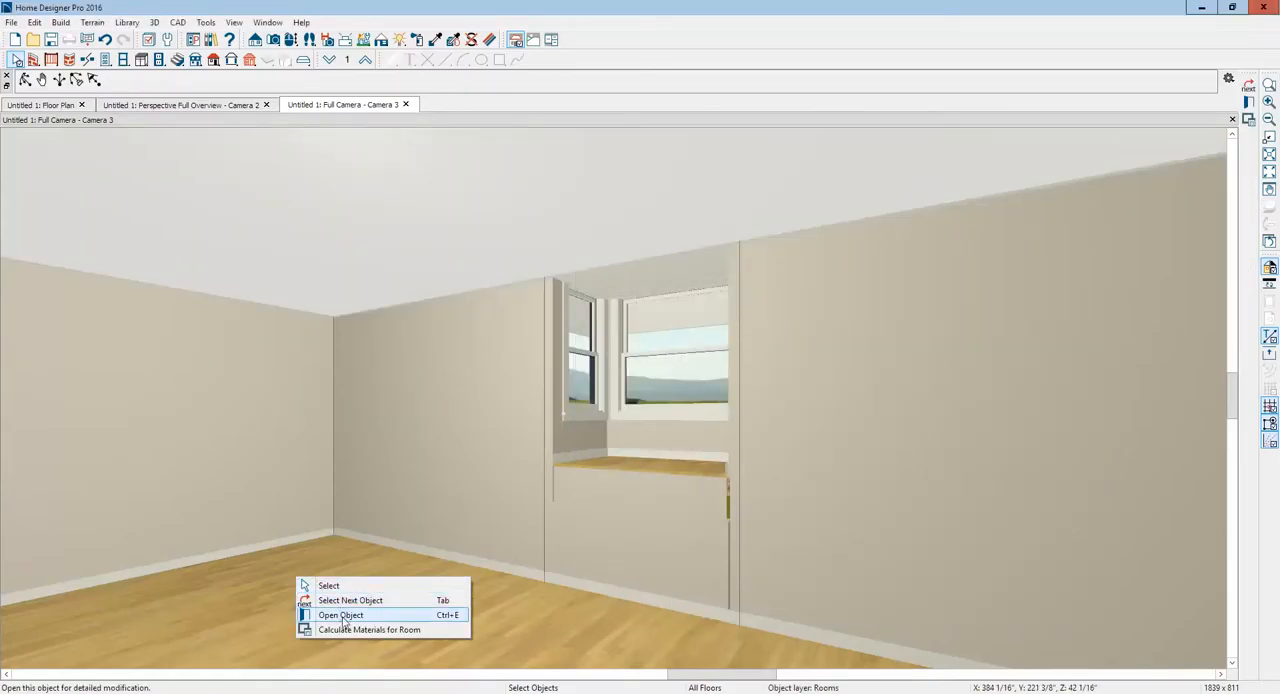
Step: Review the living area's default structure heights, including the 109 1/8" ceiling, and confirm
{"action": "left_click", "coordinate": [341, 615]}
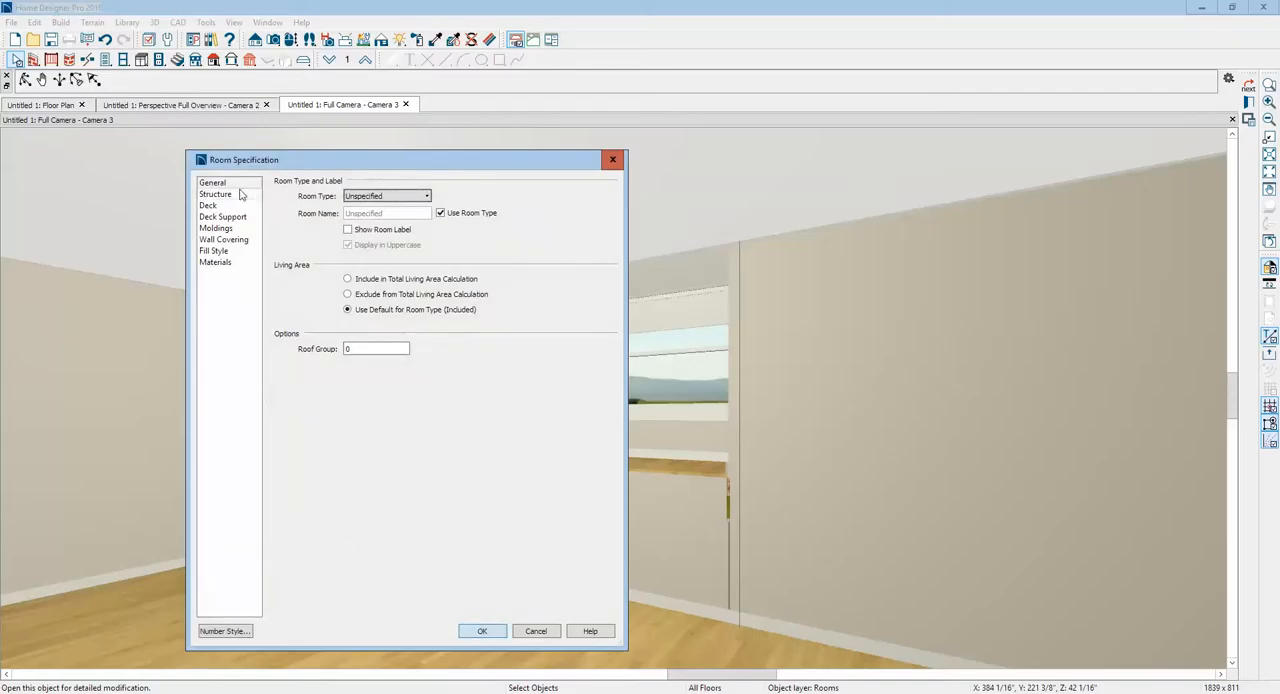
{"action": "left_click", "coordinate": [215, 194]}
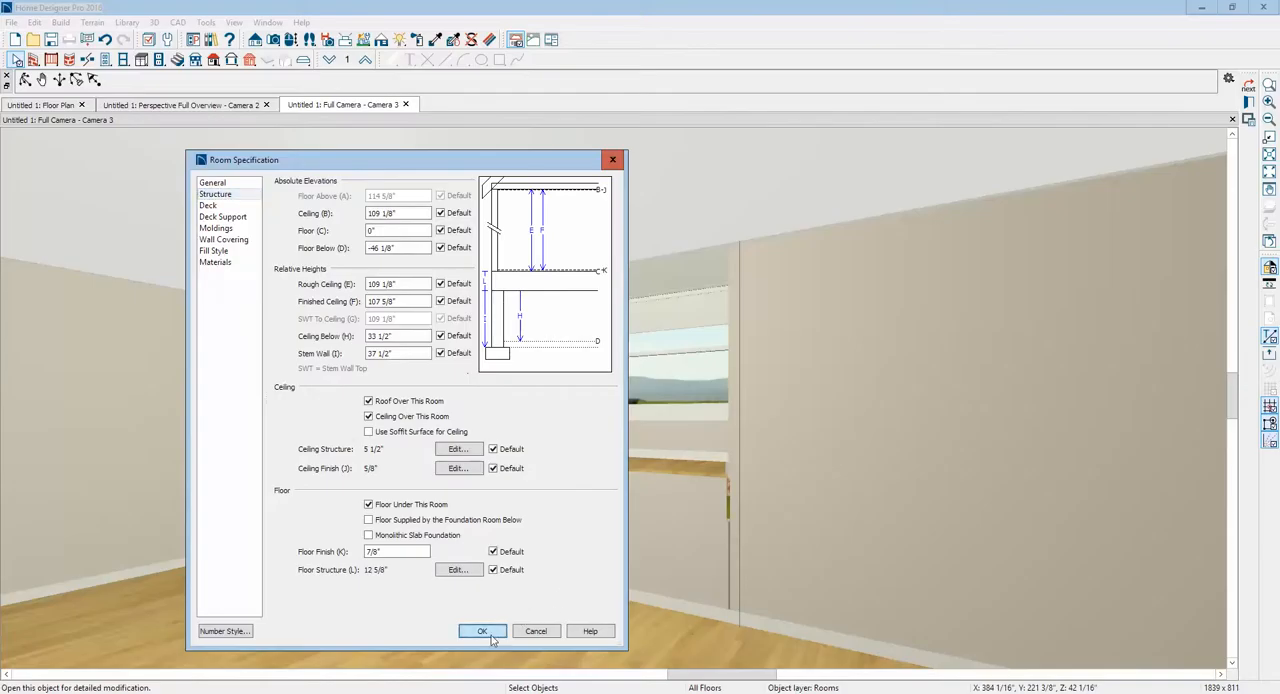
{"action": "left_click", "coordinate": [482, 631]}
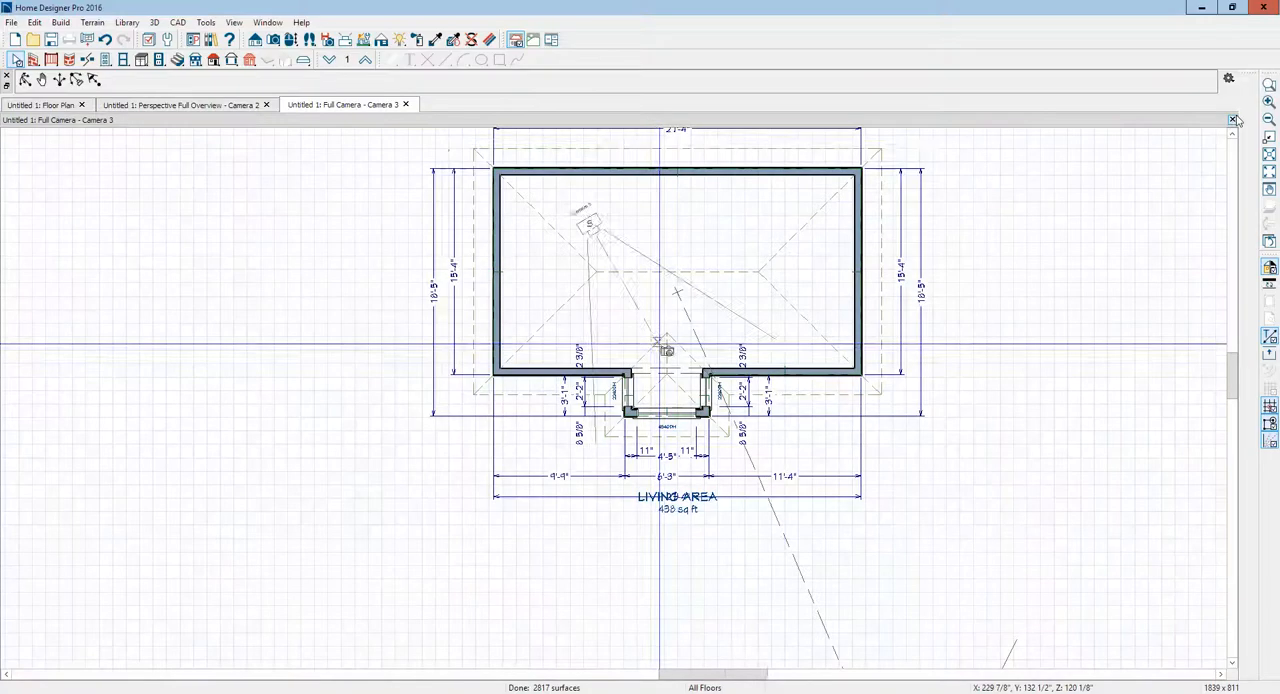
Step: Close the camera view and set the Floor 1 default finished ceiling to 108"
{"action": "left_click", "coordinate": [34, 22]}
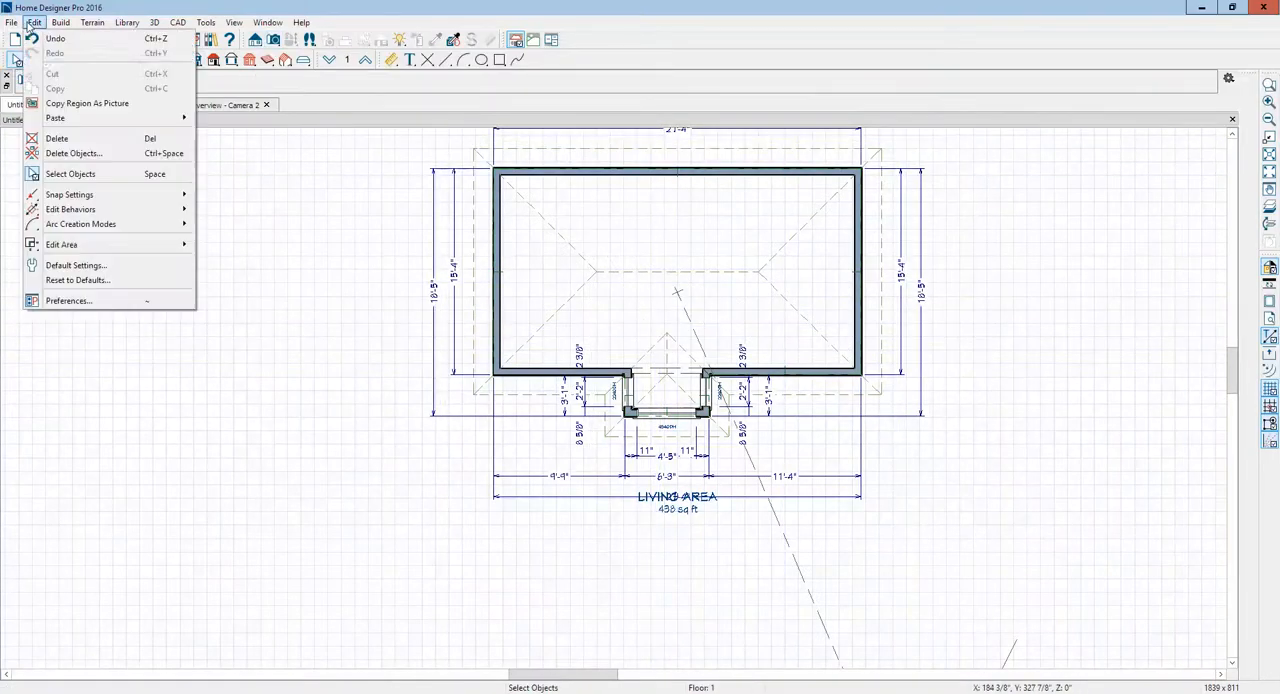
{"action": "left_click", "coordinate": [76, 265]}
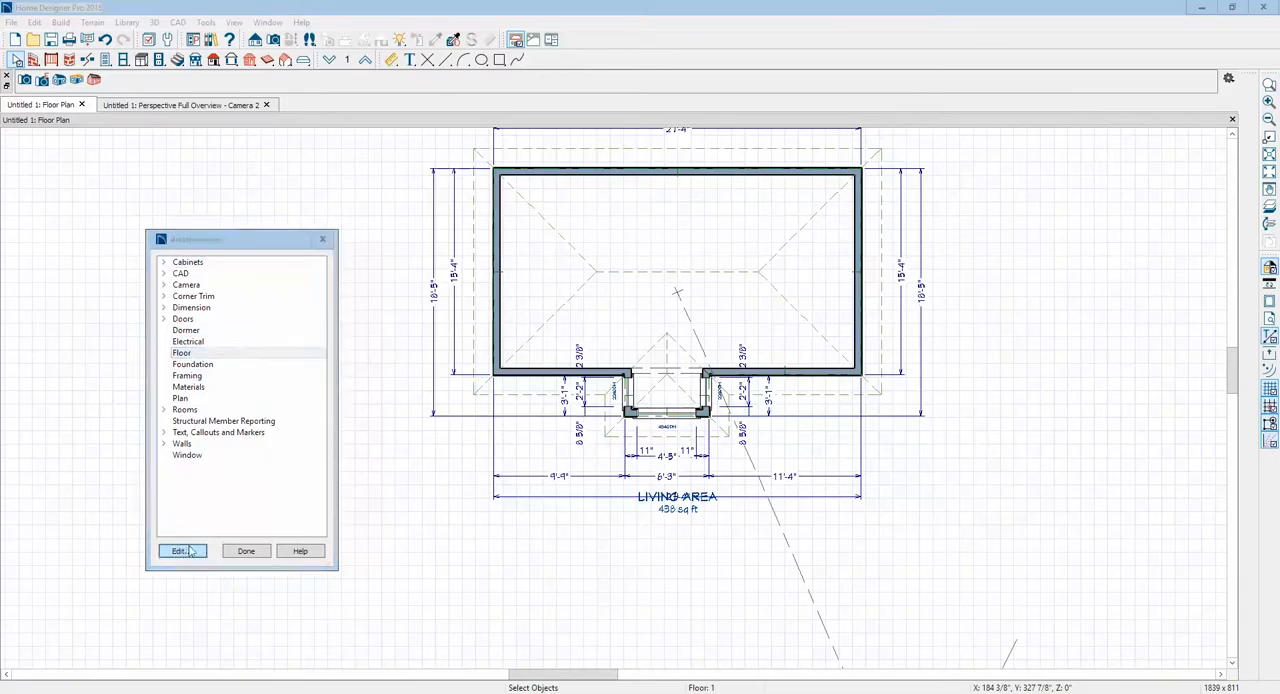
{"action": "left_click", "coordinate": [178, 551]}
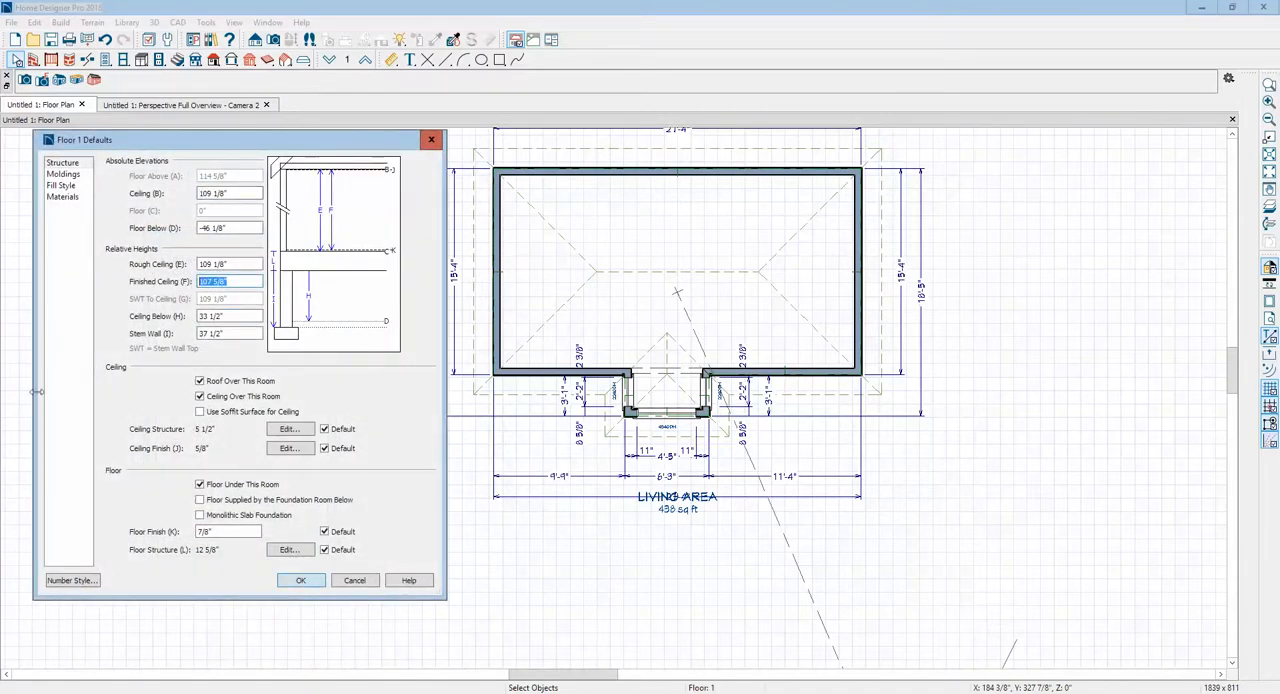
{"action": "type", "text": "108"}
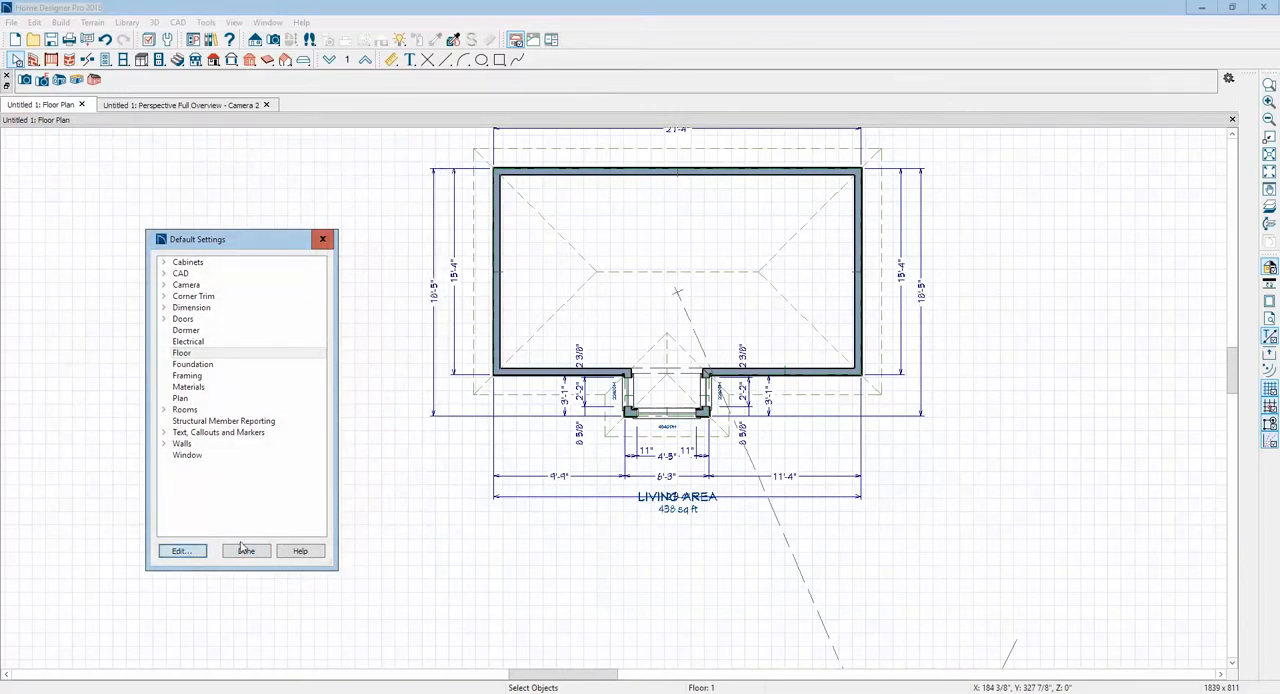
{"action": "left_click", "coordinate": [245, 550]}
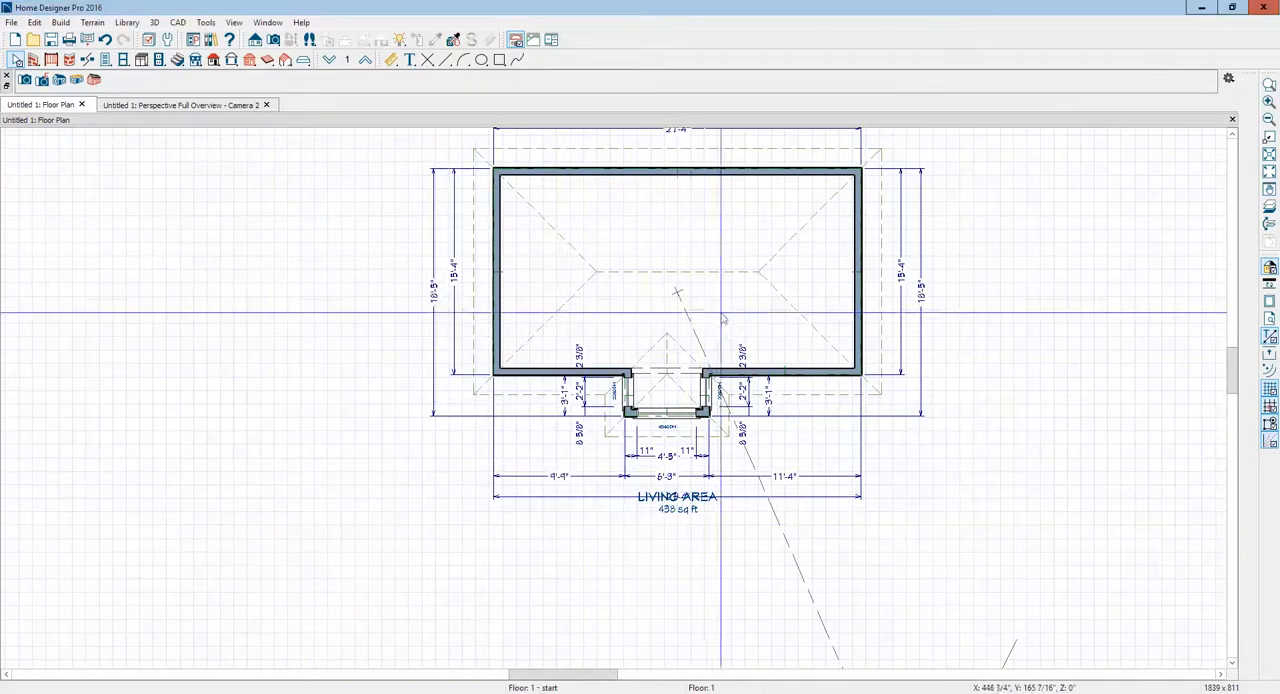
Step: Confirm the living area ceiling now reads 109 1/2" and show the exterior overview
{"action": "double_click", "coordinate": [677, 300]}
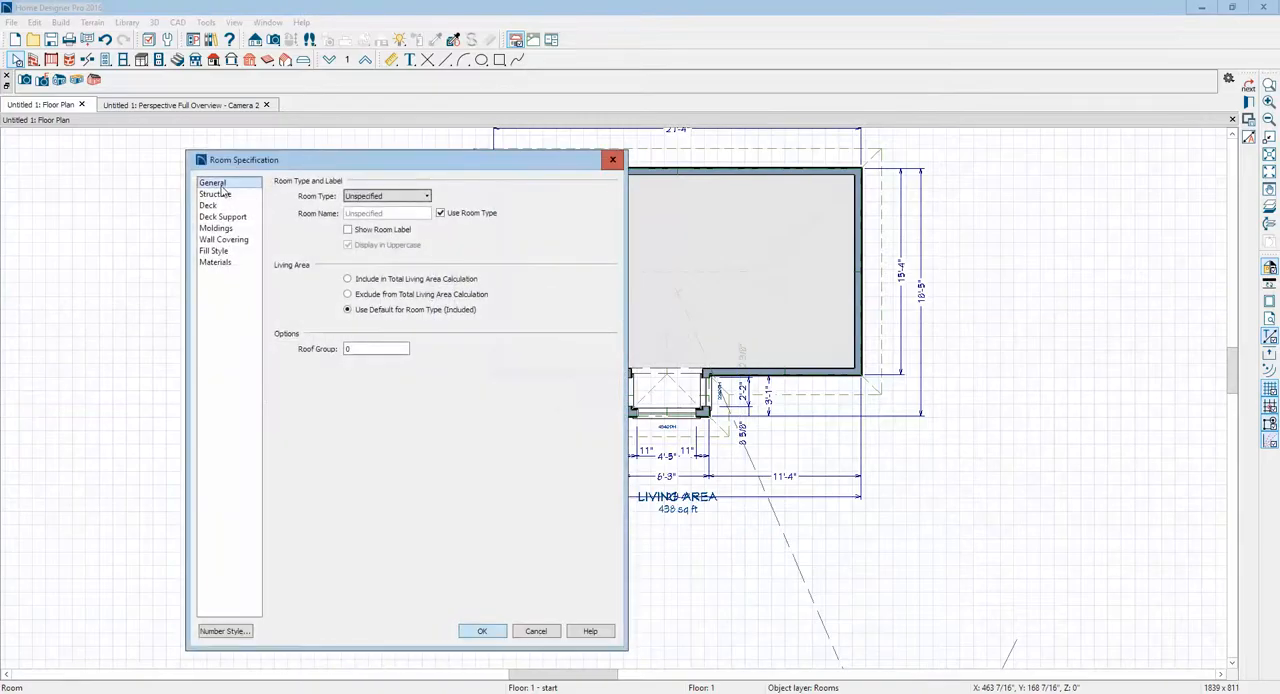
{"action": "left_click", "coordinate": [214, 194]}
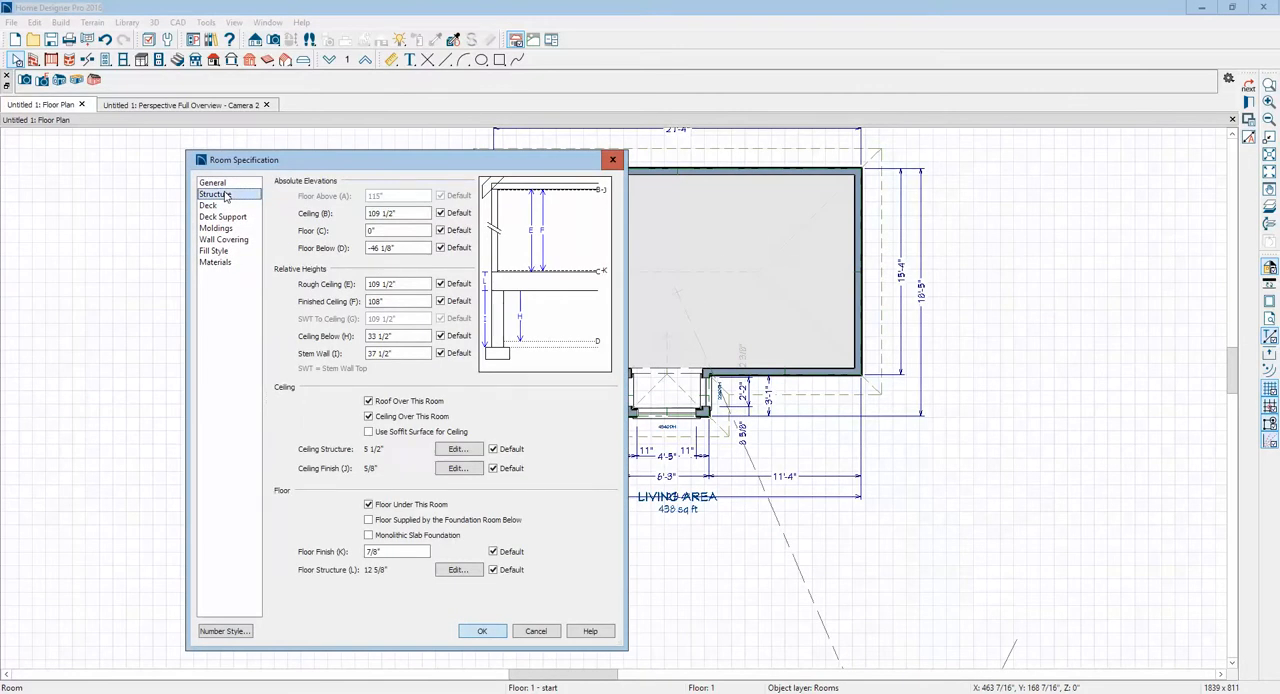
{"action": "left_click", "coordinate": [481, 631]}
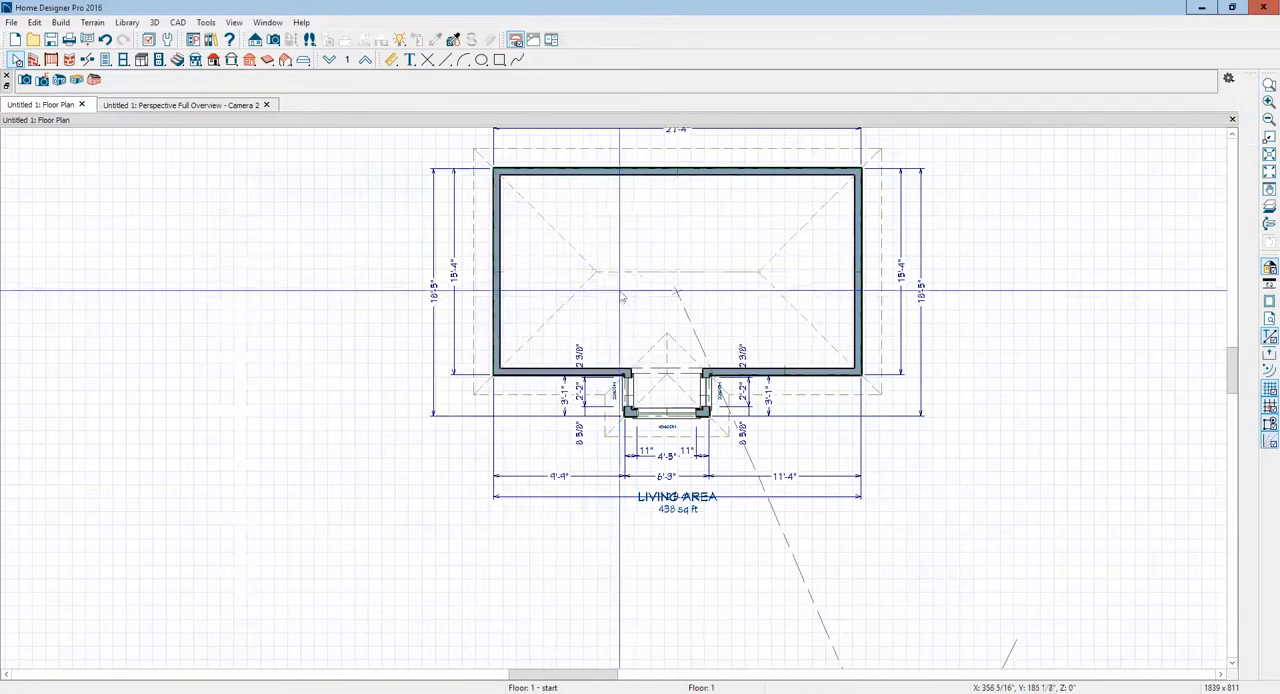
{"action": "left_click", "coordinate": [185, 104]}
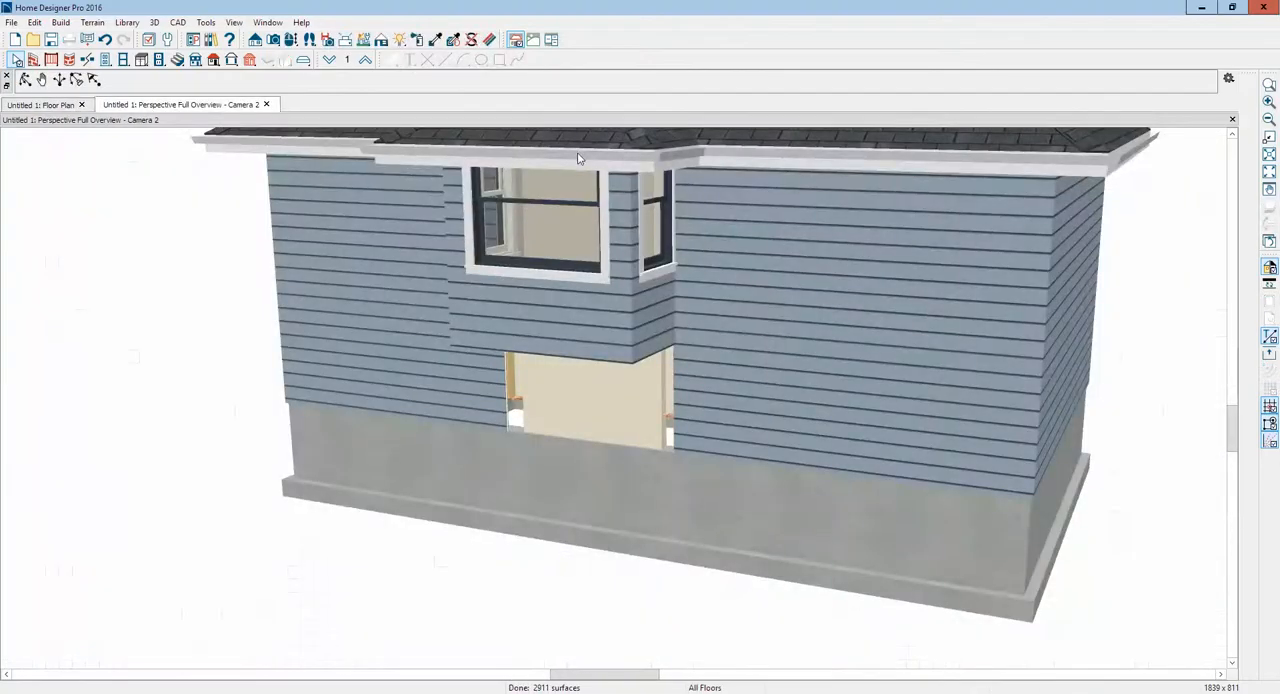
Step: In a new interior camera view, lower the bump-out window to 10 1/8" above the floor
{"action": "left_click", "coordinate": [40, 104]}
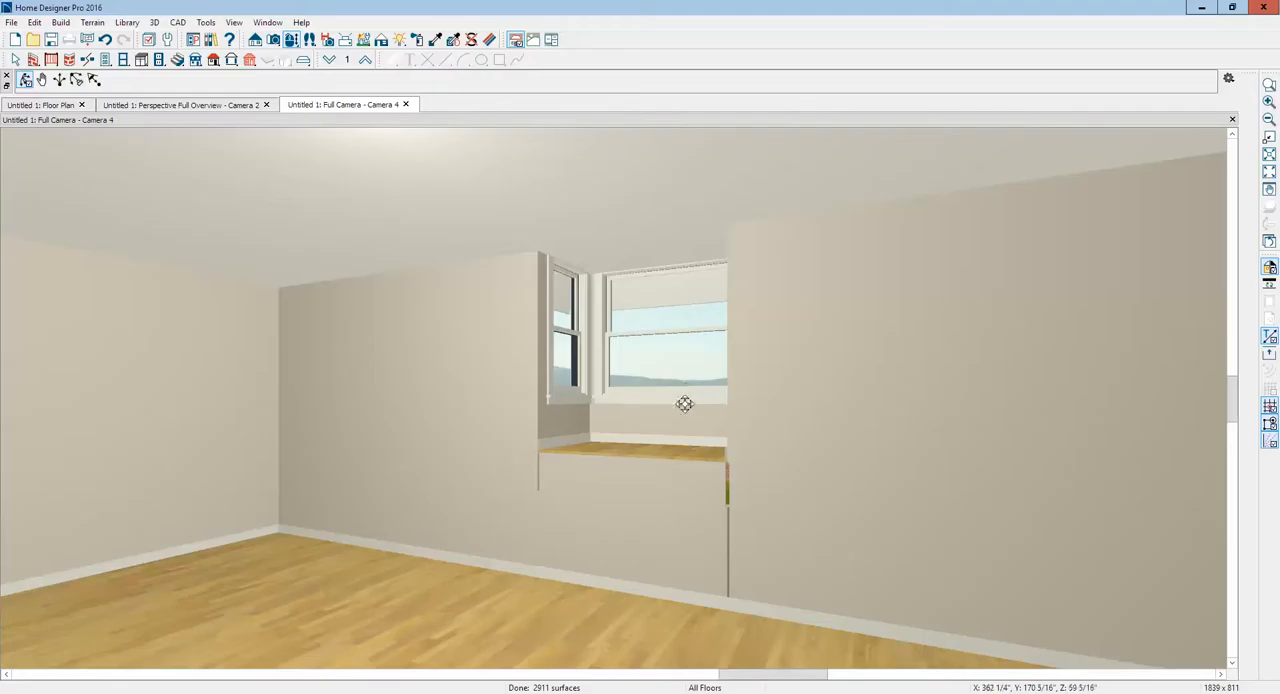
{"action": "mouse_move", "coordinate": [632, 365]}
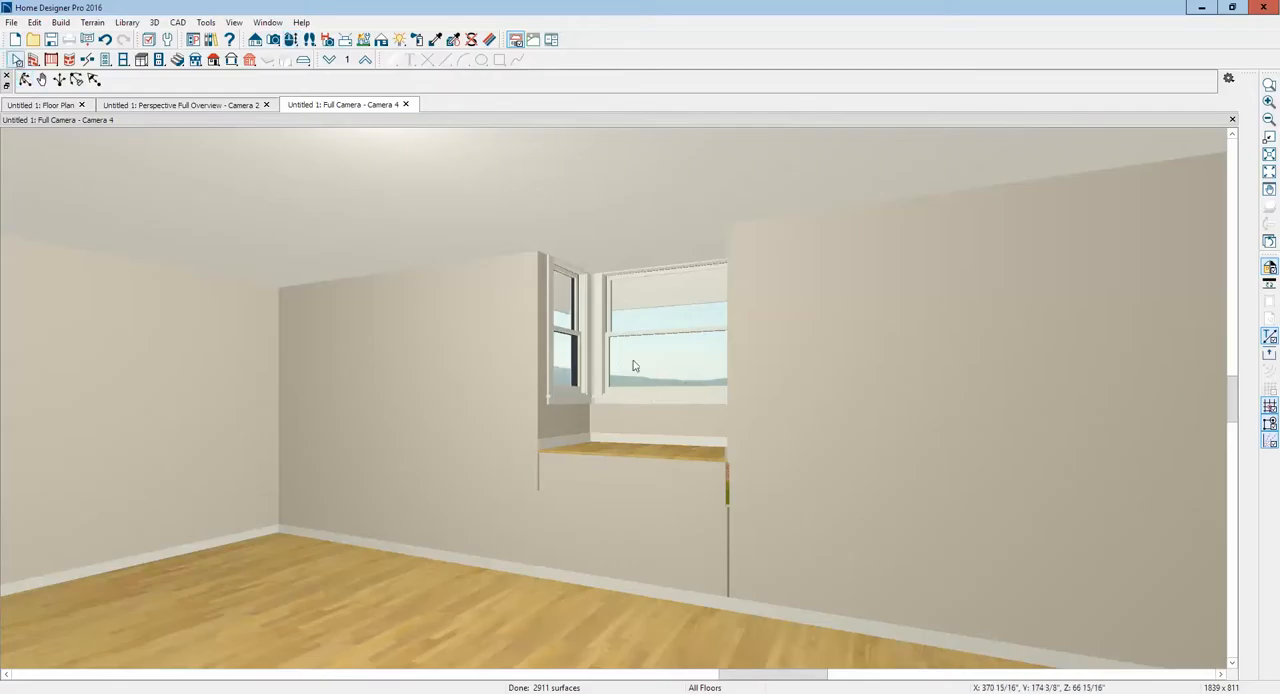
{"action": "mouse_move", "coordinate": [566, 352]}
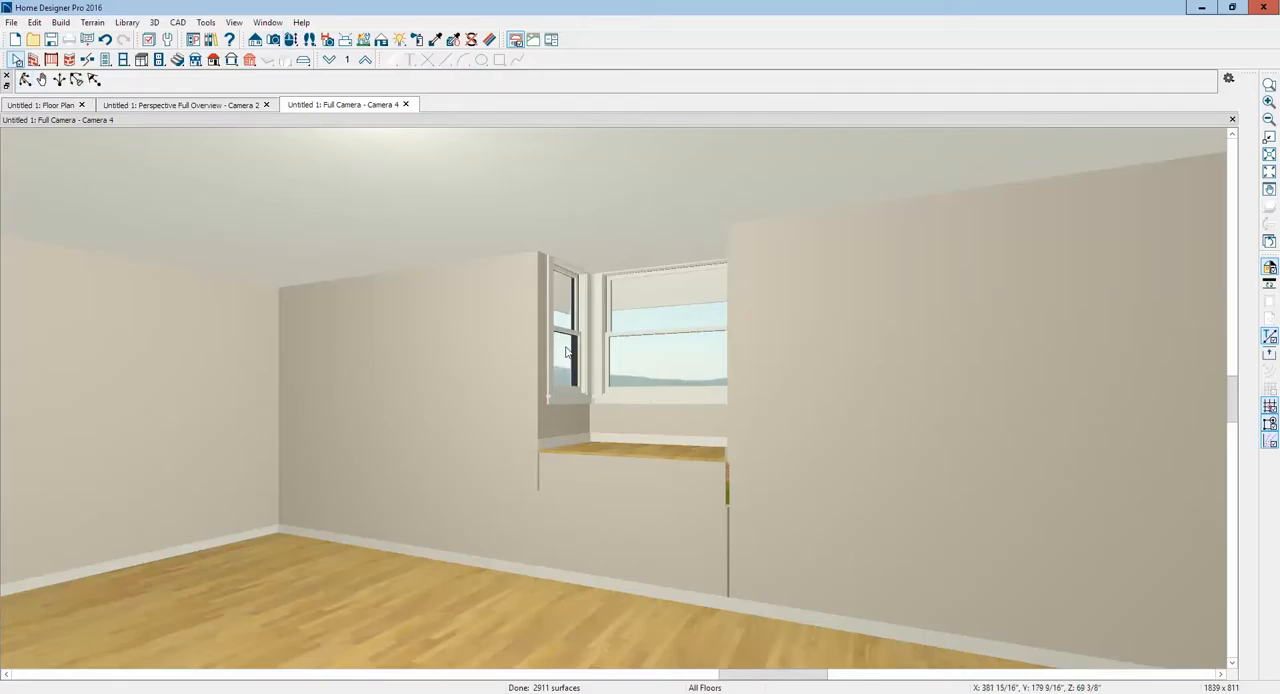
{"action": "left_click", "coordinate": [650, 348]}
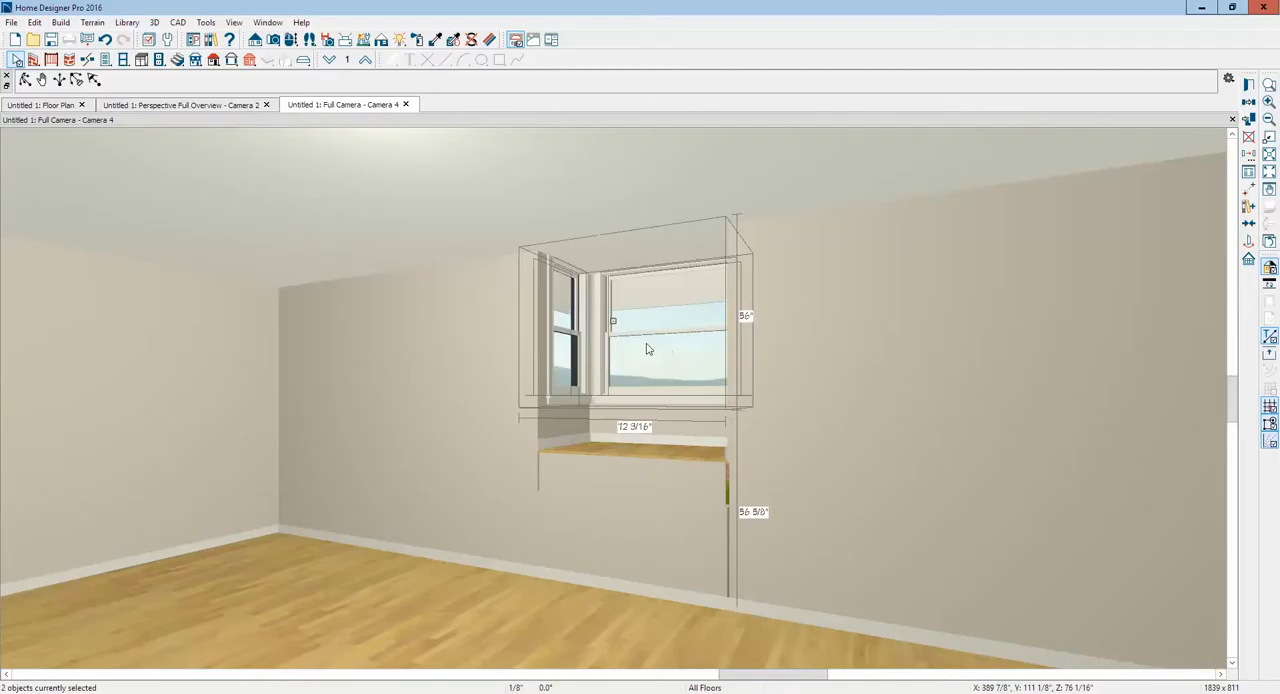
{"action": "left_click_drag", "start_coordinate": [647, 350], "coordinate": [614, 350]}
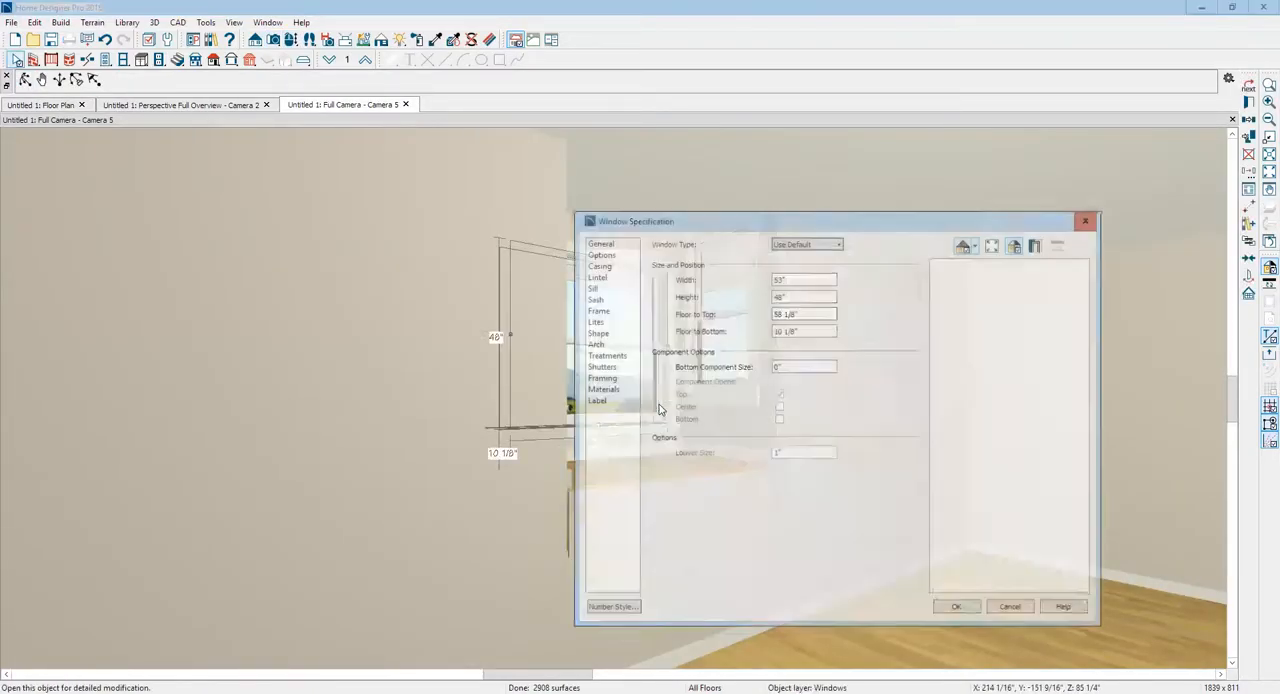
Step: Resize the bump-out side window to sit level with the front window, then close the camera view
{"action": "triple_click", "coordinate": [804, 313]}
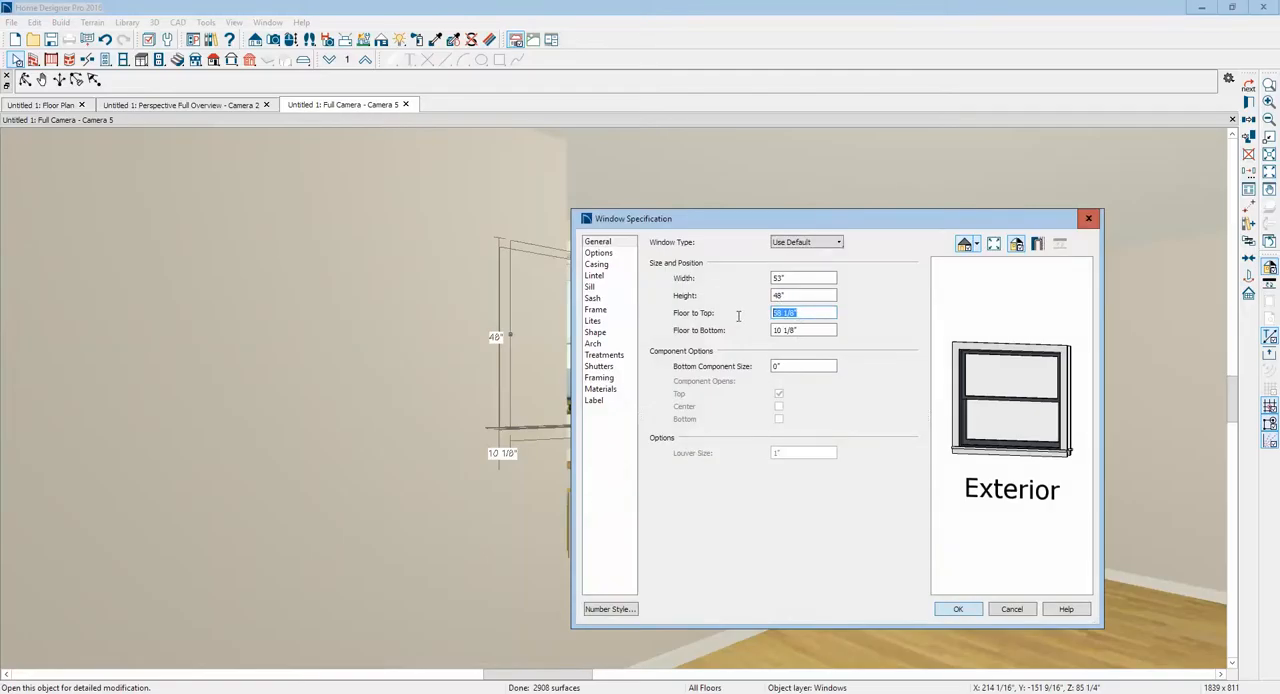
{"action": "right_click", "coordinate": [803, 312]}
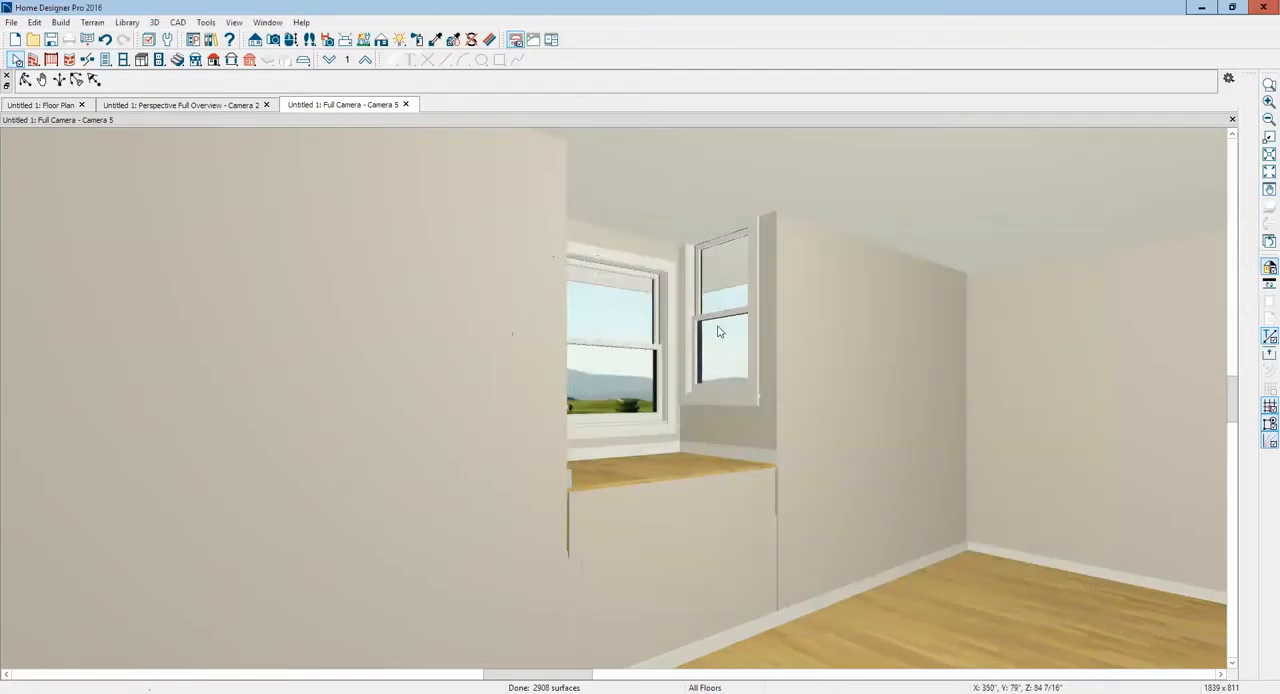
{"action": "double_click", "coordinate": [720, 330]}
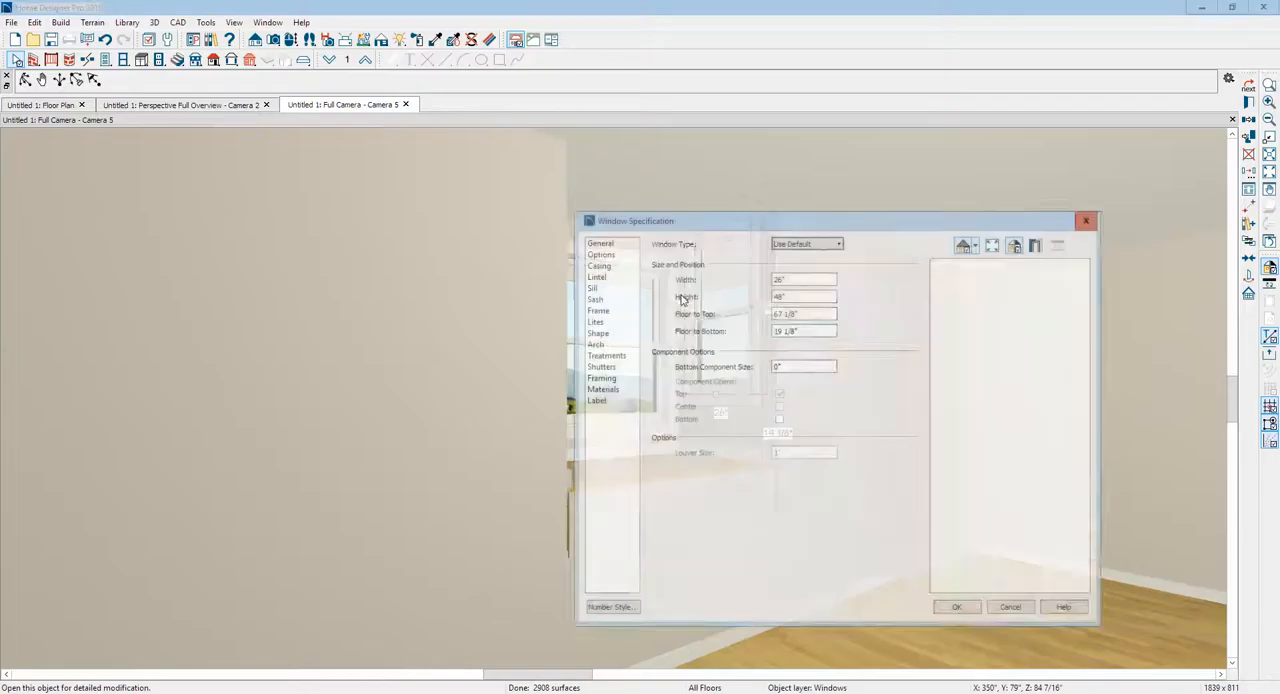
{"action": "triple_click", "coordinate": [803, 313]}
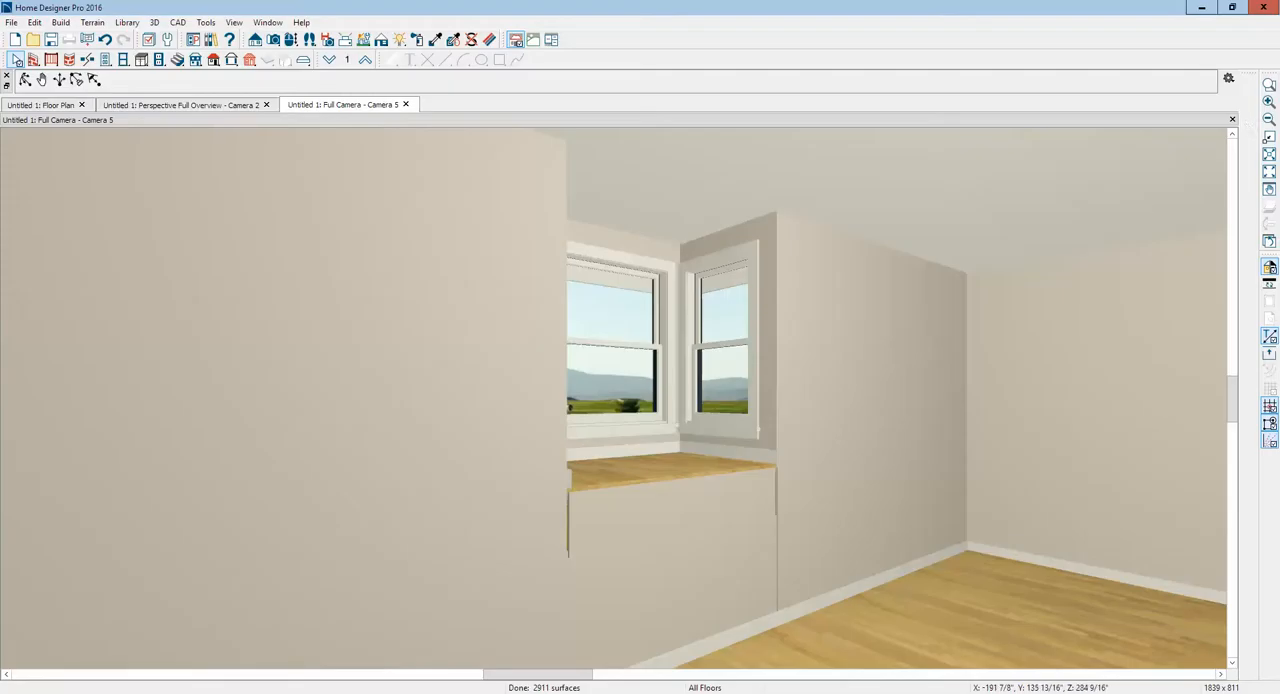
{"action": "left_click", "coordinate": [406, 104]}
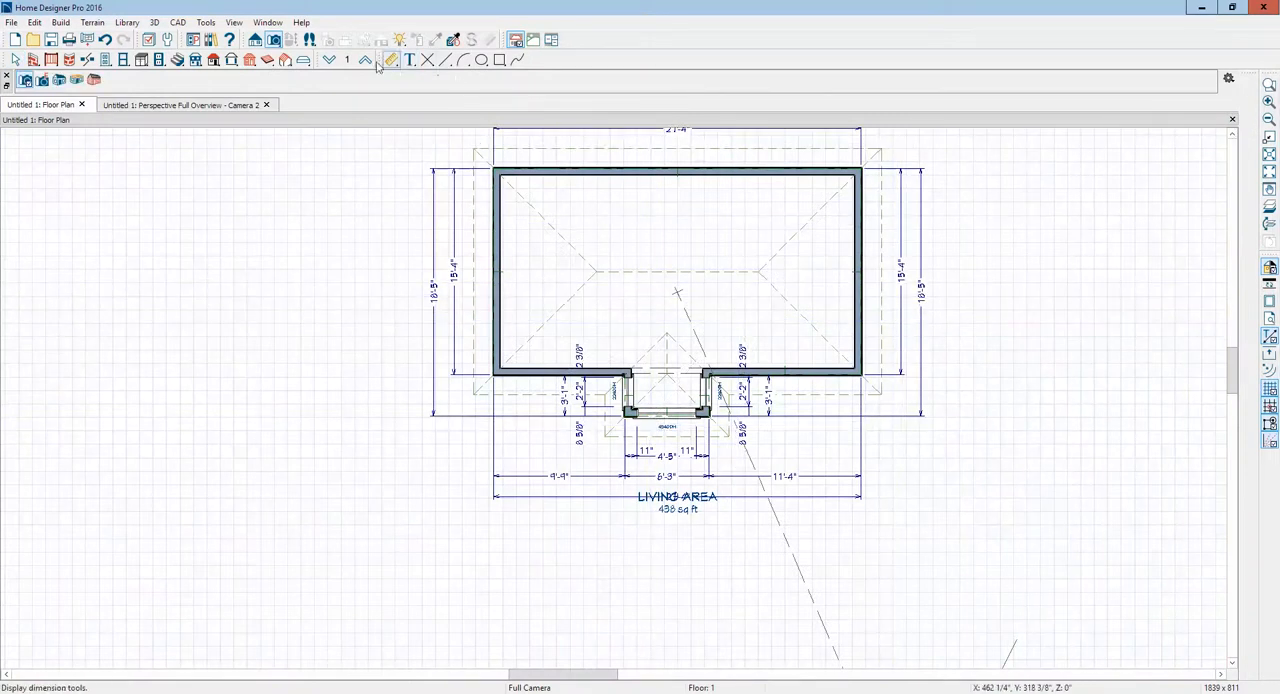
Step: In a front elevation, place a 24-inch soffit block and drag it beside the house
{"action": "left_click", "coordinate": [390, 59]}
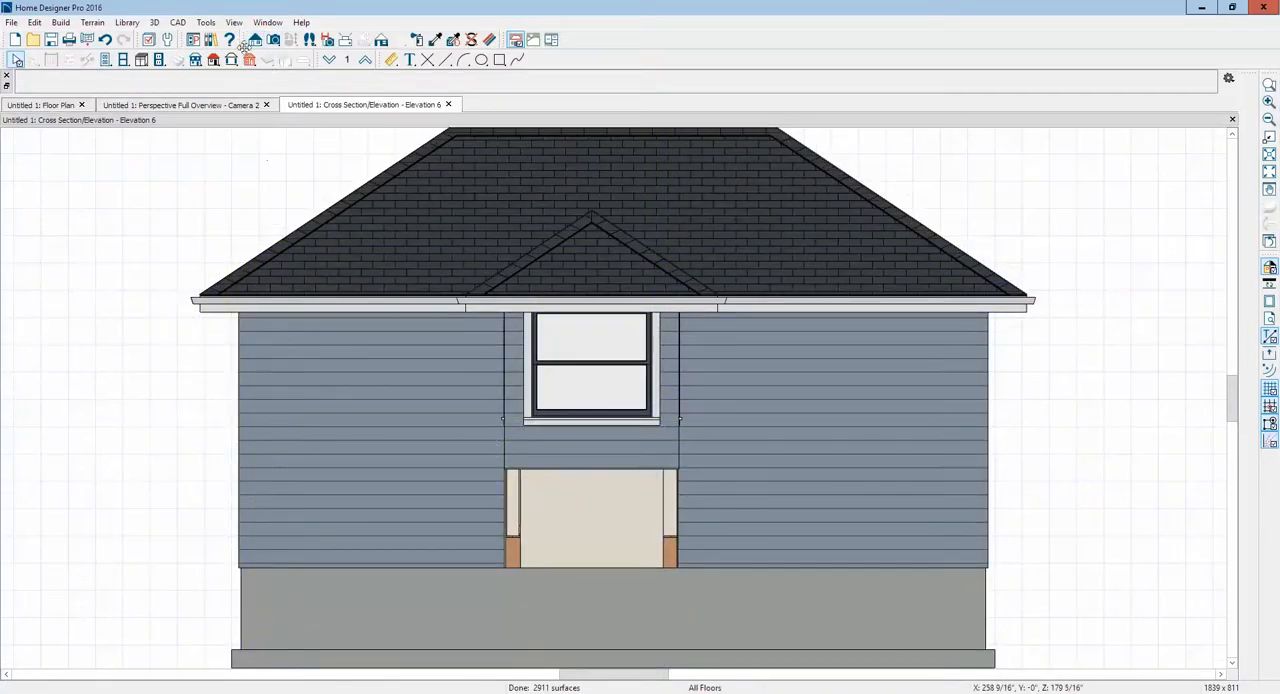
{"action": "mouse_move", "coordinate": [266, 61]}
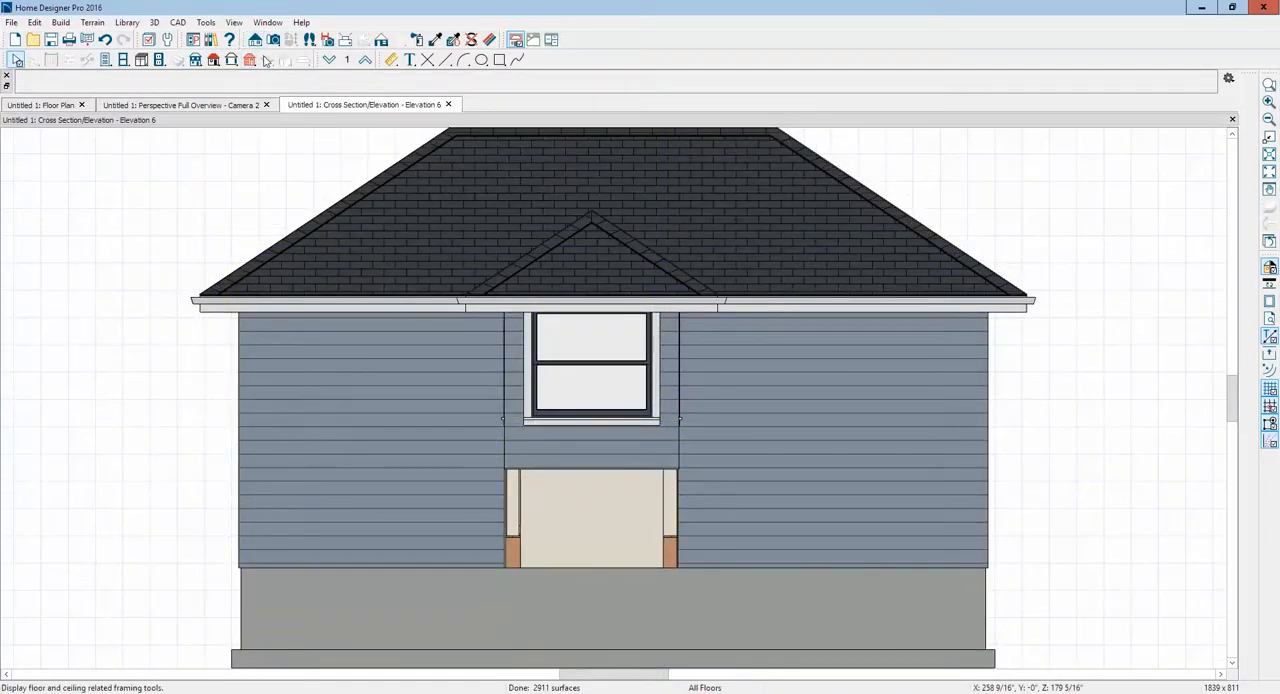
{"action": "mouse_move", "coordinate": [230, 60]}
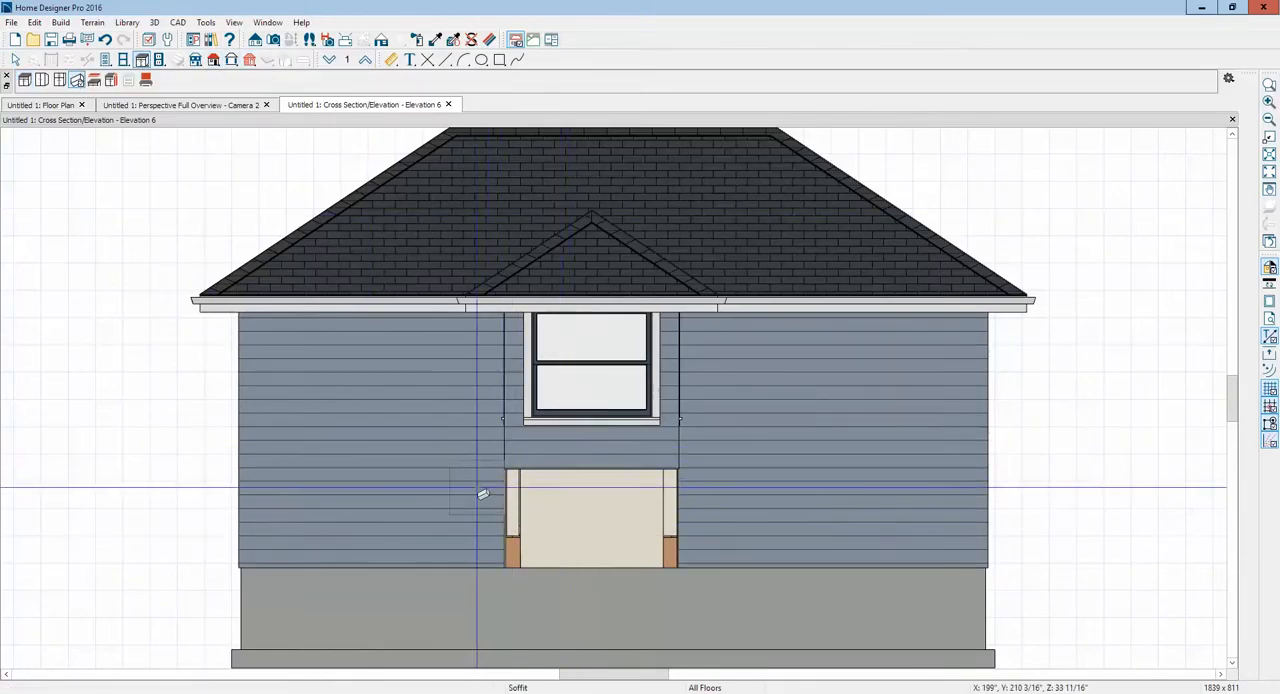
{"action": "left_click", "coordinate": [477, 493]}
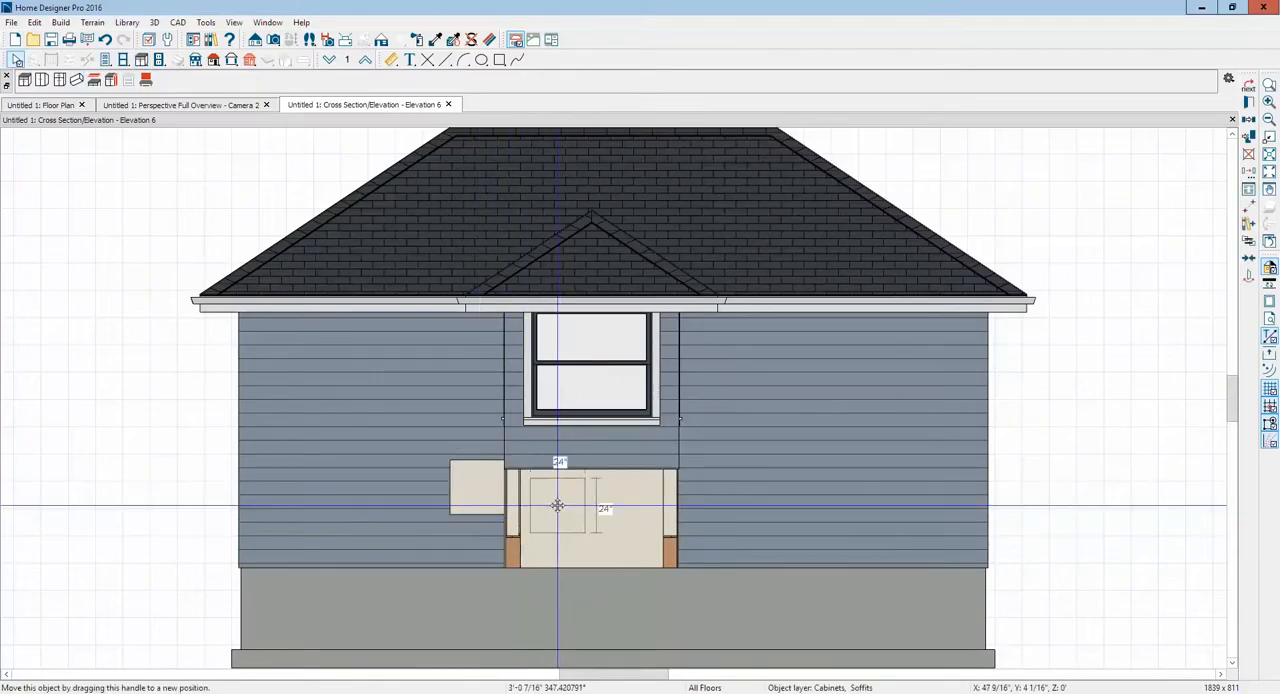
{"action": "left_click_drag", "start_coordinate": [558, 505], "coordinate": [562, 428]}
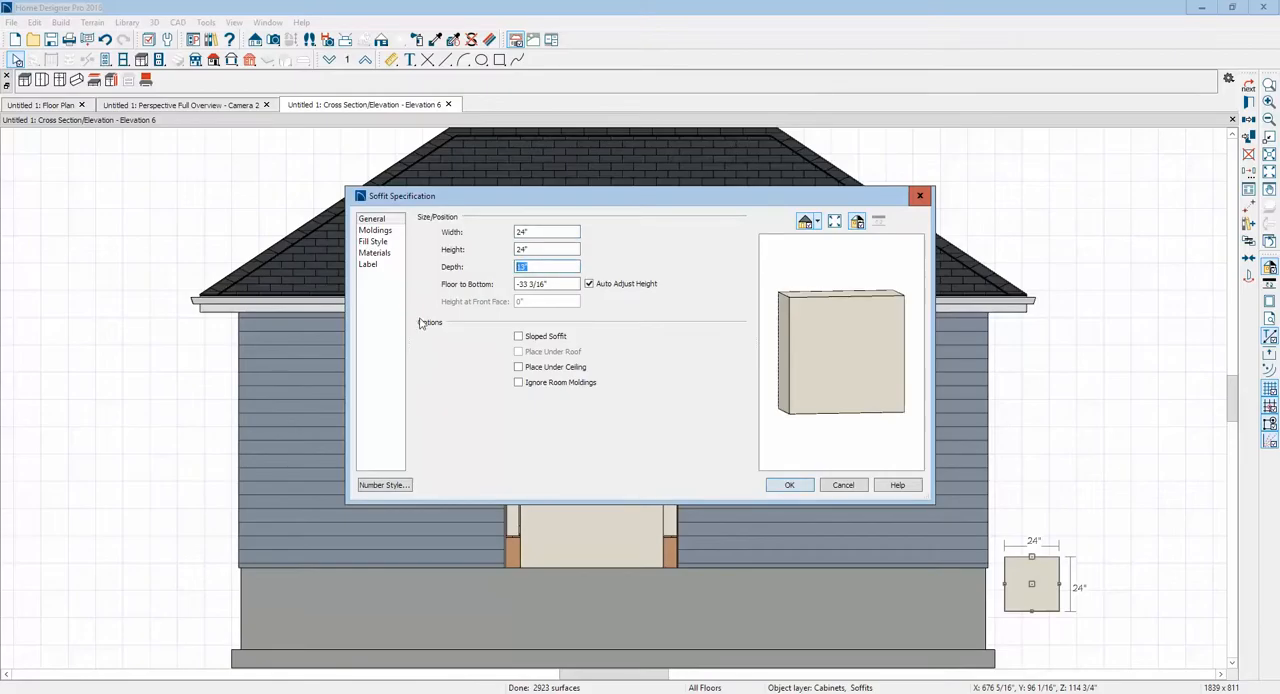
Step: Make the soffit 1 inch deep, stretch it to 84 by 44 inches, and fit it into the opening
{"action": "type", "text": "1"}
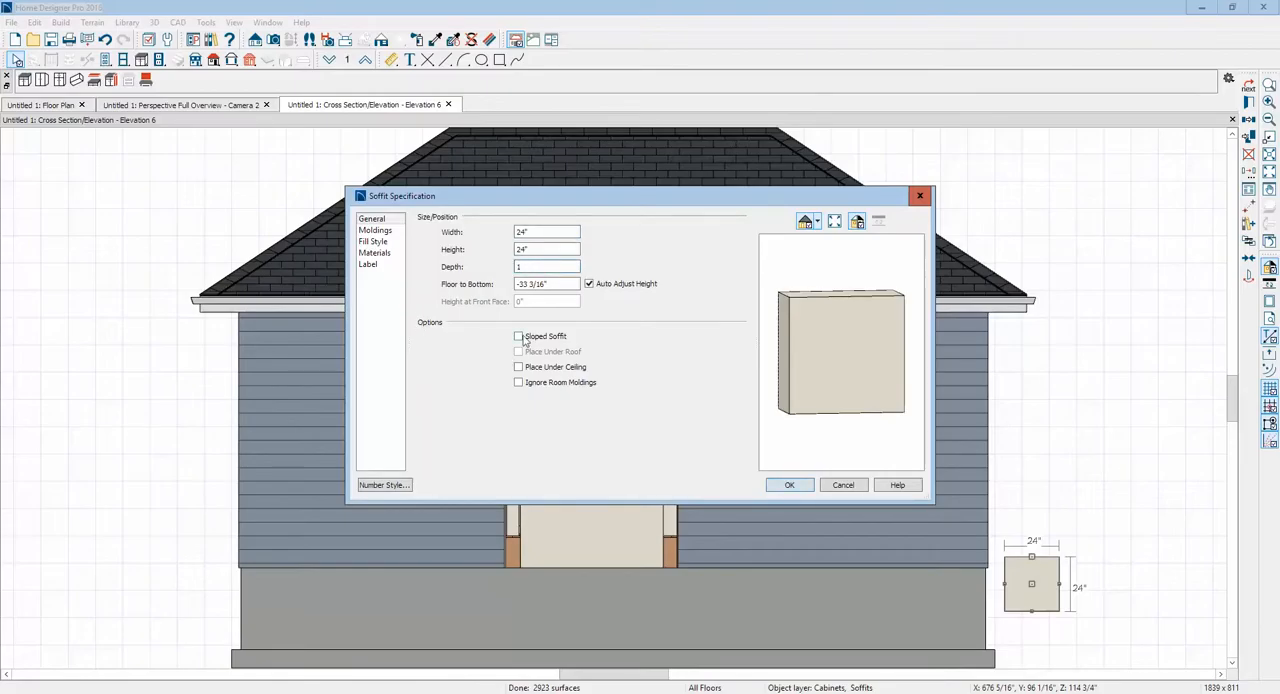
{"action": "left_click", "coordinate": [789, 485]}
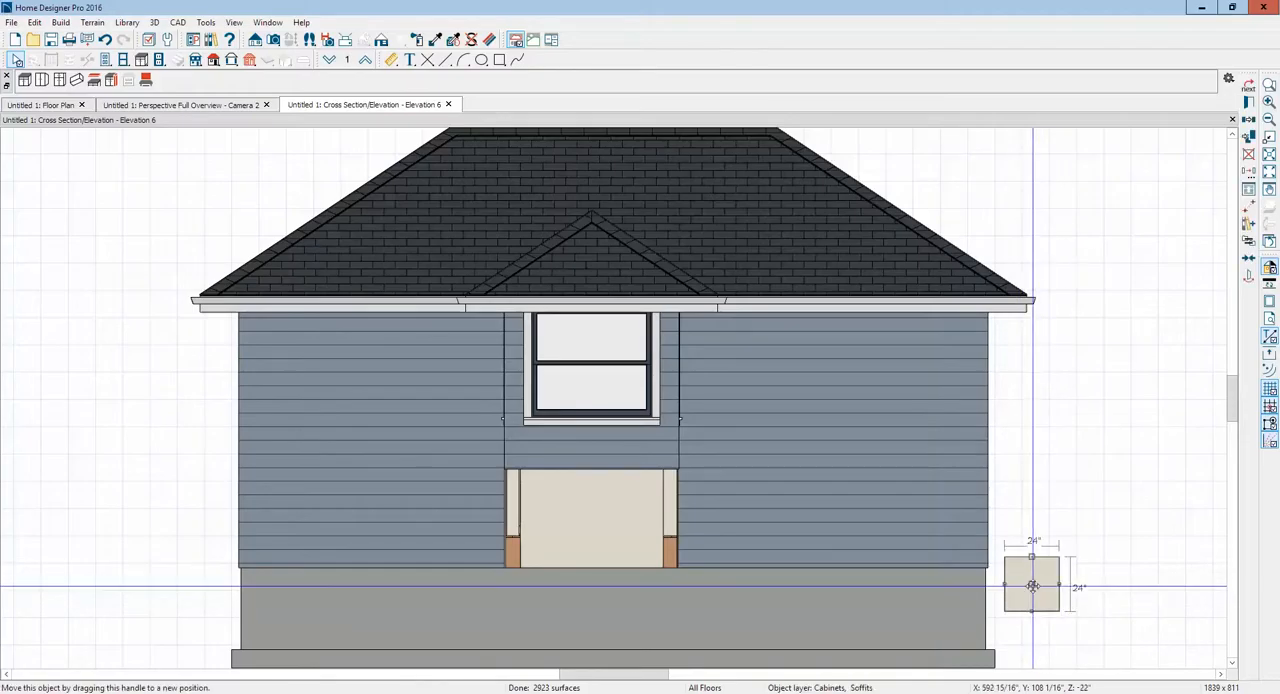
{"action": "left_click_drag", "start_coordinate": [1031, 585], "coordinate": [1031, 540]}
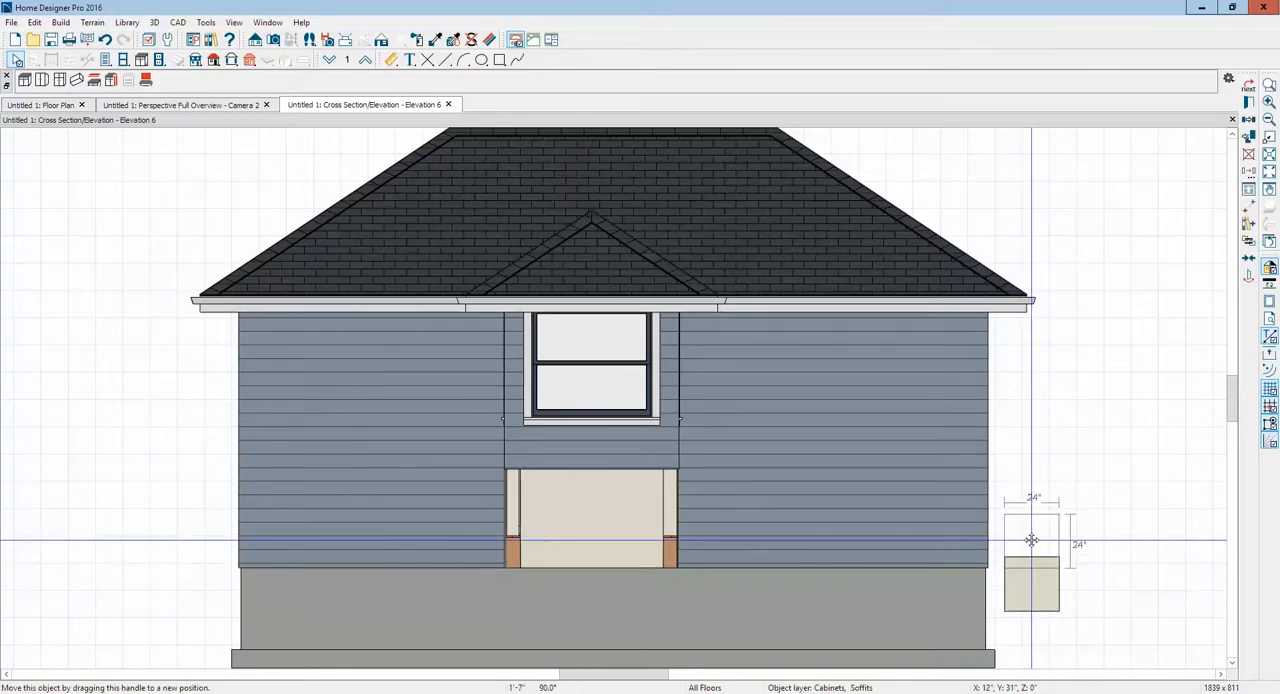
{"action": "left_click_drag", "start_coordinate": [1031, 543], "coordinate": [1031, 465]}
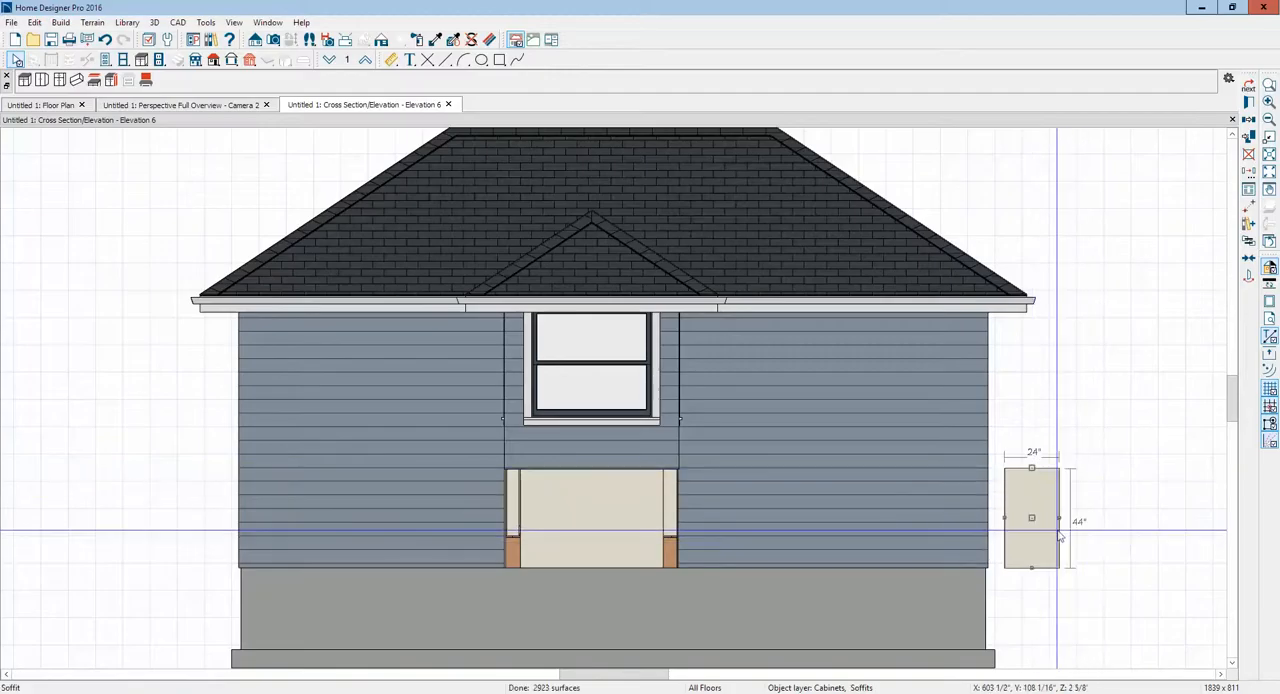
{"action": "left_click_drag", "start_coordinate": [1058, 518], "coordinate": [1194, 518]}
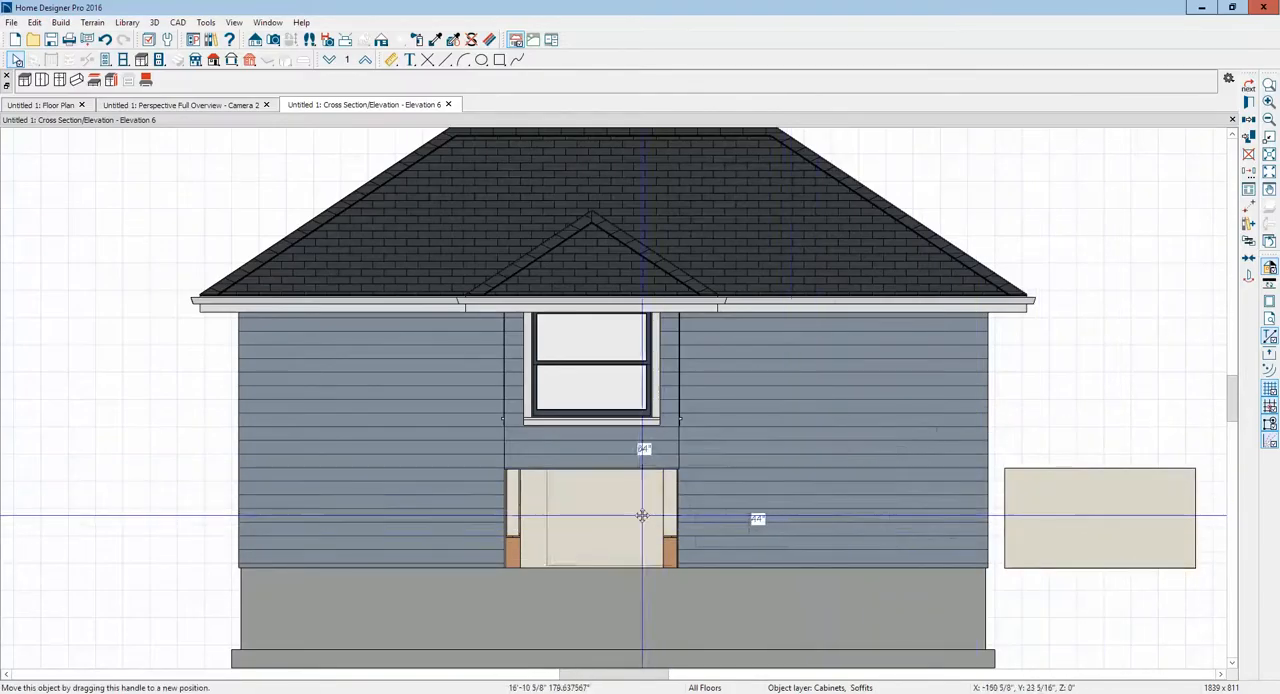
{"action": "left_click_drag", "start_coordinate": [643, 515], "coordinate": [597, 519]}
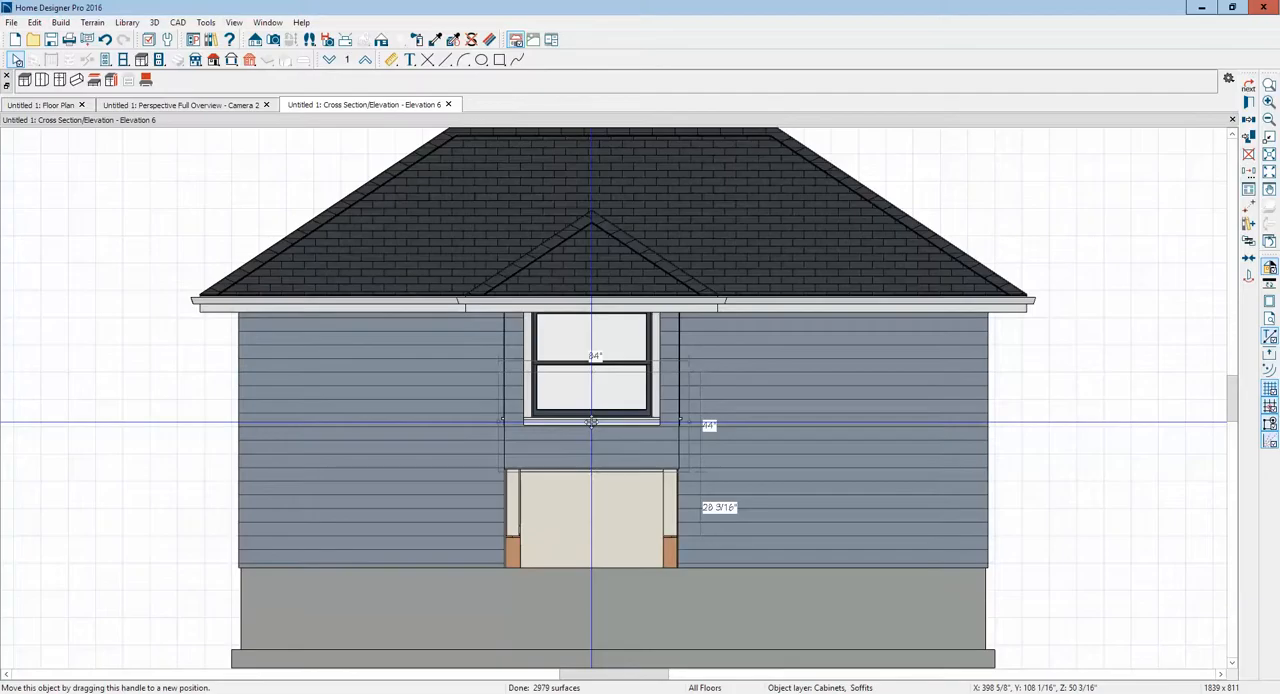
{"action": "left_click_drag", "start_coordinate": [590, 420], "coordinate": [592, 518]}
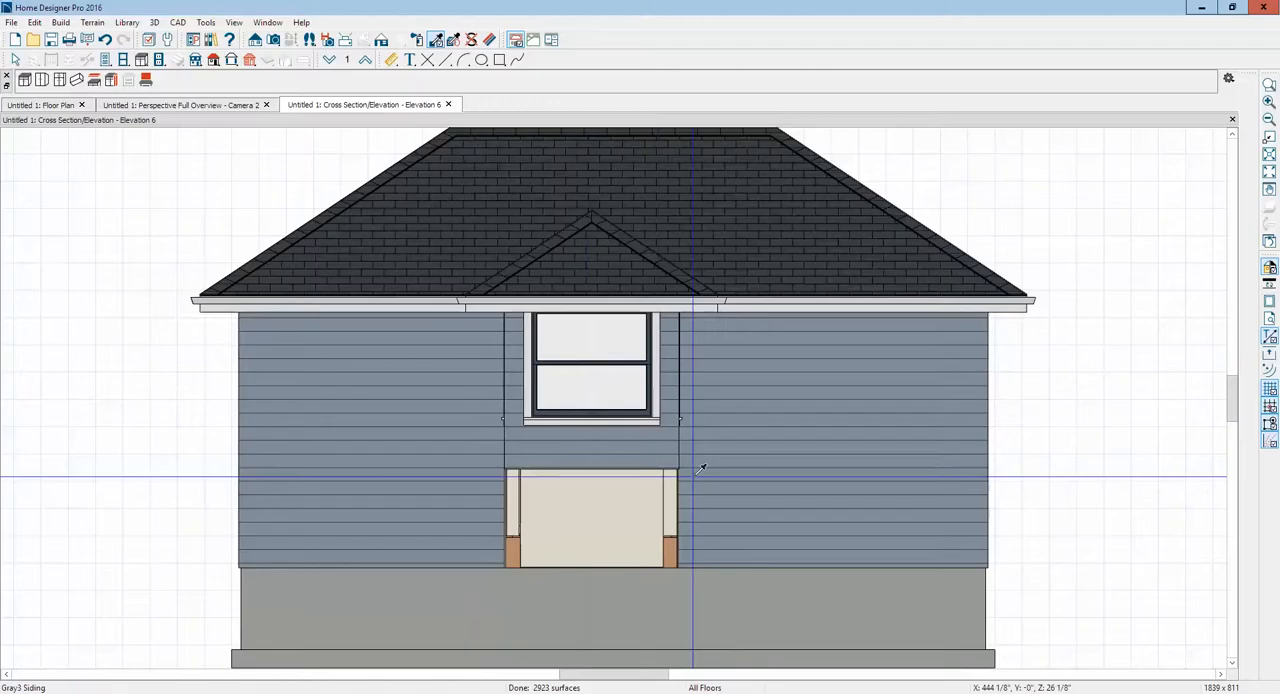
Step: Select the soffit and view the perspective overview showing siding beneath the bump-out window
{"action": "left_click", "coordinate": [590, 510]}
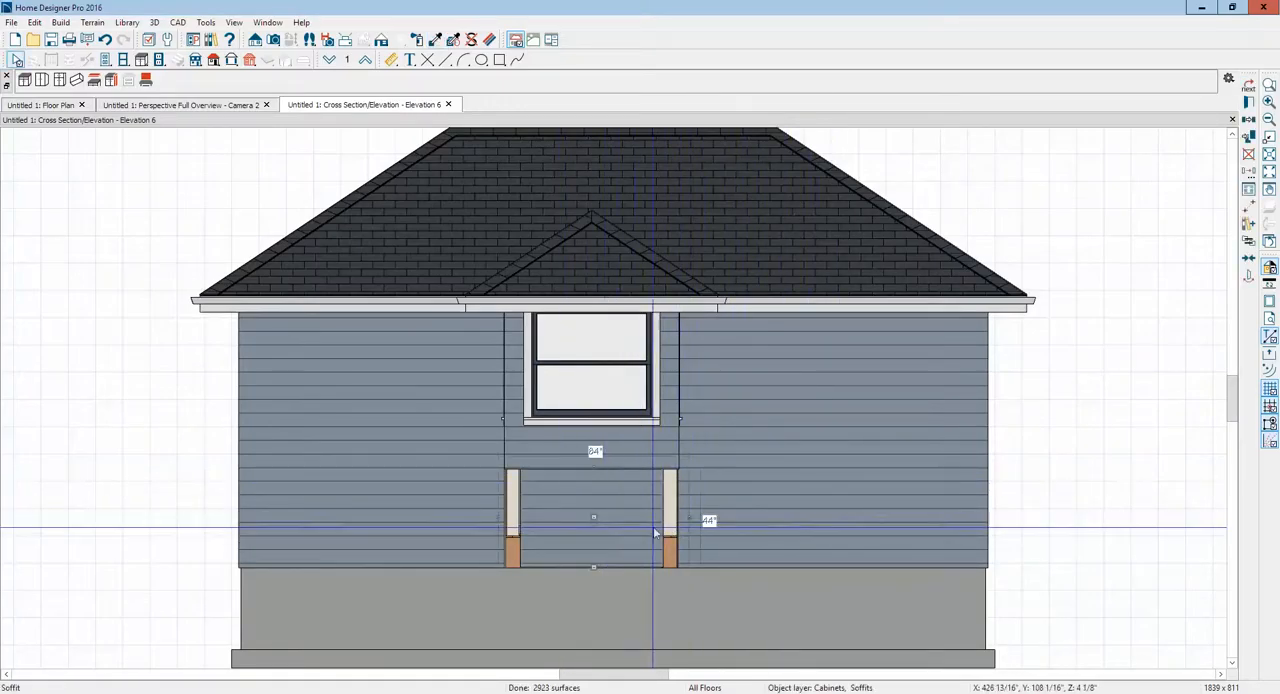
{"action": "left_click", "coordinate": [40, 104]}
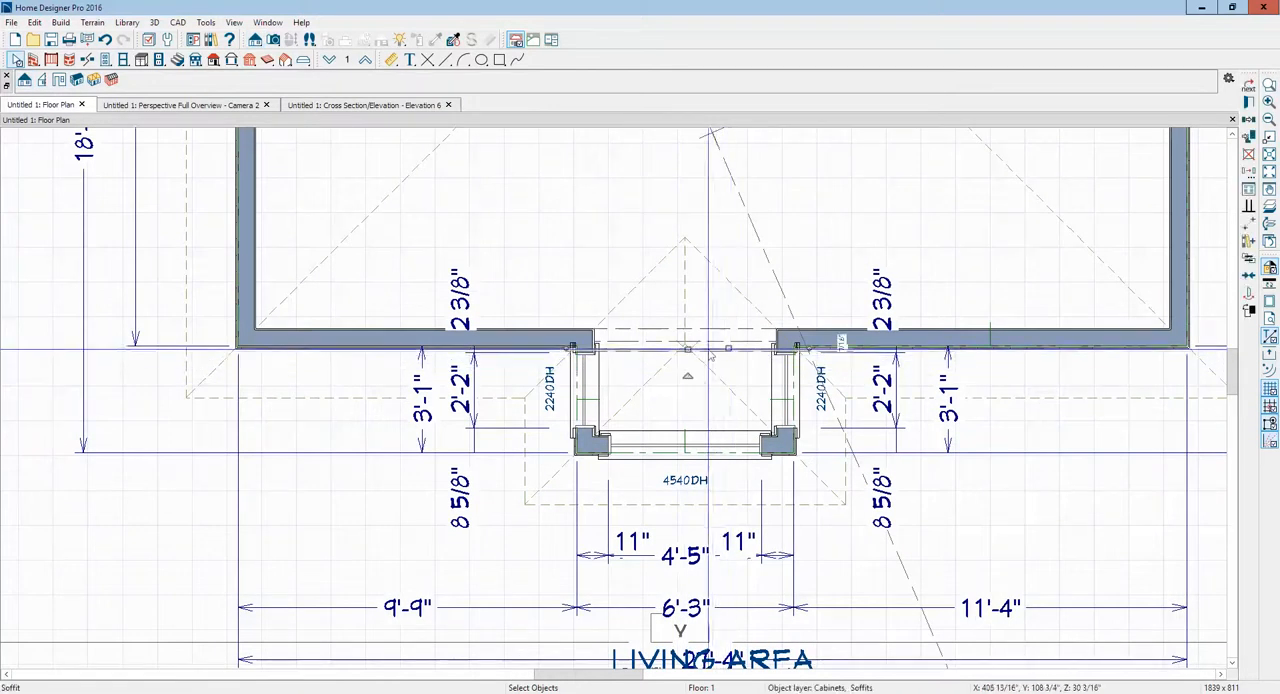
{"action": "mouse_move", "coordinate": [725, 348]}
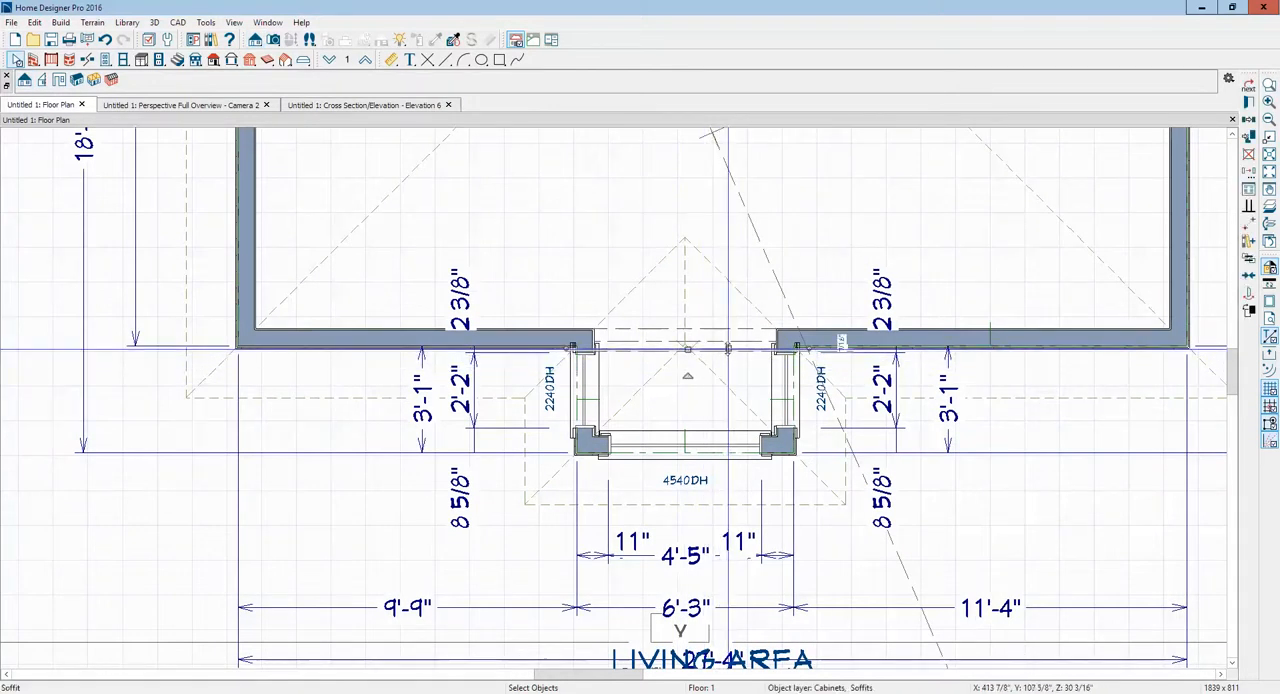
{"action": "left_click", "coordinate": [180, 104]}
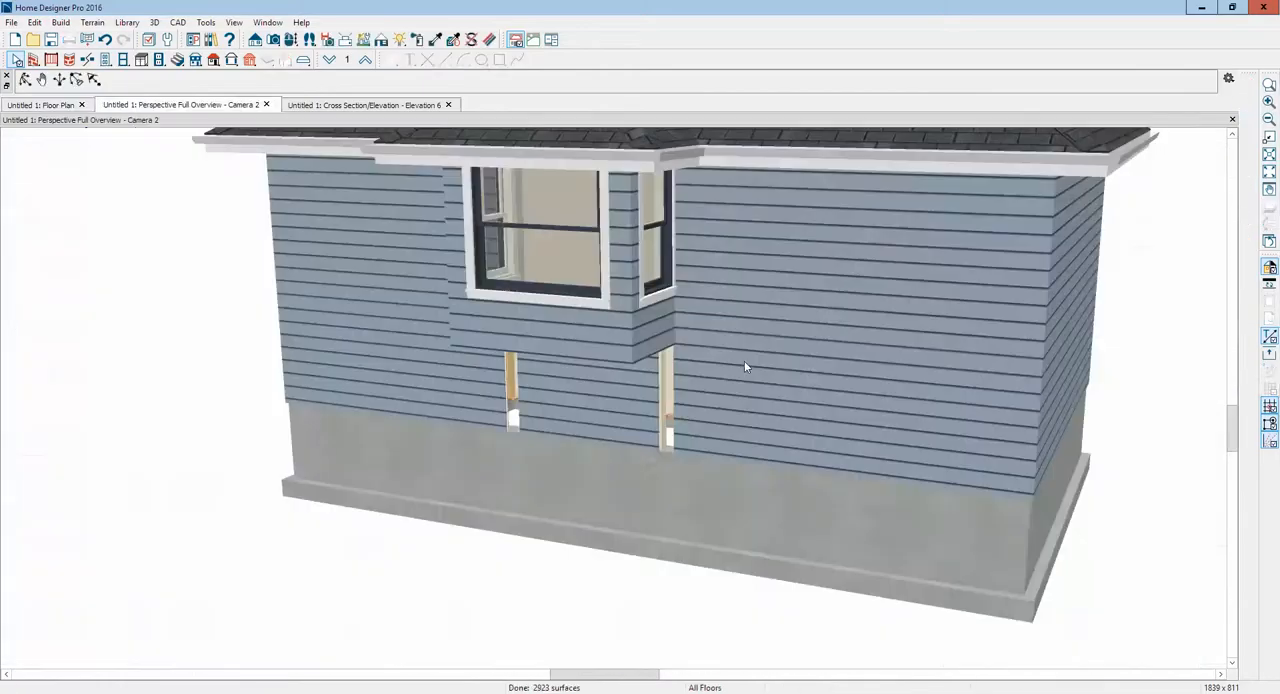
Step: Reopen the 84 by 44 inch backsplash panel's specifications from the perspective view, with 2-inch depth
{"action": "scroll", "scroll_direction": "up", "scroll_amount": 3}
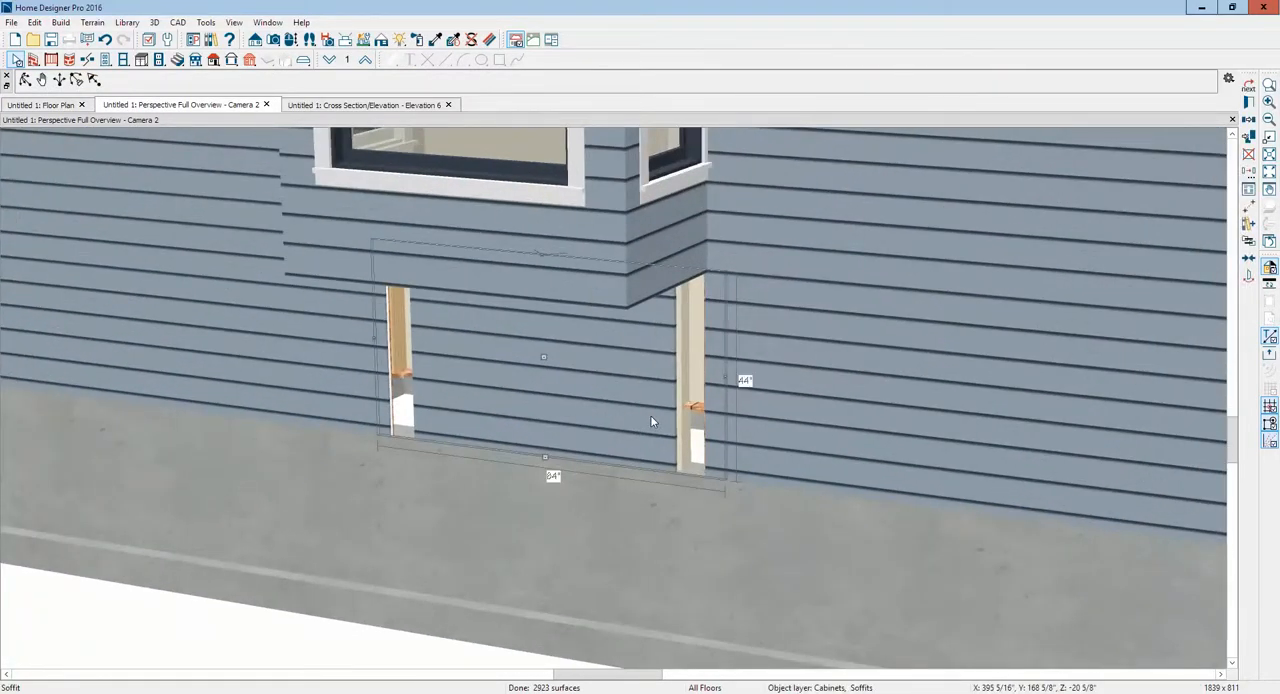
{"action": "left_click", "coordinate": [368, 105]}
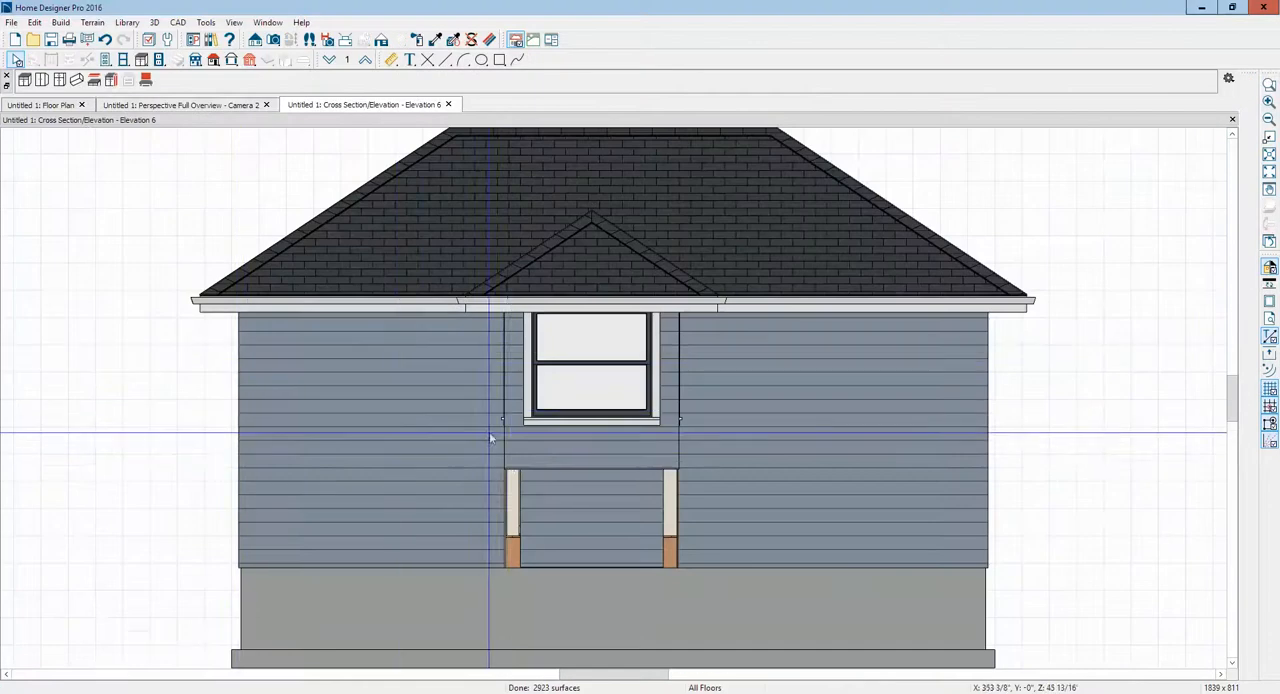
{"action": "left_click", "coordinate": [45, 105]}
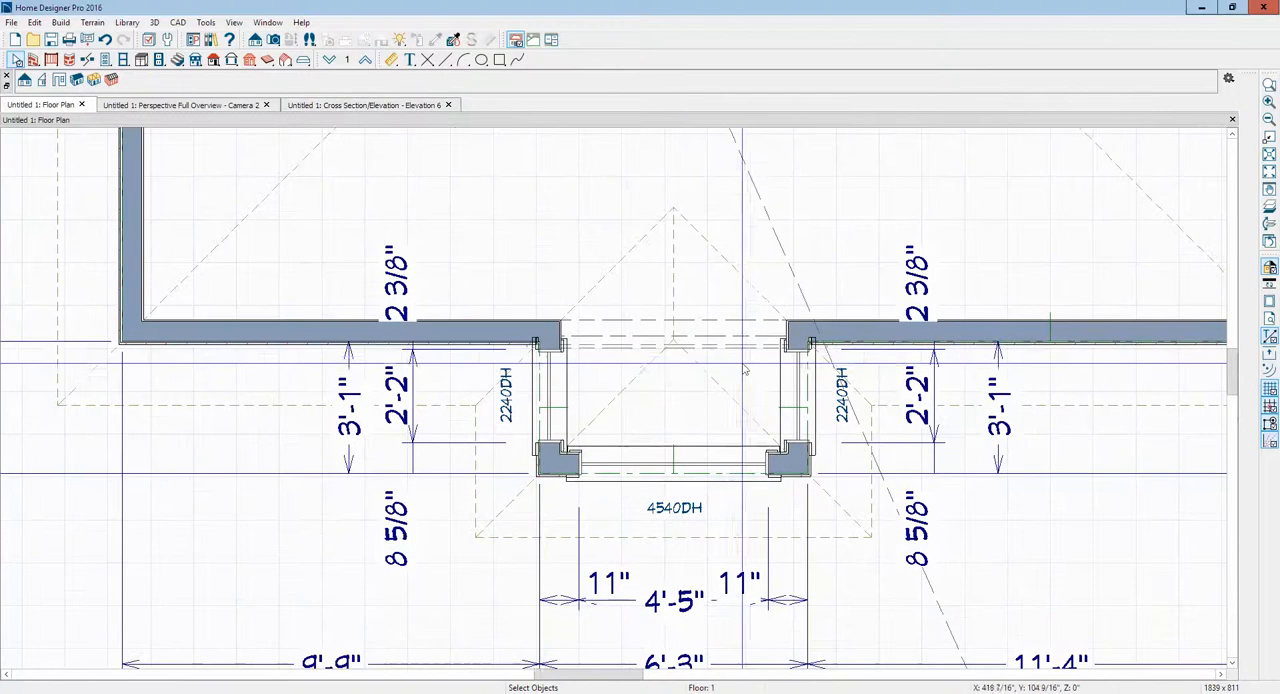
{"action": "left_click", "coordinate": [676, 345]}
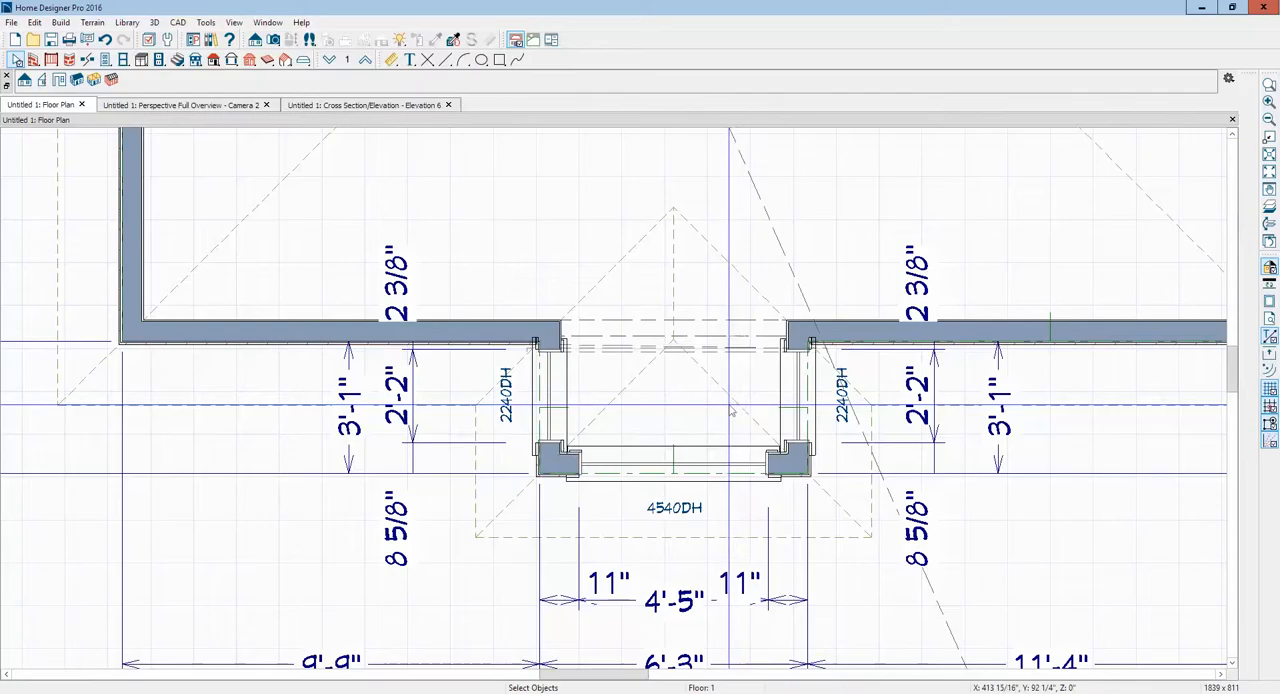
{"action": "left_click", "coordinate": [185, 104]}
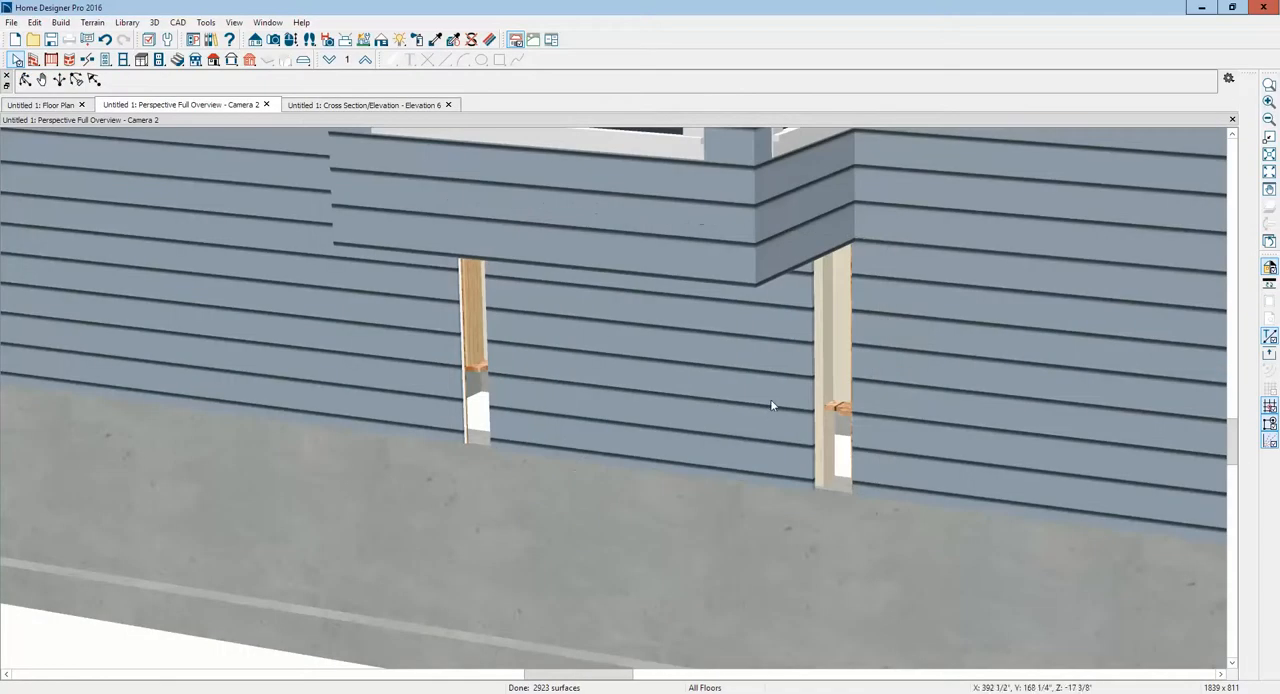
{"action": "left_click", "coordinate": [649, 347]}
{"action": "type", "text": "2"}
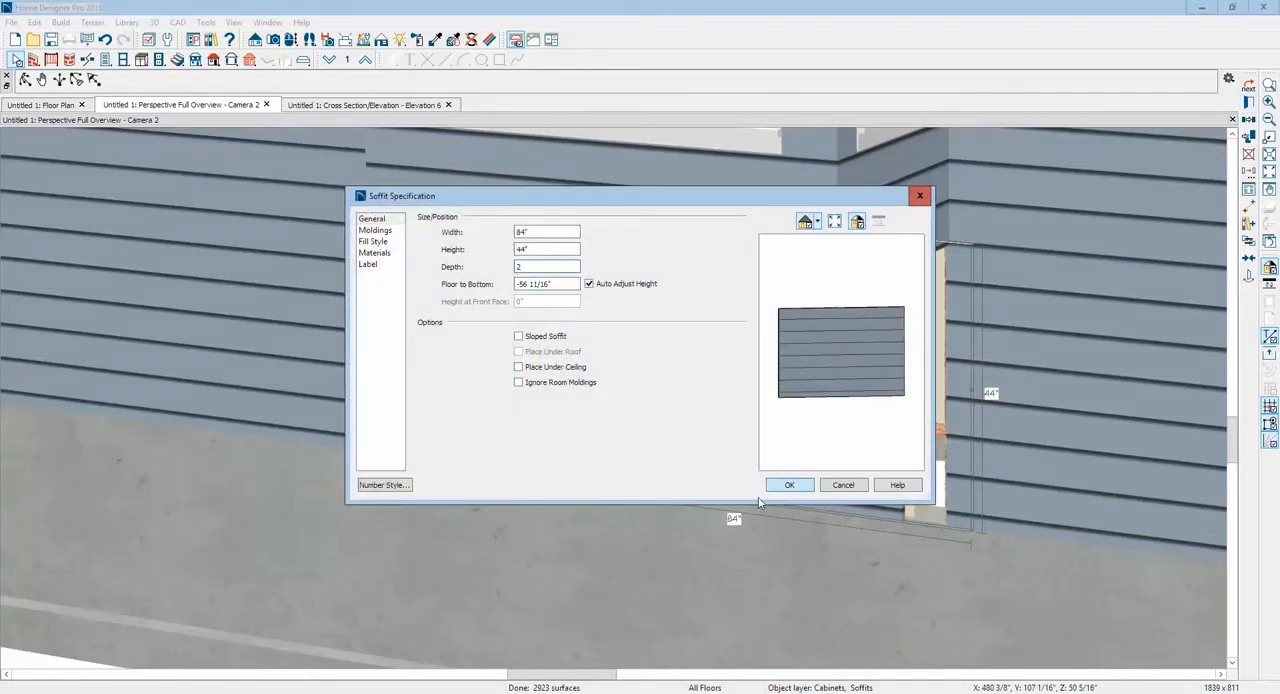
Step: Close the soffit specifications, select the soffit in plan, and adjust it in the 3D view
{"action": "left_click", "coordinate": [789, 484]}
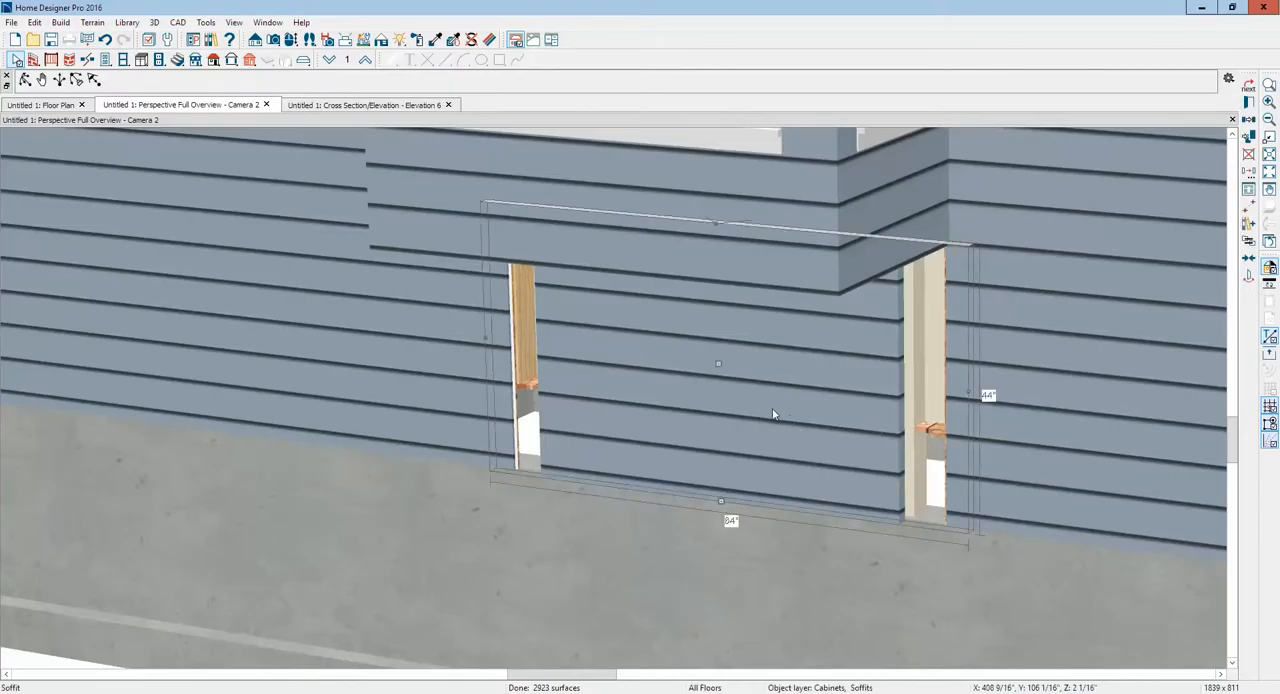
{"action": "left_click", "coordinate": [42, 104]}
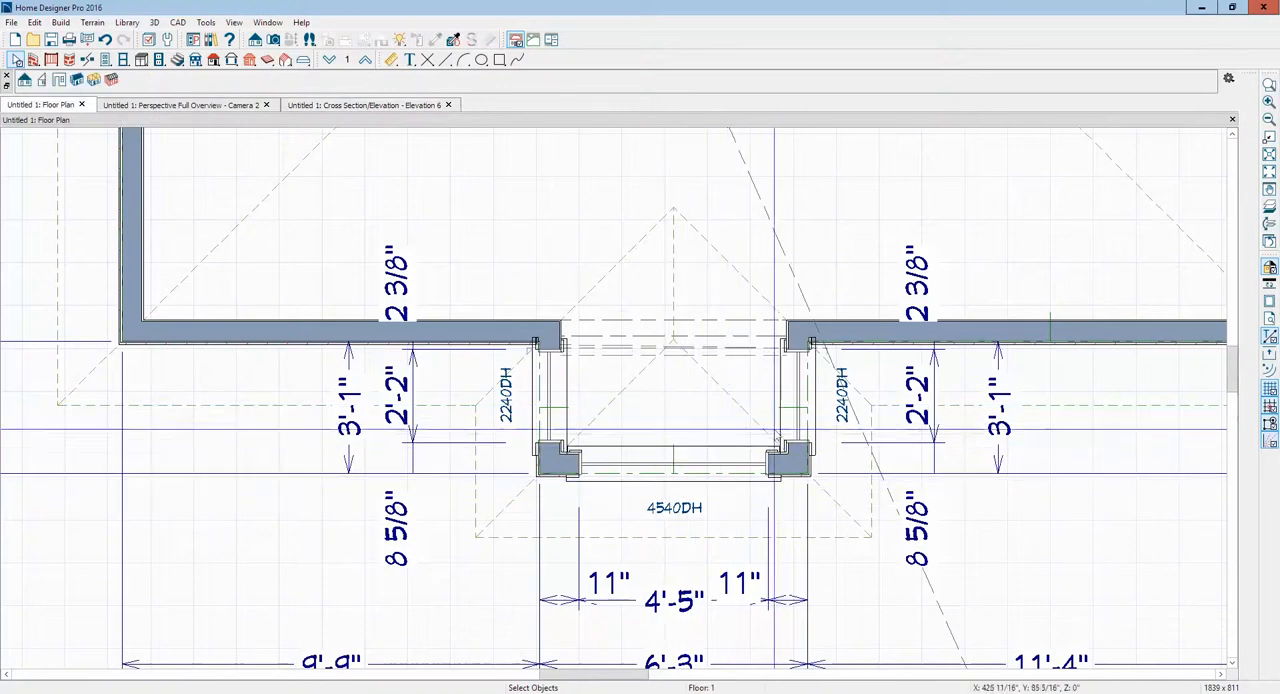
{"action": "left_click", "coordinate": [676, 351]}
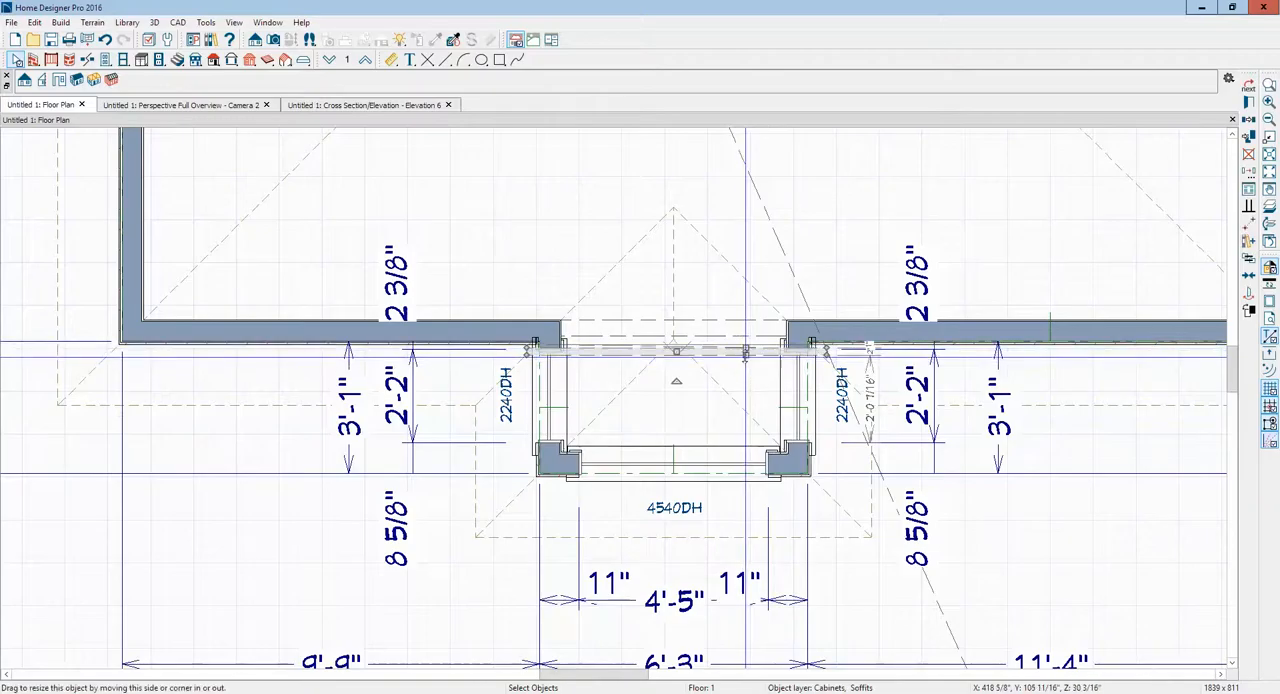
{"action": "left_click", "coordinate": [185, 104]}
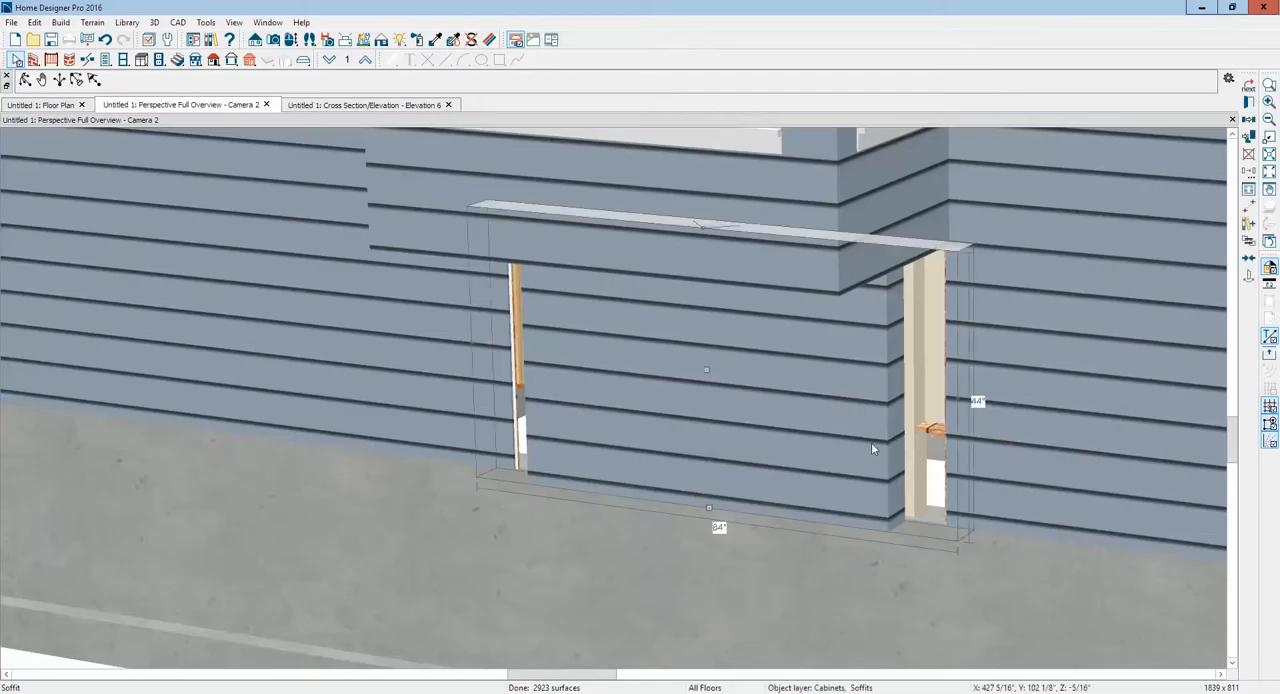
{"action": "mouse_move", "coordinate": [868, 449]}
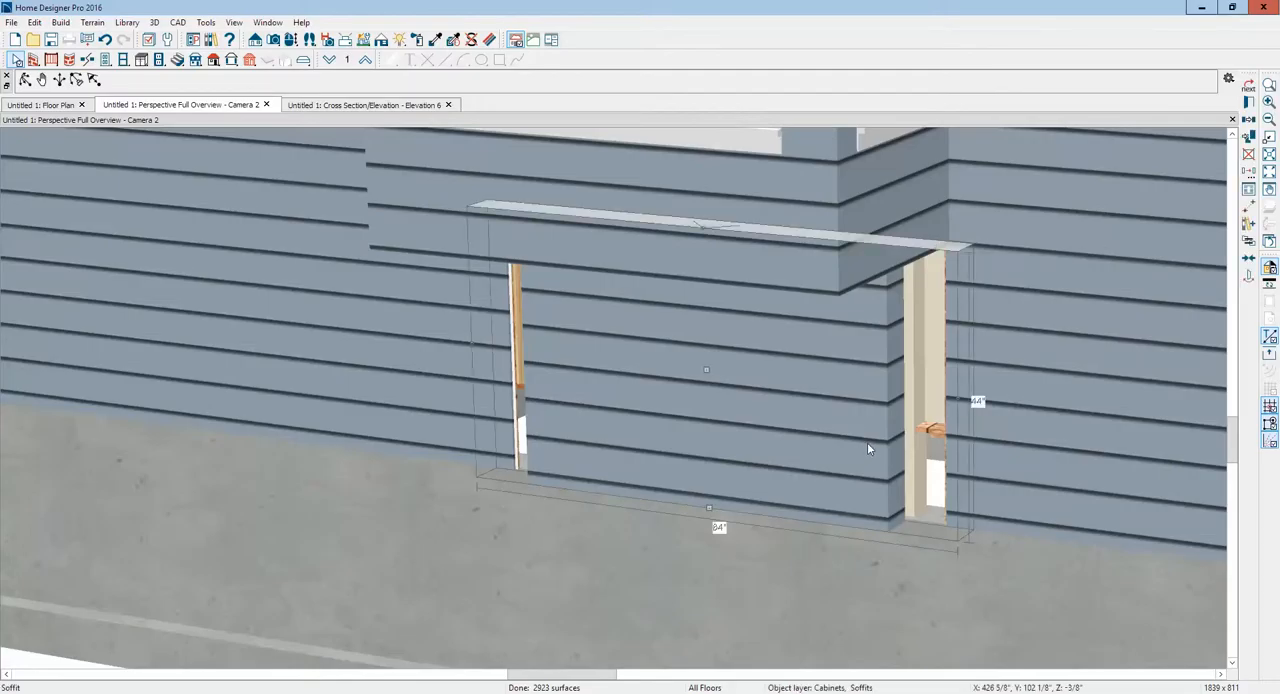
{"action": "mouse_move", "coordinate": [878, 406]}
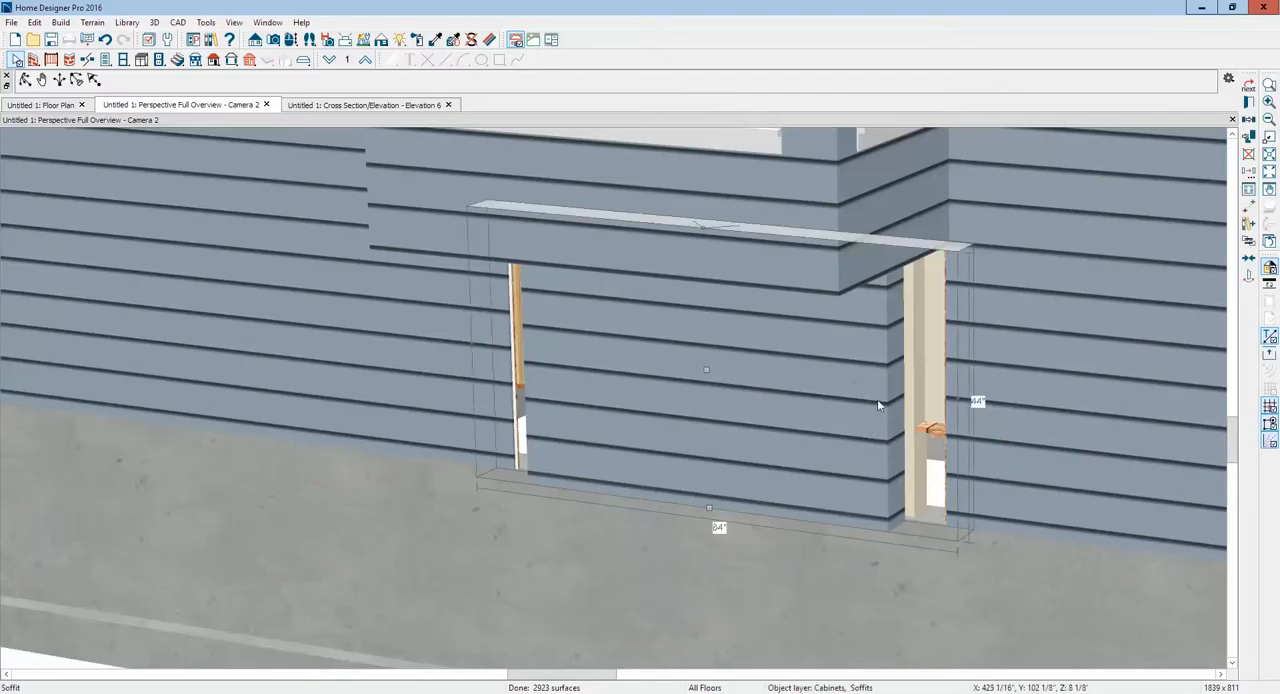
{"action": "left_click", "coordinate": [920, 420]}
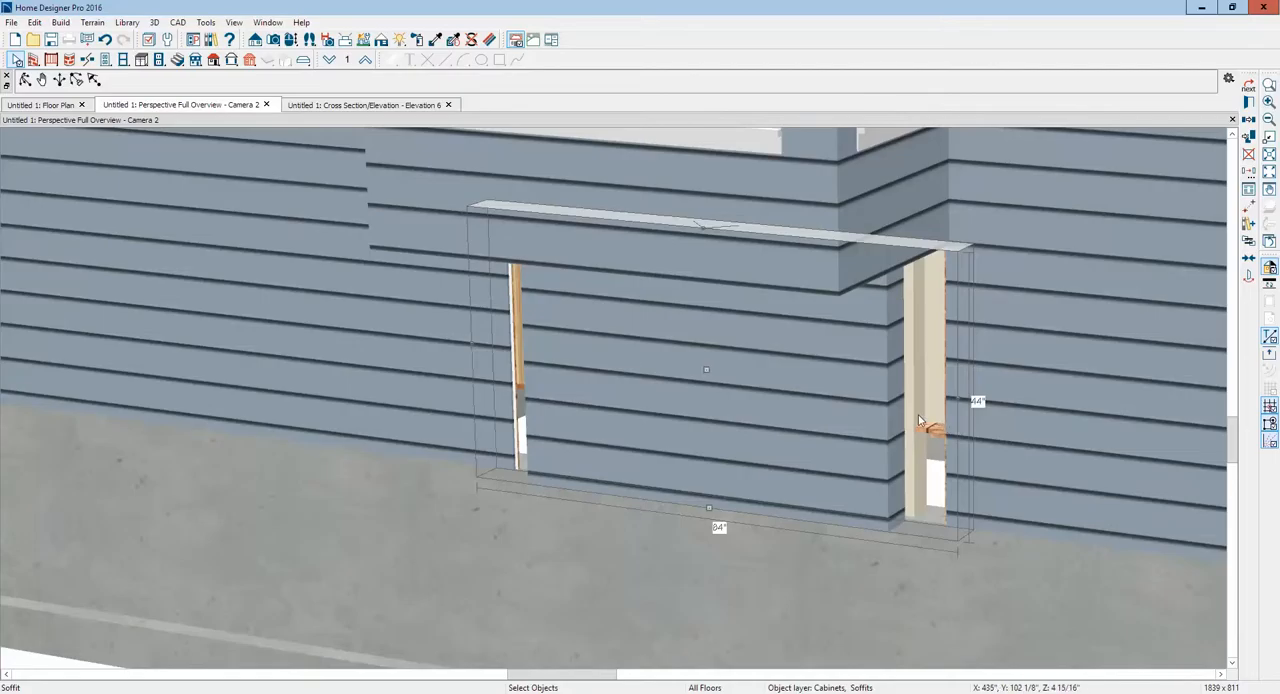
{"action": "mouse_move", "coordinate": [962, 408]}
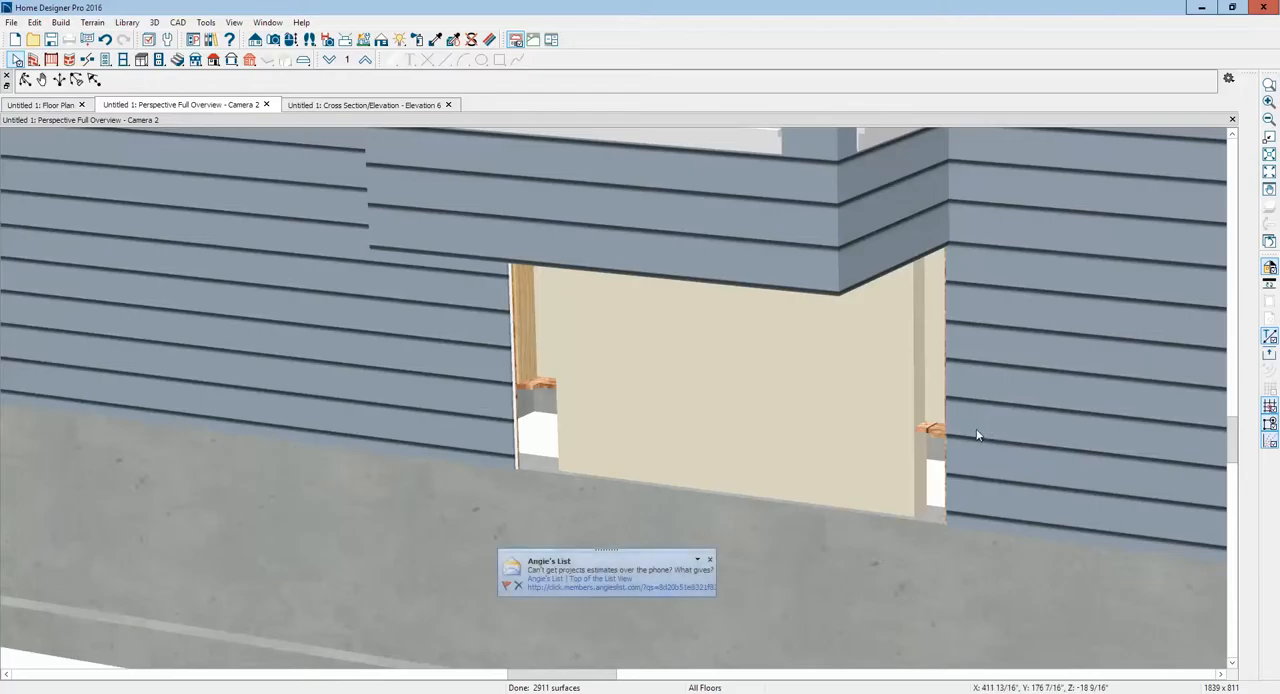
{"action": "left_click", "coordinate": [925, 435]}
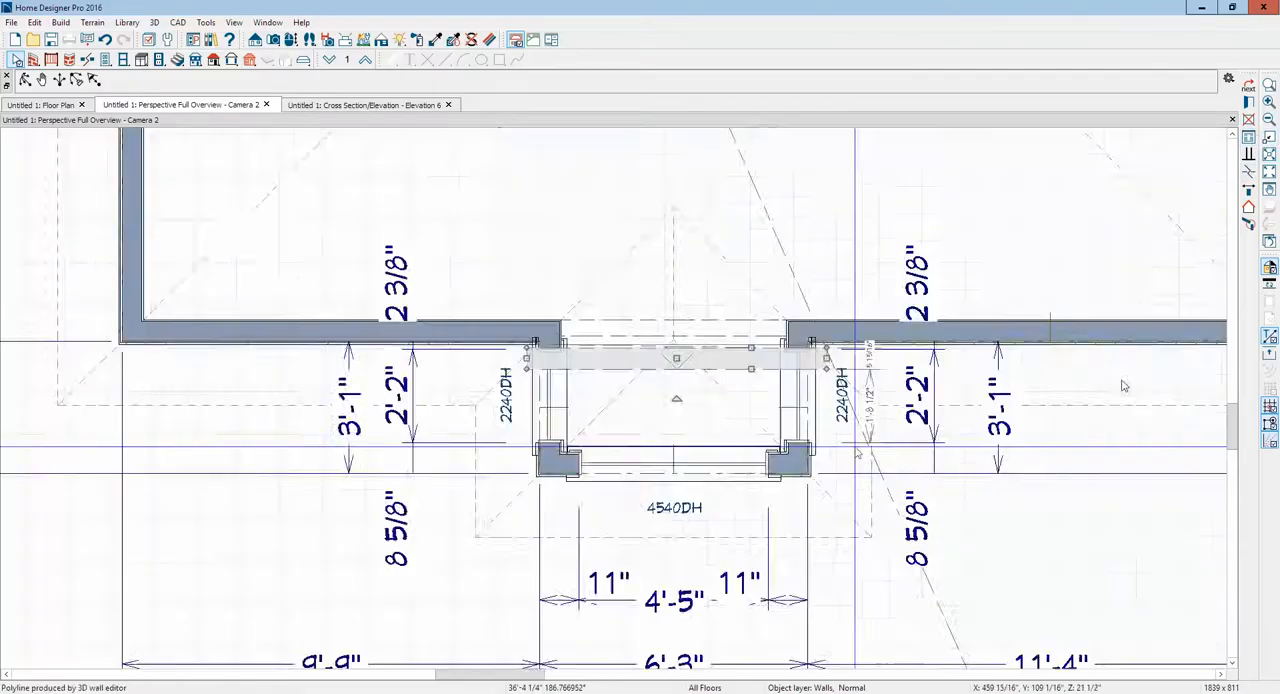
Step: Switch to the front elevation and select the wall beside the bump-out to check dimensions
{"action": "left_click", "coordinate": [365, 104]}
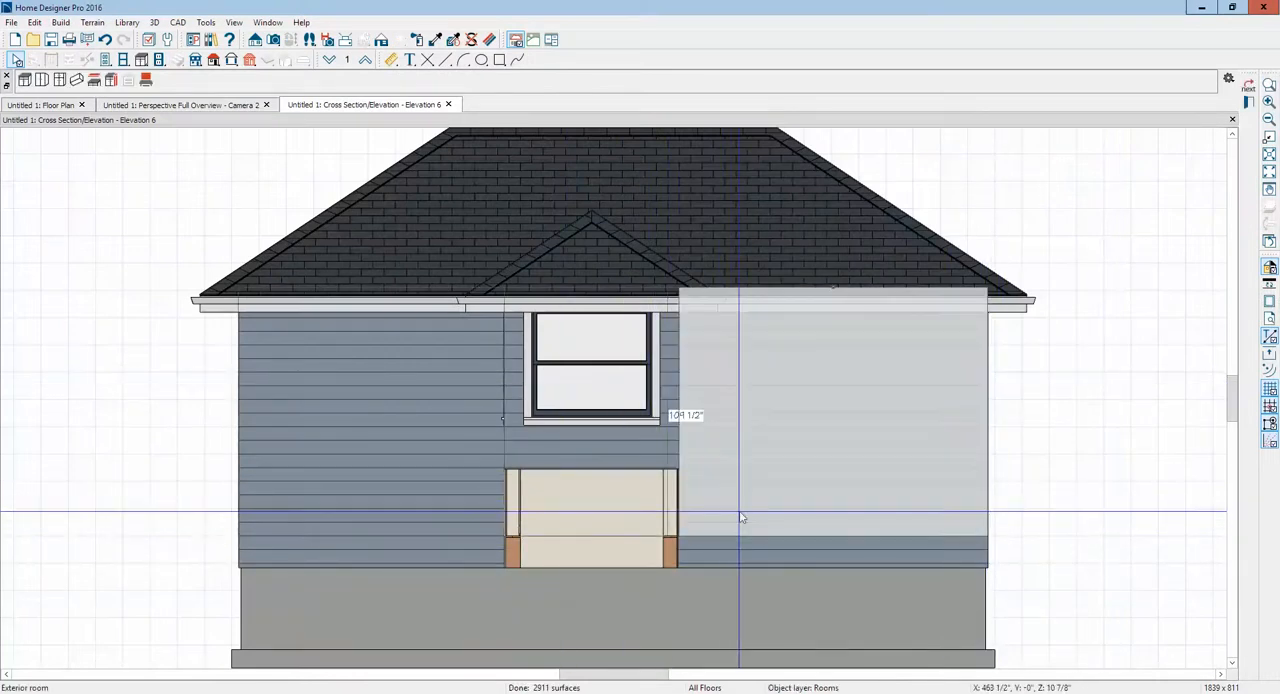
{"action": "left_click", "coordinate": [825, 430]}
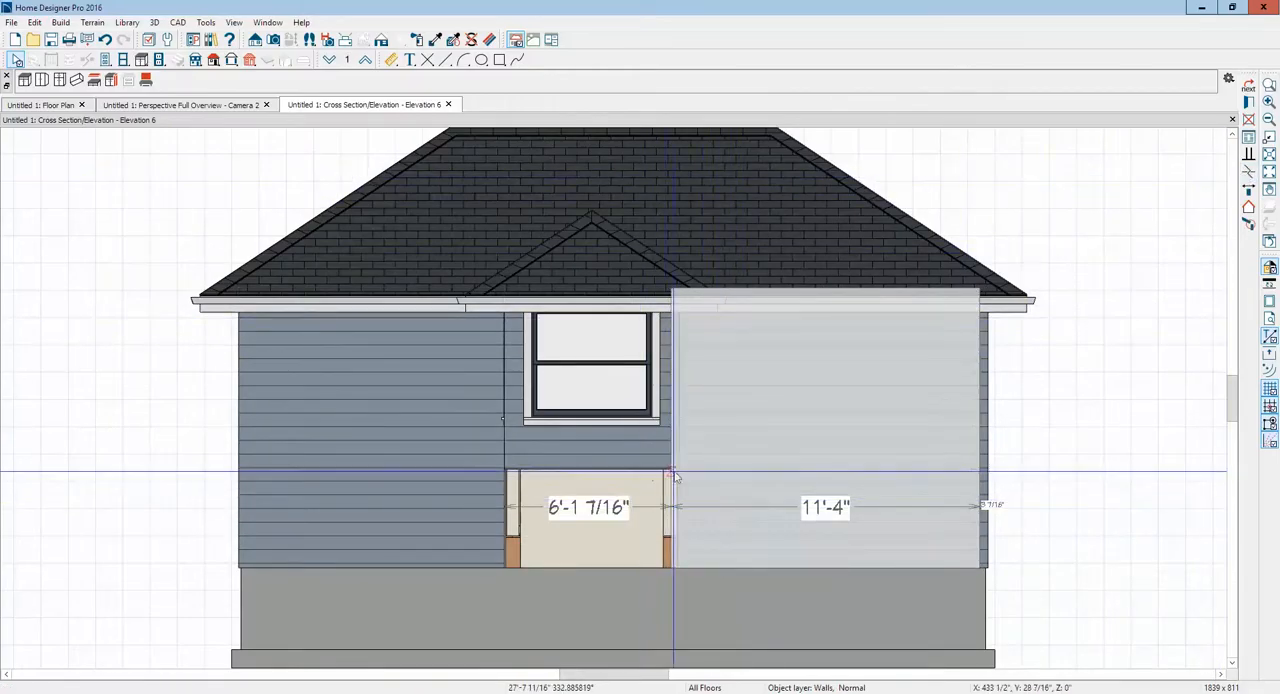
{"action": "left_click", "coordinate": [673, 470]}
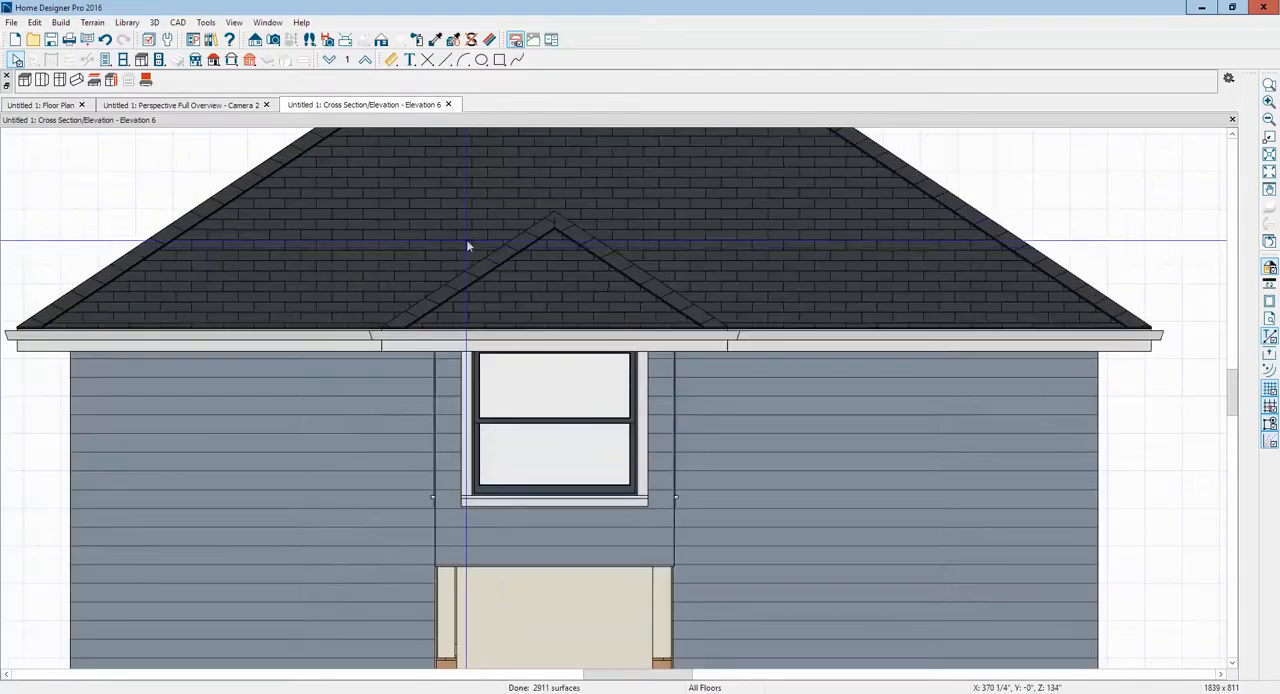
Step: Draw a custom backsplash panel over the opening below the bump-out window
{"action": "scroll", "scroll_direction": "down", "scroll_amount": 3}
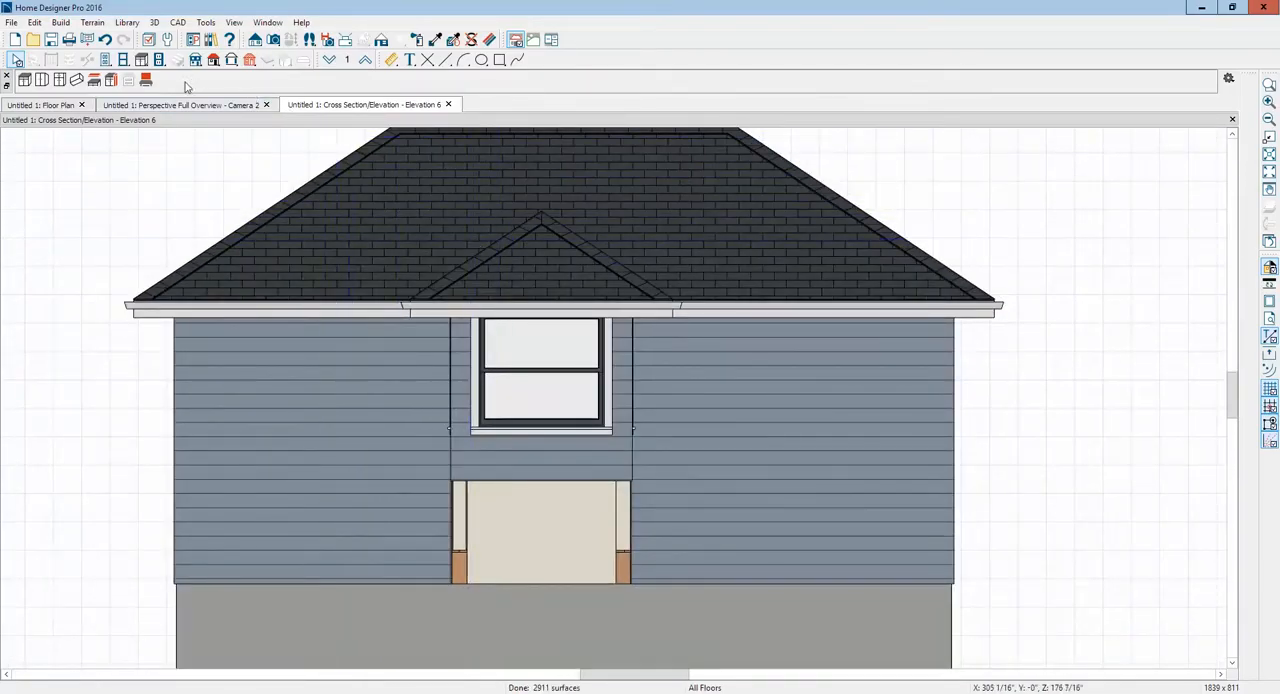
{"action": "mouse_move", "coordinate": [145, 79]}
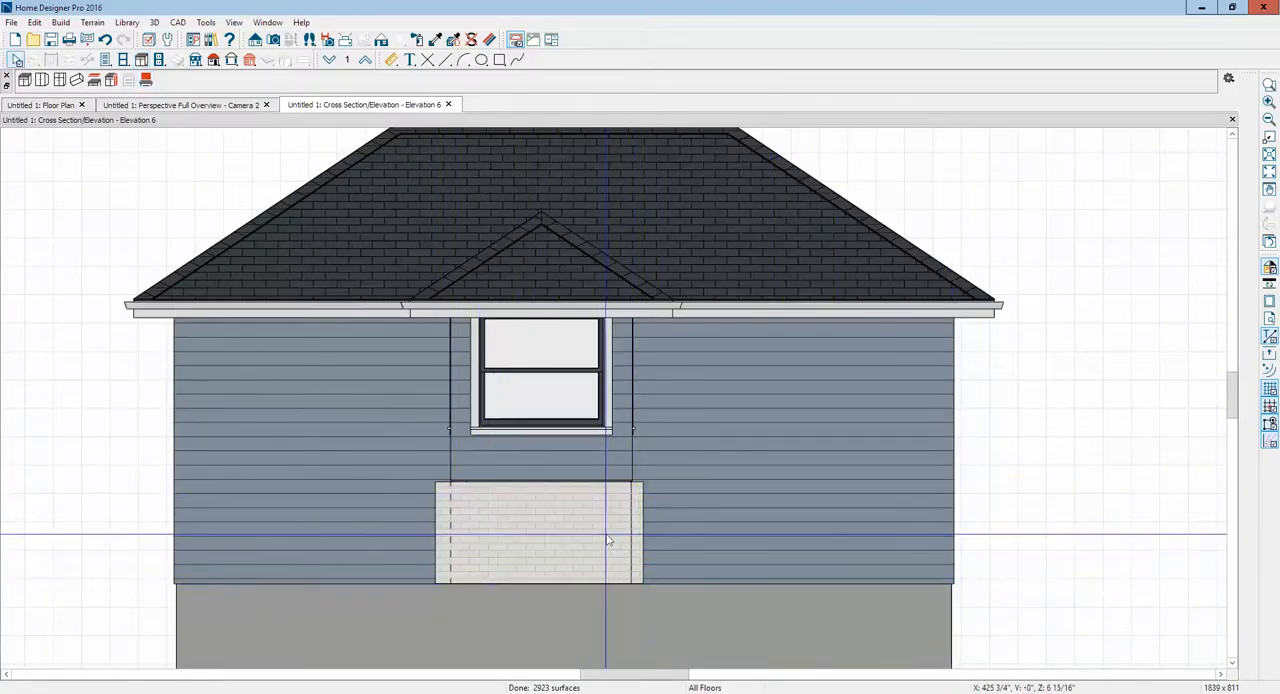
{"action": "left_click", "coordinate": [538, 535]}
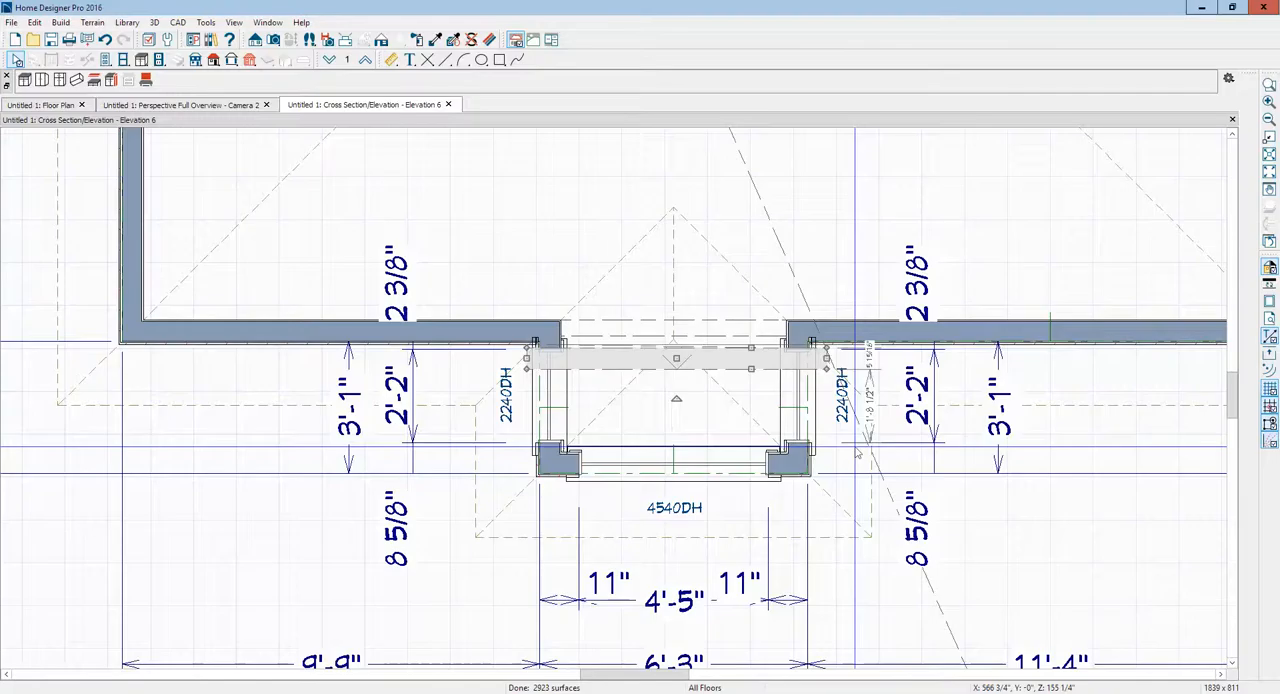
Step: Check the covered opening in 3D, then close the elevation view and return to the floor plan
{"action": "left_click", "coordinate": [180, 104]}
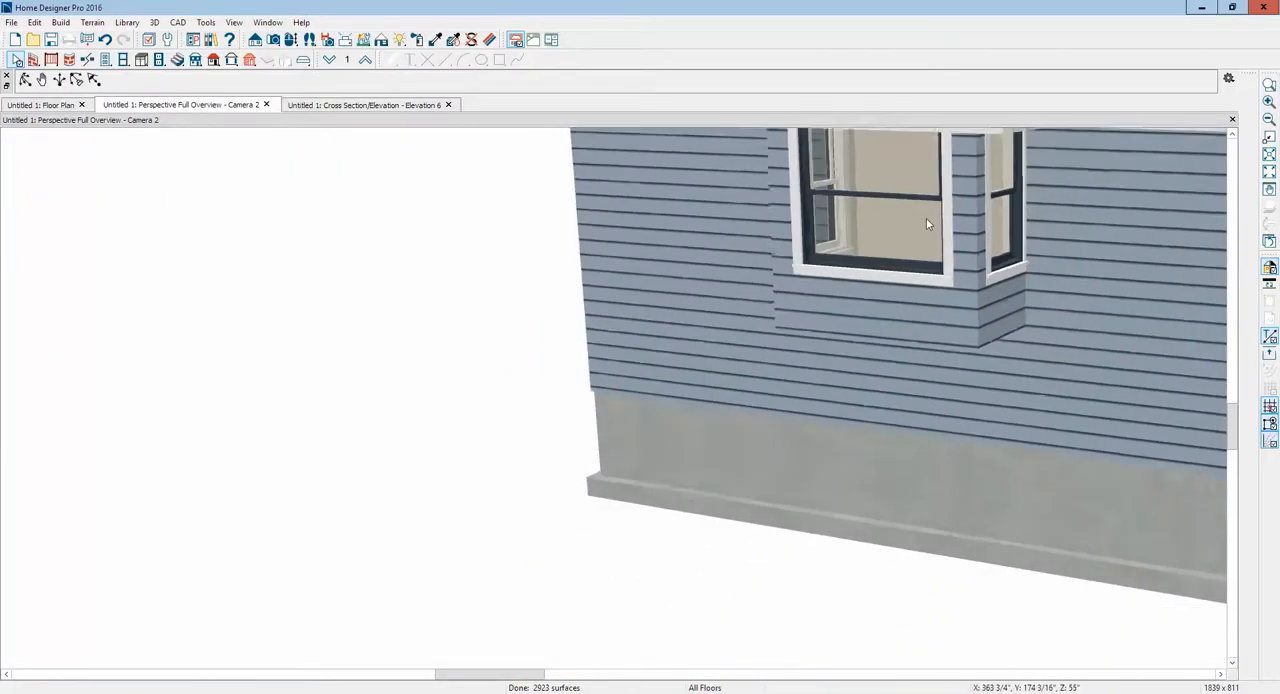
{"action": "left_click", "coordinate": [367, 104]}
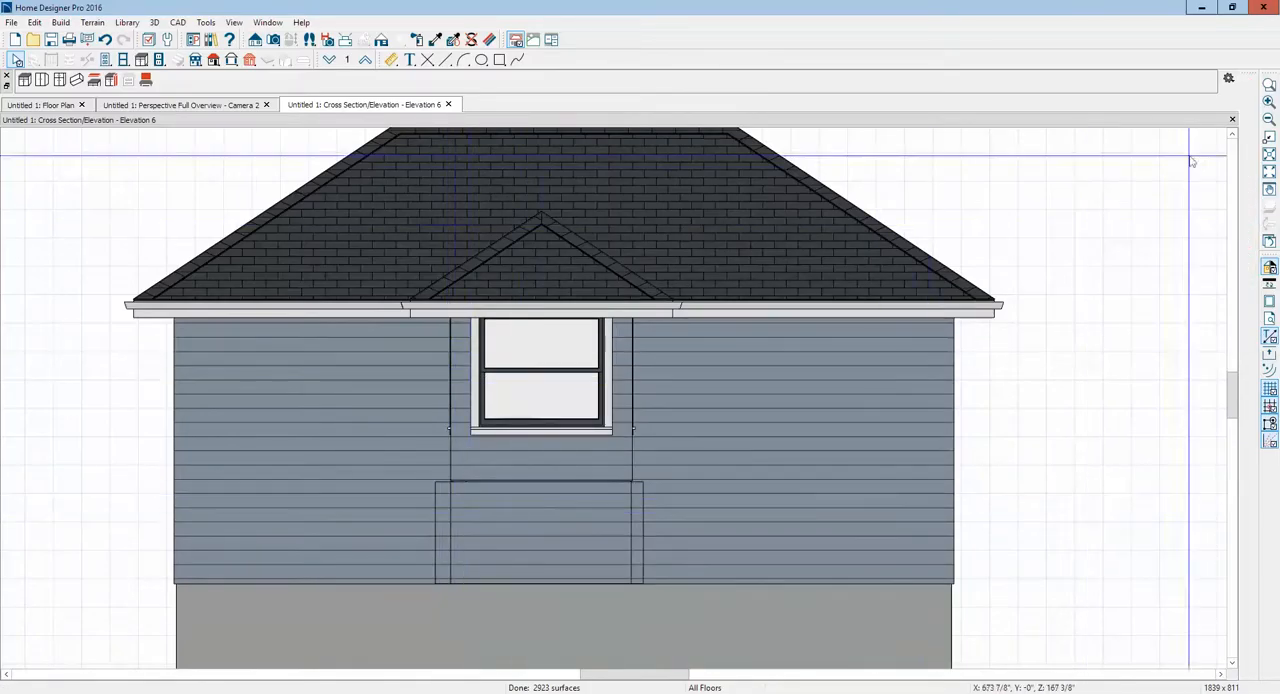
{"action": "left_click", "coordinate": [448, 104]}
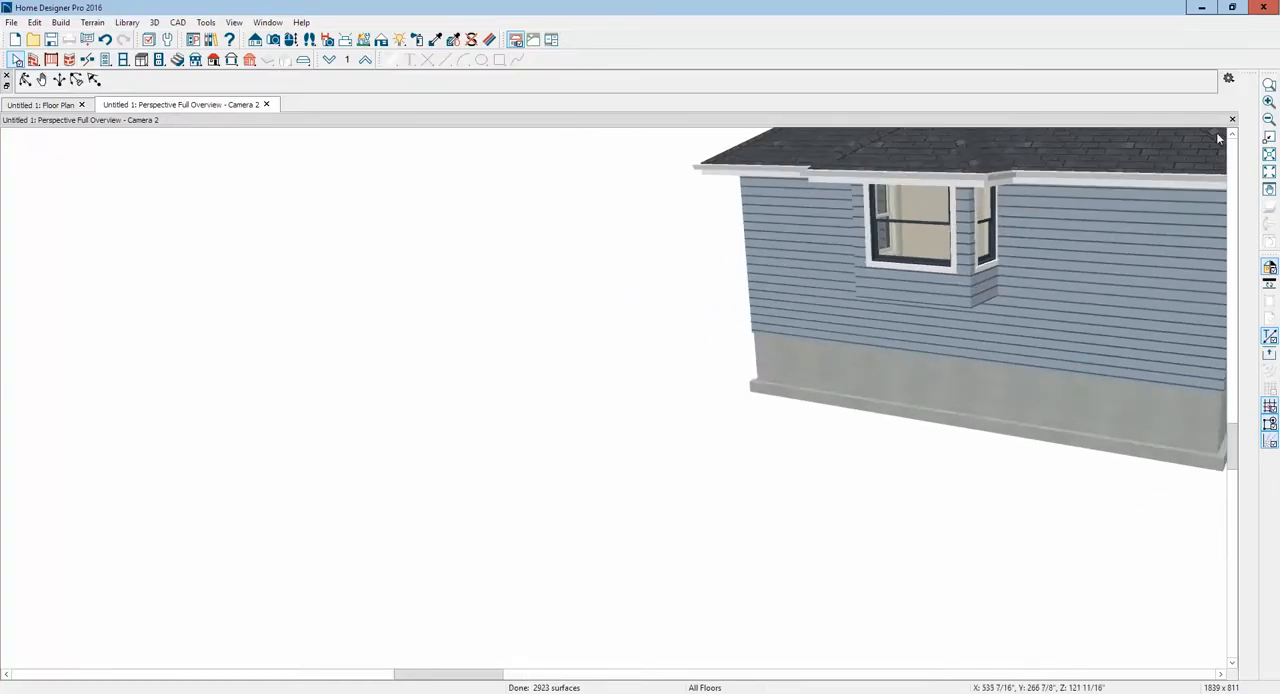
{"action": "left_click", "coordinate": [42, 104]}
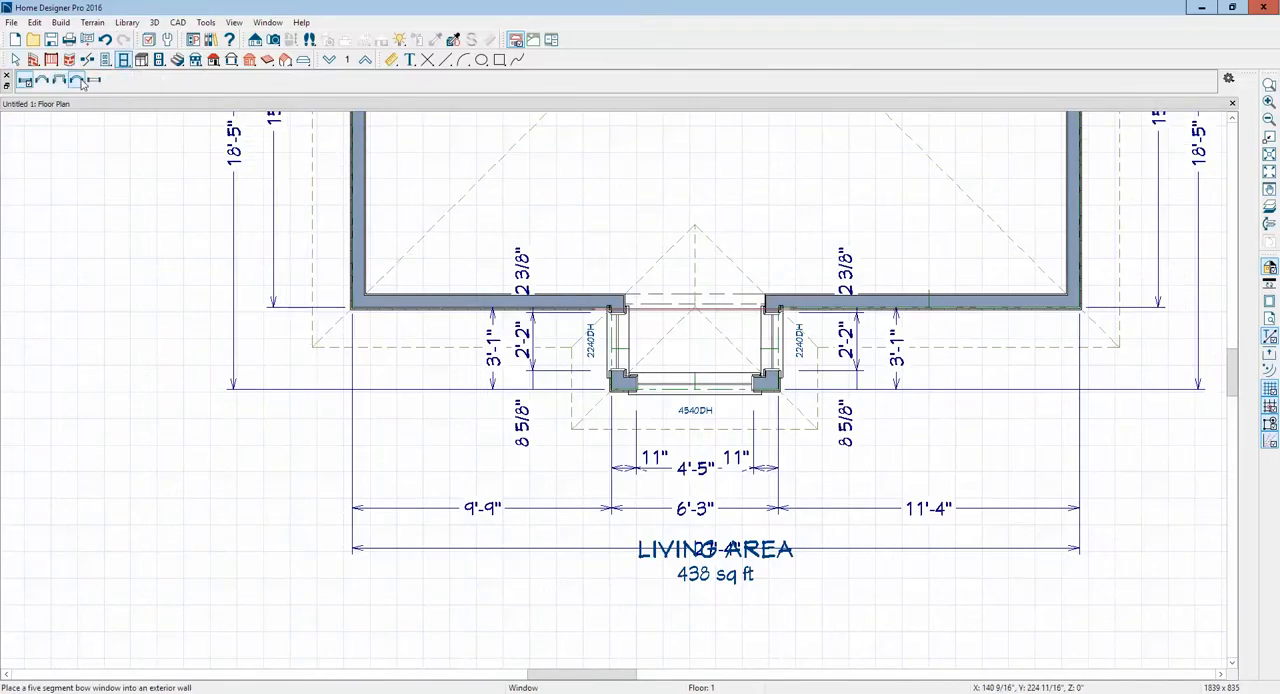
Step: Add a box bay window, then check the 30 by 36 inch bump-out window, 44 inches up, in 3D
{"action": "left_click", "coordinate": [59, 80]}
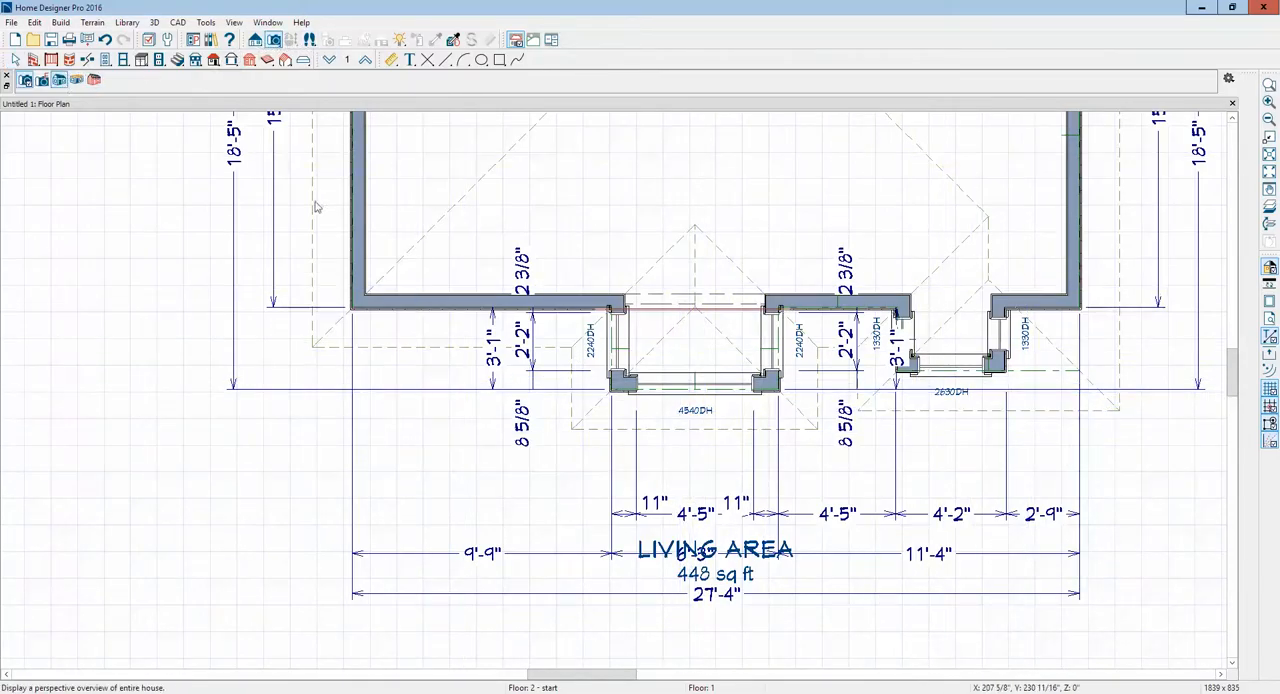
{"action": "left_click", "coordinate": [255, 39]}
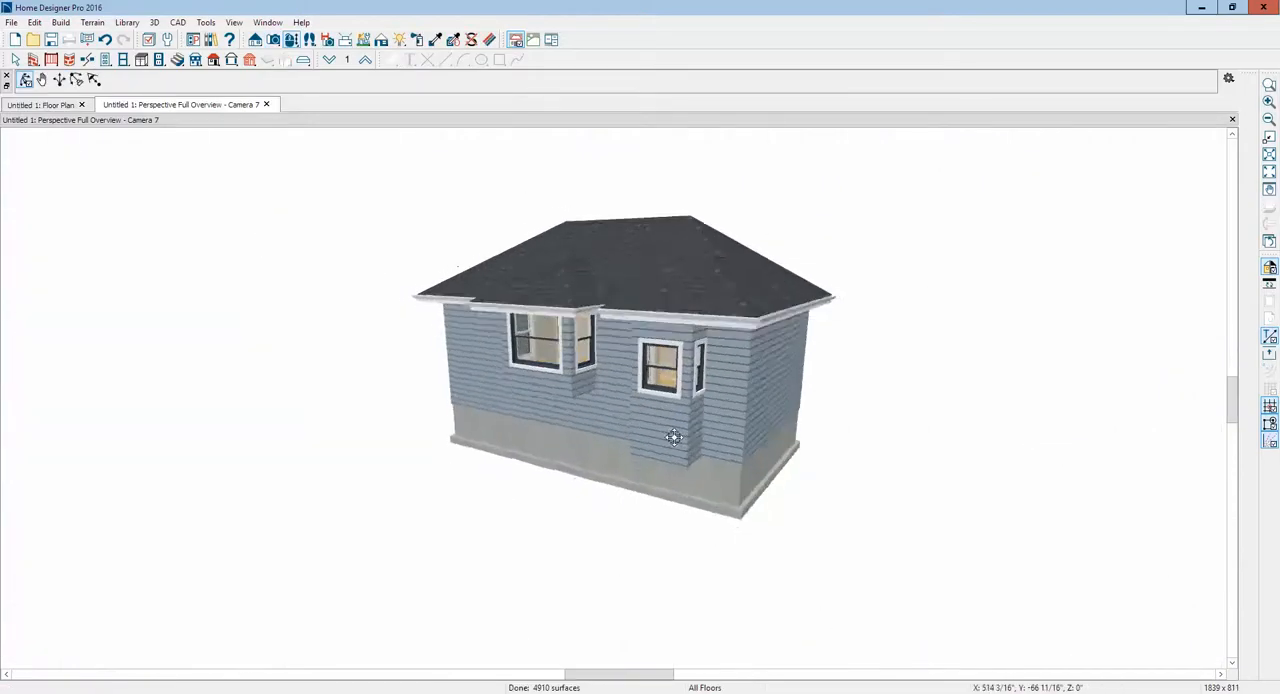
{"action": "left_click_drag", "start_coordinate": [673, 437], "coordinate": [645, 398]}
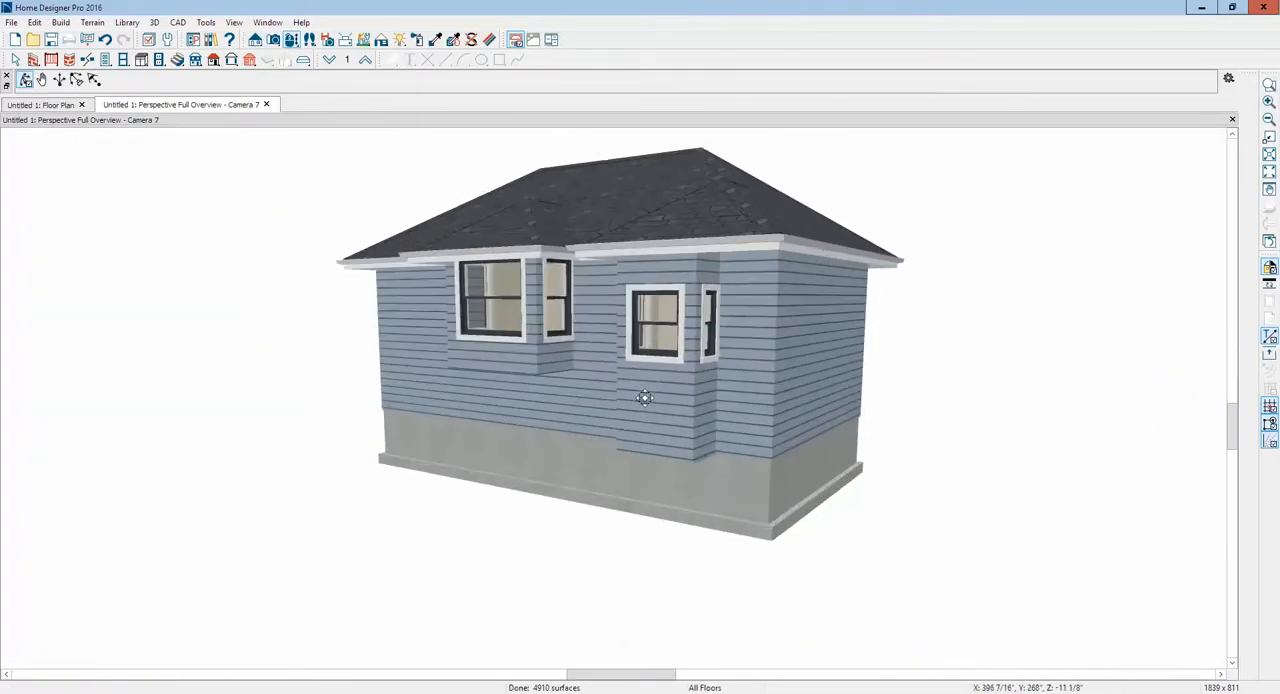
{"action": "left_click", "coordinate": [675, 335]}
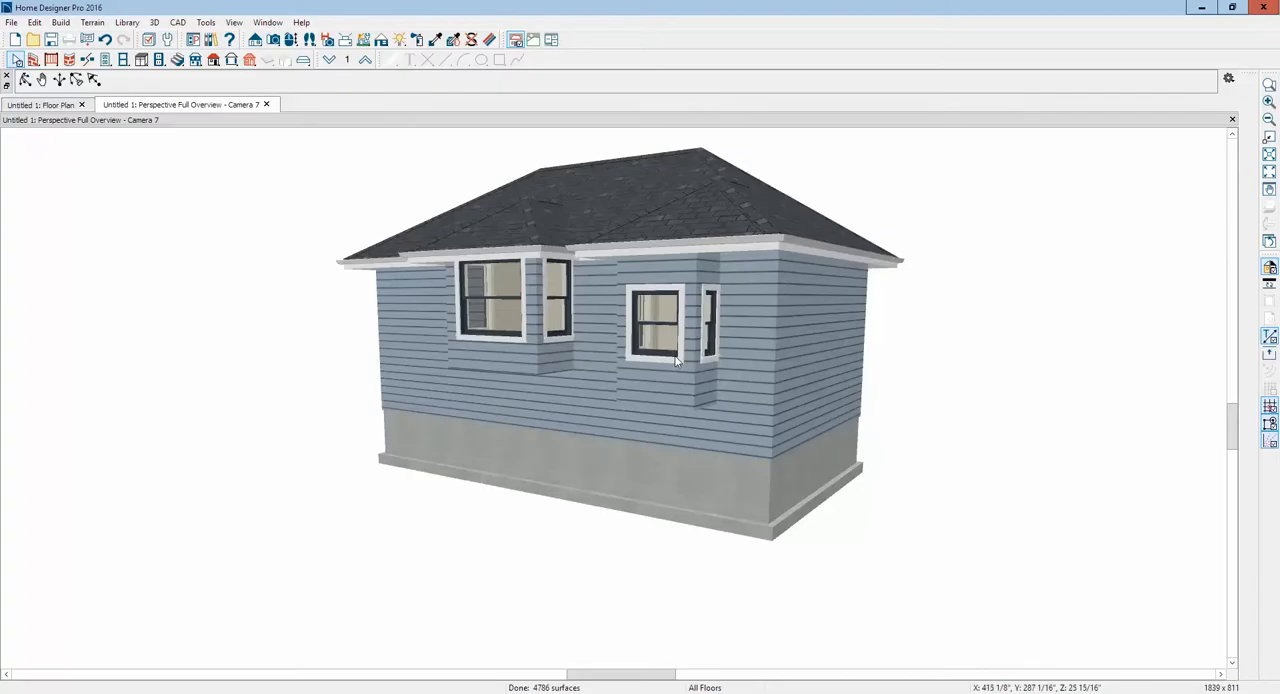
{"action": "mouse_move", "coordinate": [667, 317]}
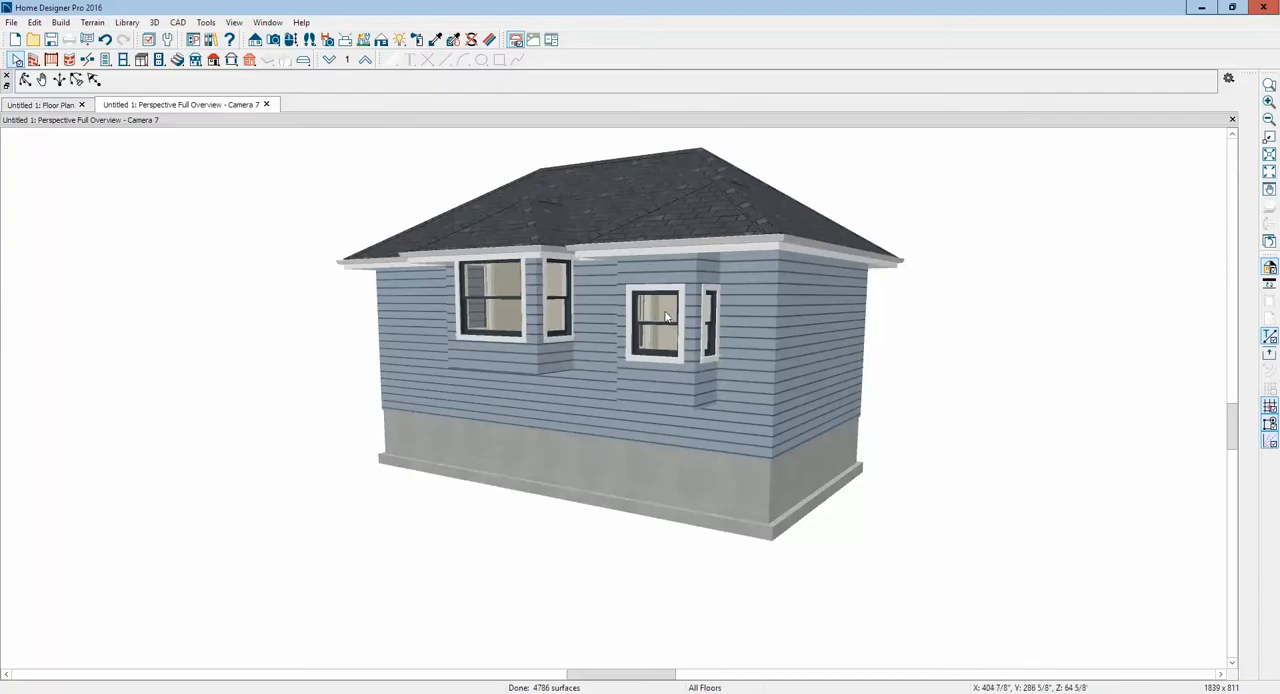
{"action": "mouse_move", "coordinate": [672, 335]}
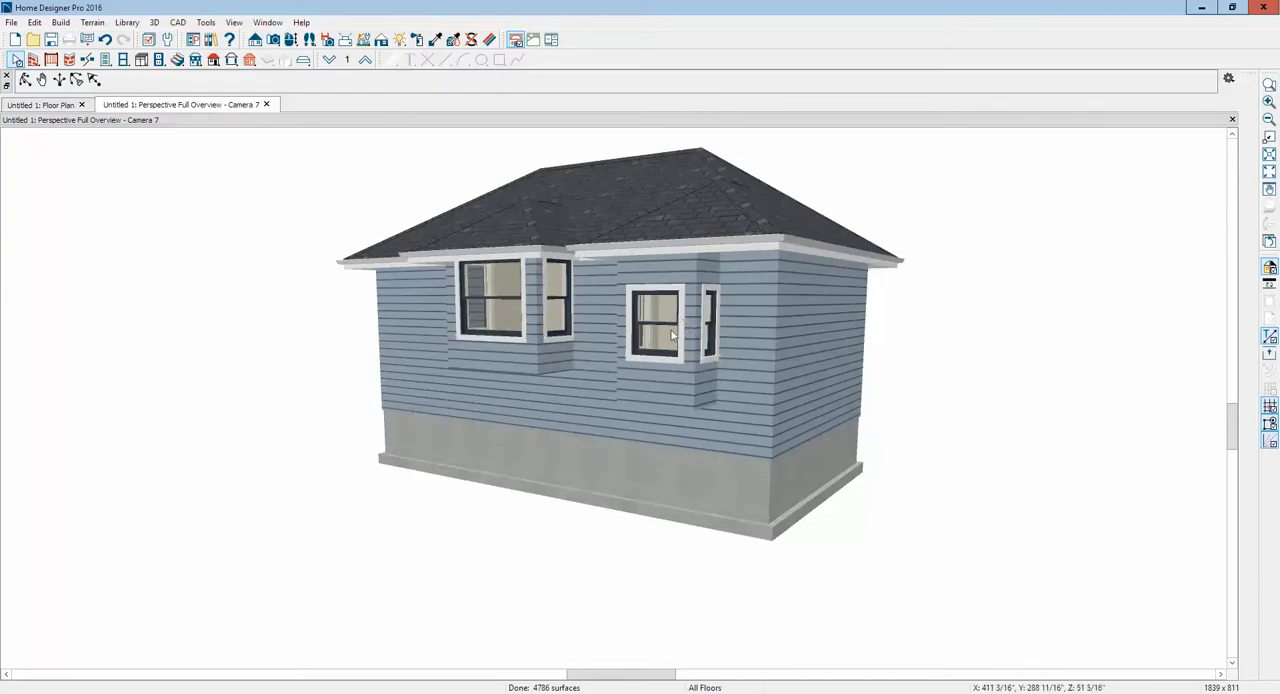
{"action": "left_click", "coordinate": [675, 335]}
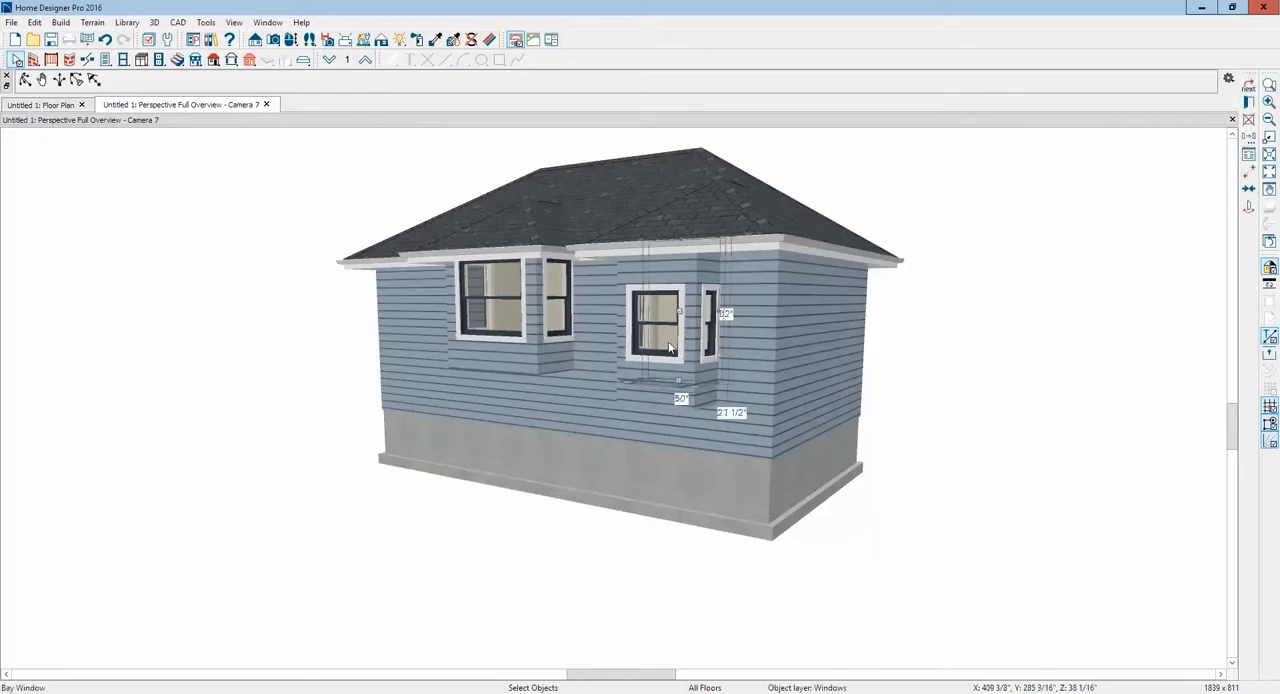
{"action": "left_click", "coordinate": [670, 320]}
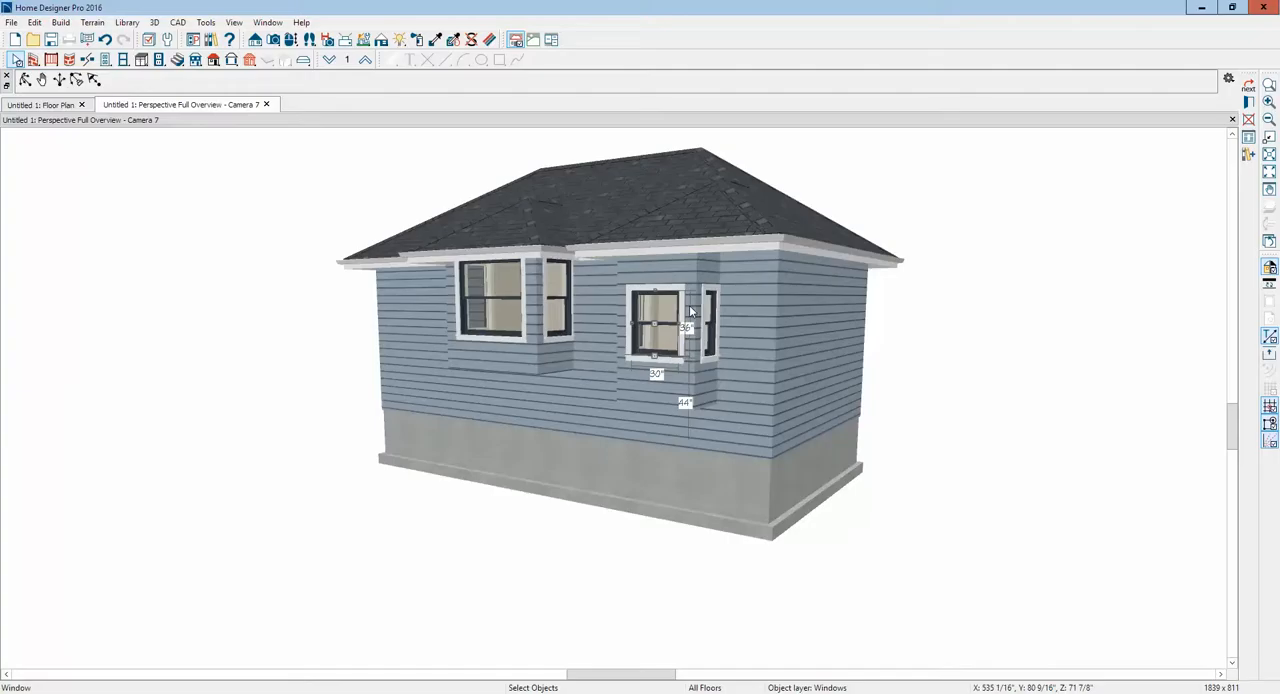
{"action": "mouse_move", "coordinate": [565, 380]}
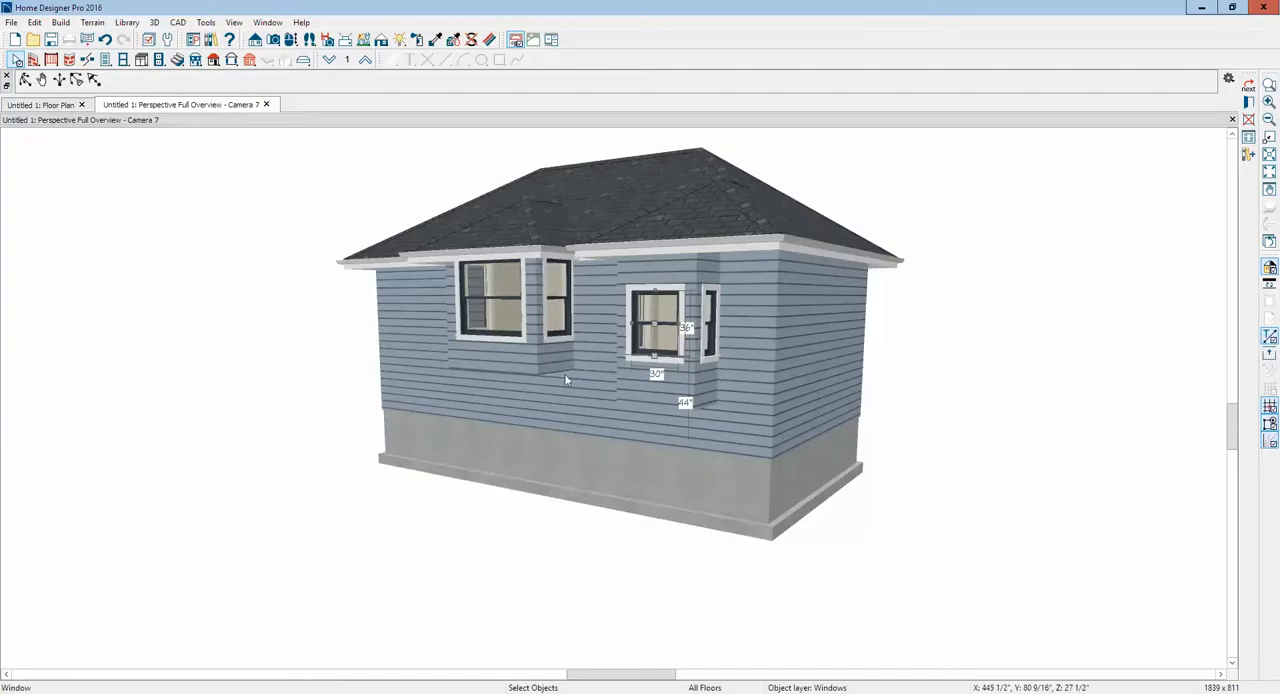
{"action": "left_click", "coordinate": [655, 330]}
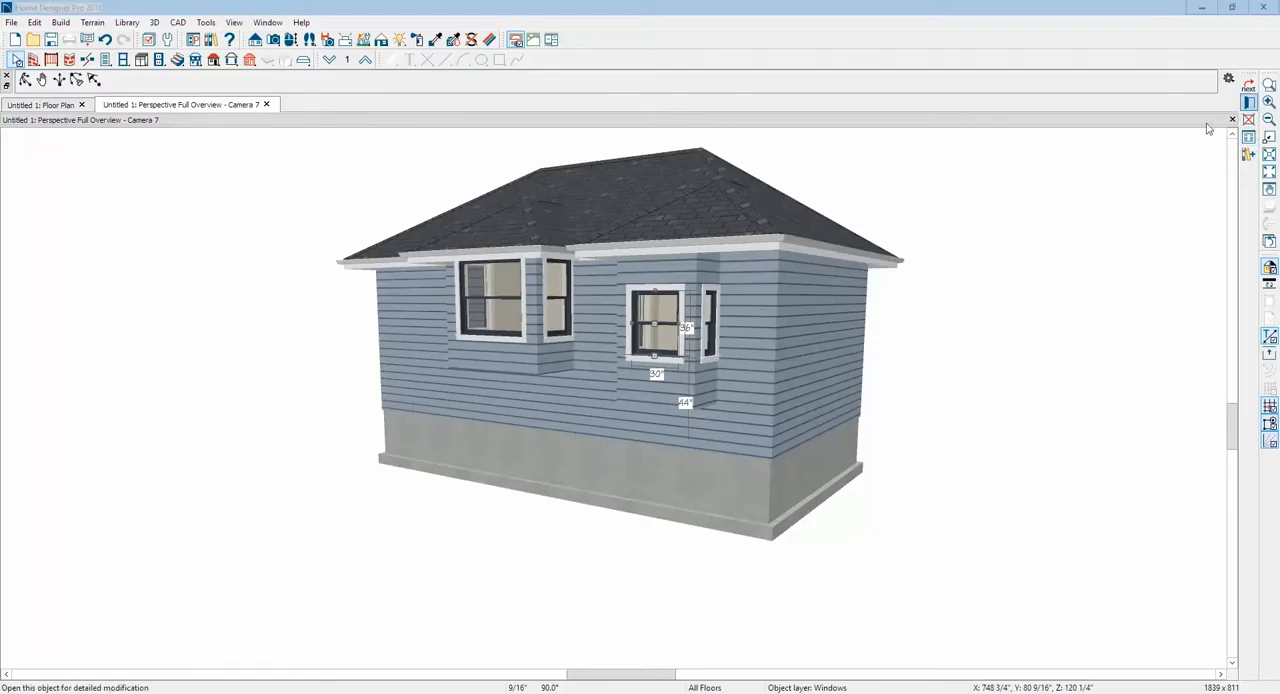
Step: Review the bump-out window's settings, then replace it with a new front window
{"action": "double_click", "coordinate": [655, 325]}
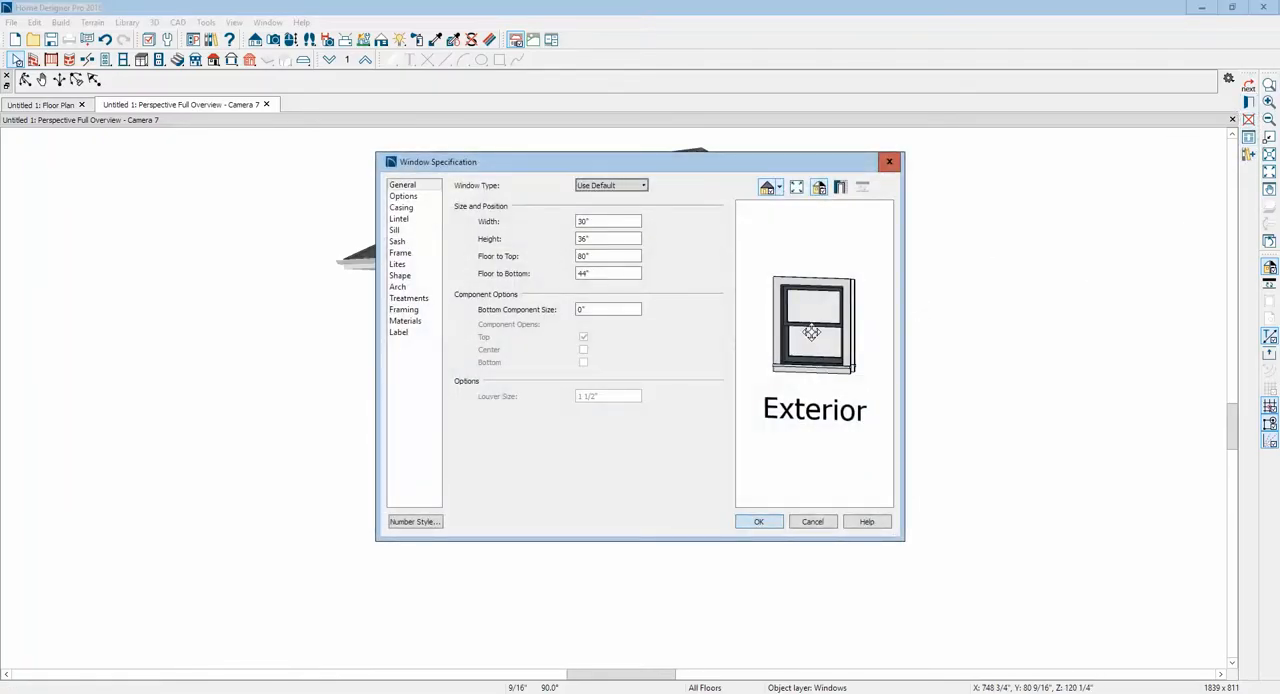
{"action": "left_click", "coordinate": [758, 521]}
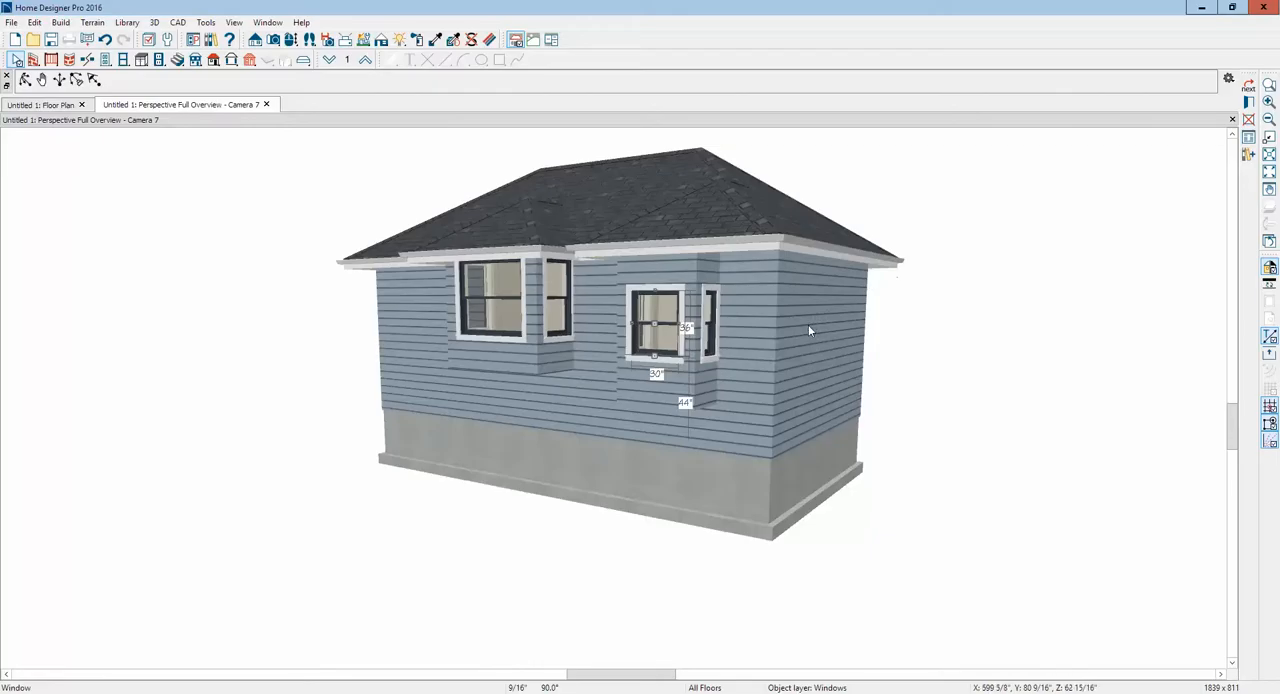
{"action": "mouse_move", "coordinate": [742, 326]}
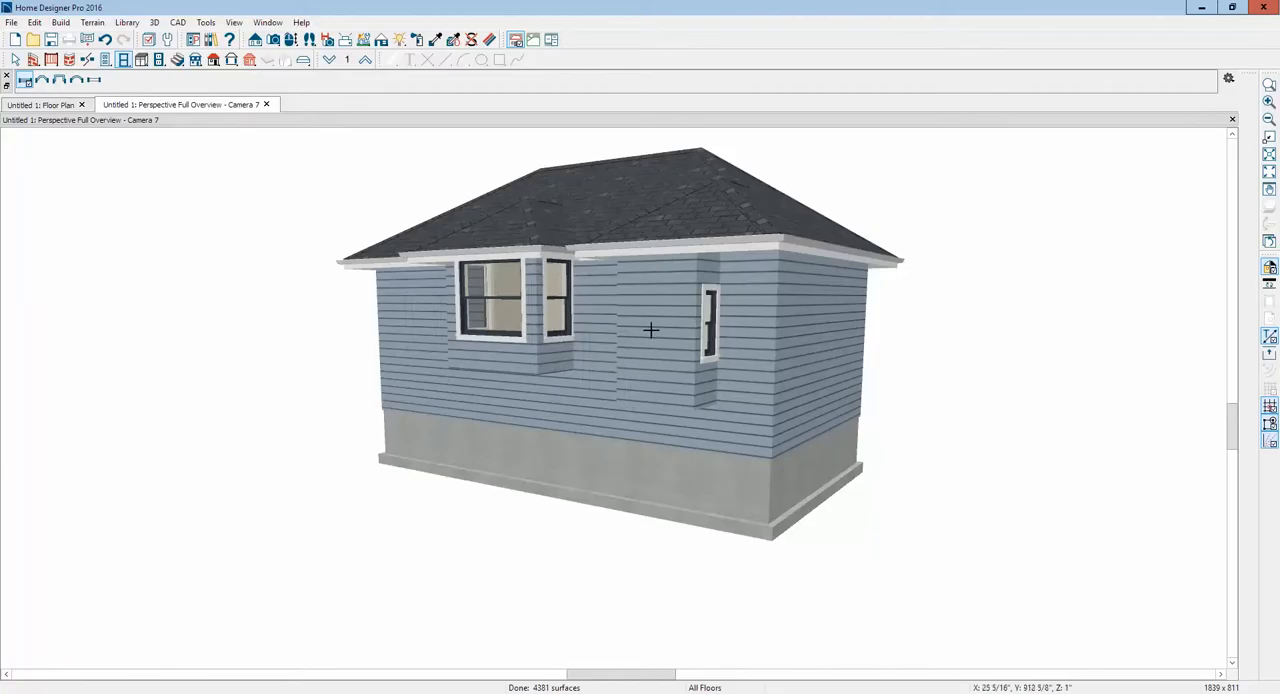
{"action": "left_click", "coordinate": [710, 330]}
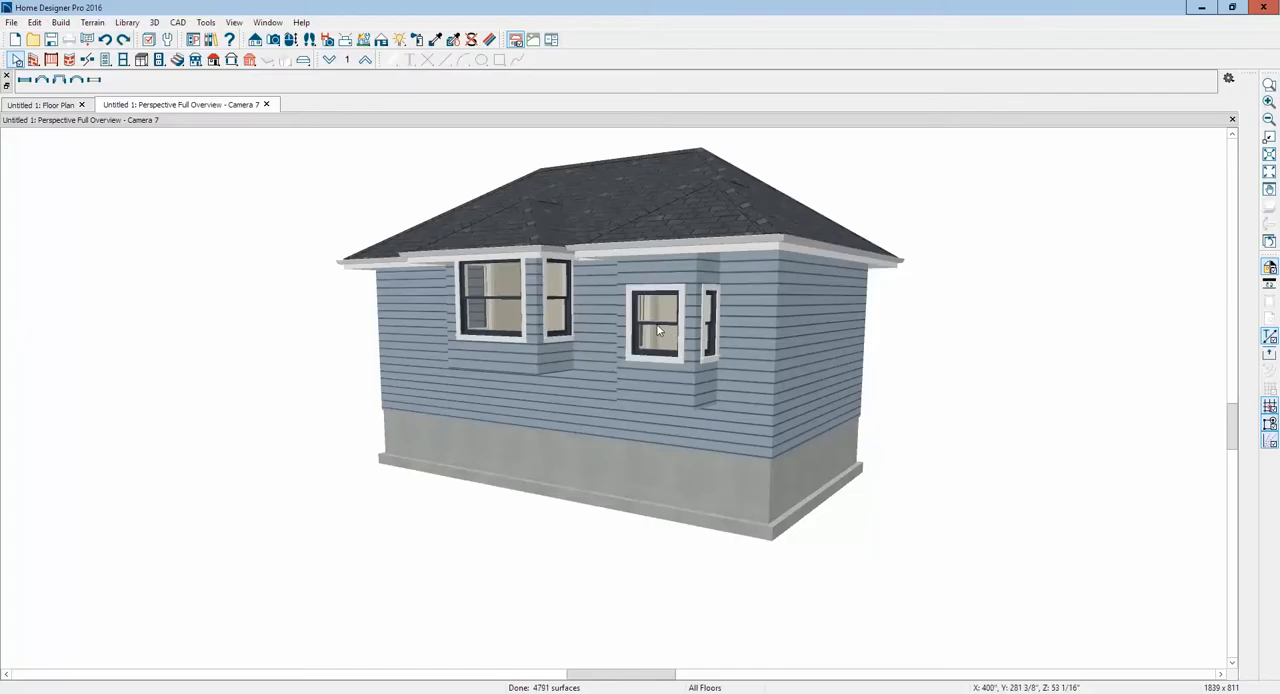
{"action": "mouse_move", "coordinate": [580, 382]}
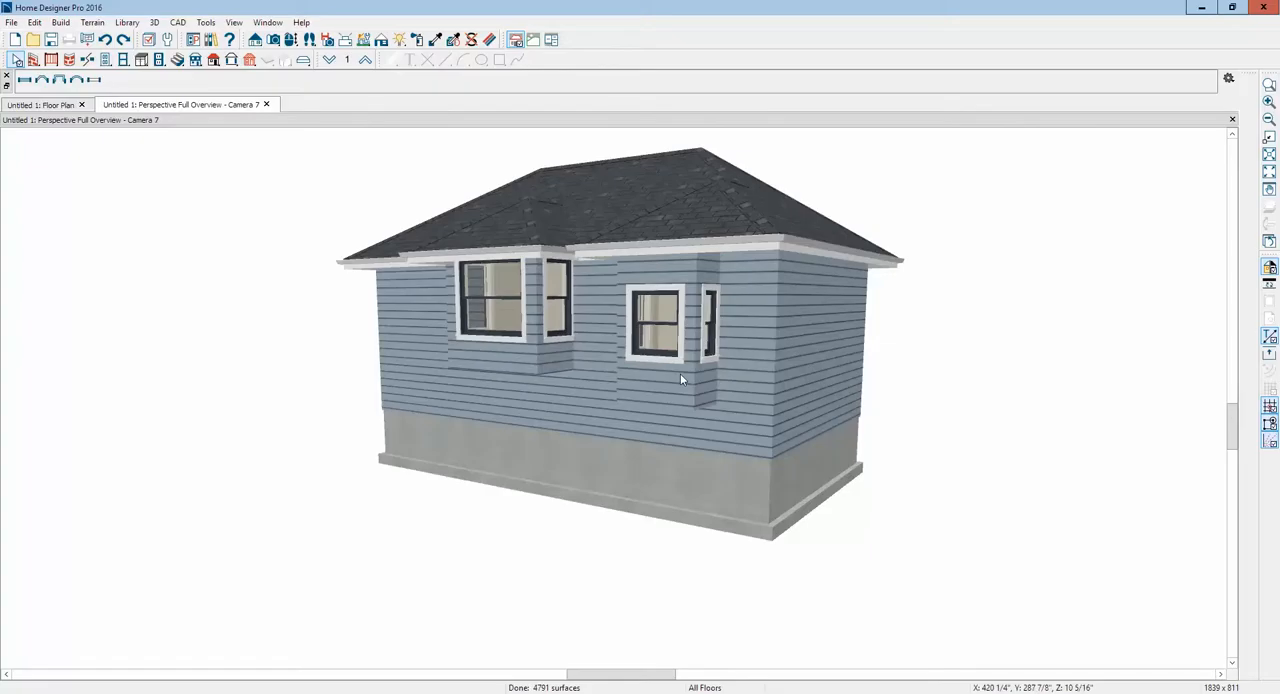
{"action": "mouse_move", "coordinate": [662, 322]}
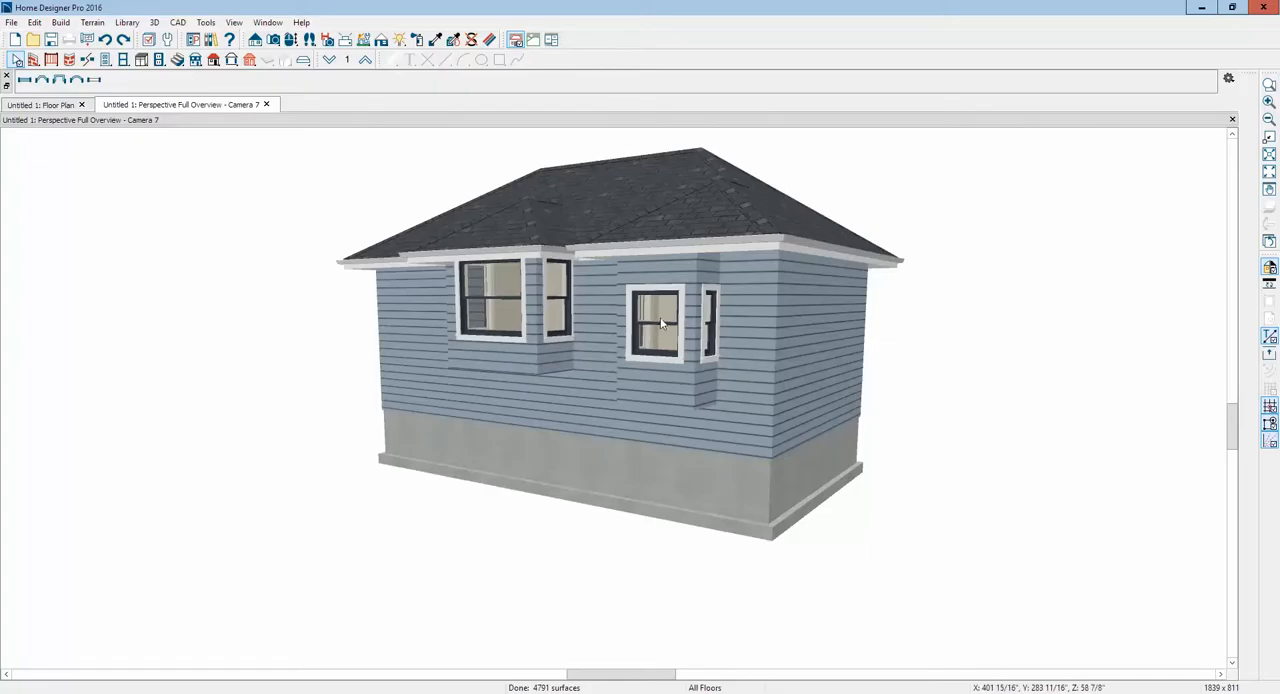
{"action": "right_click", "coordinate": [663, 322]}
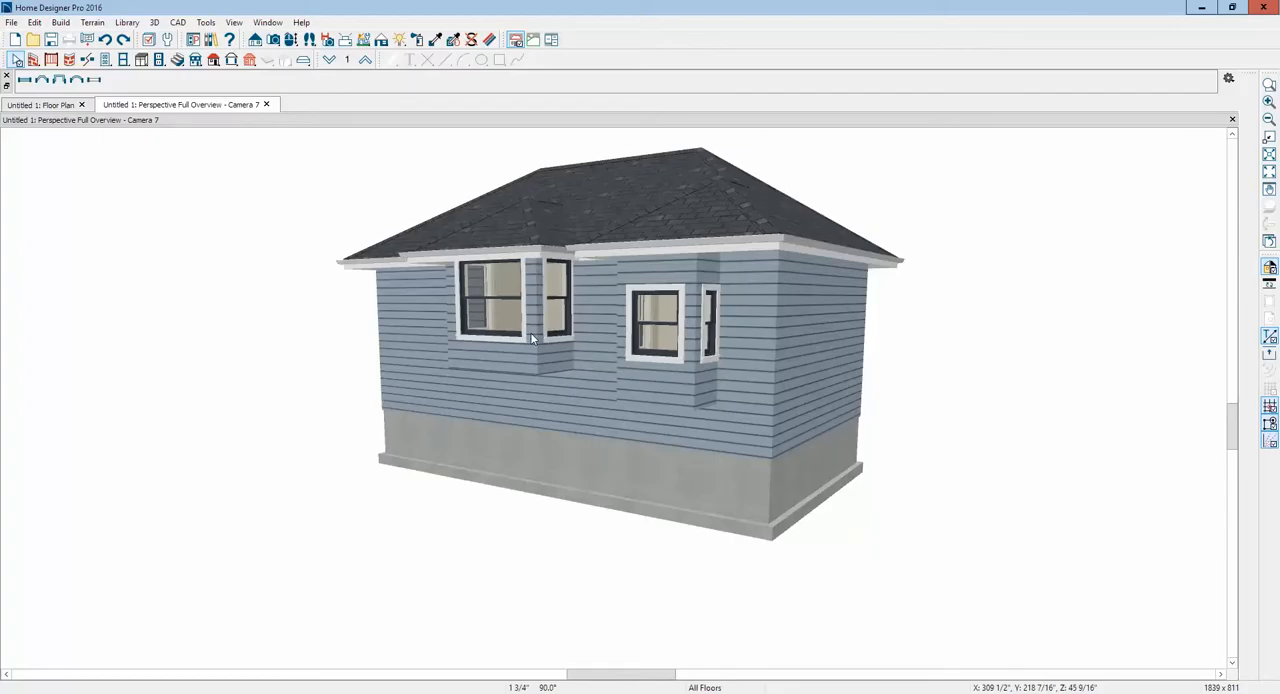
{"action": "mouse_move", "coordinate": [668, 360]}
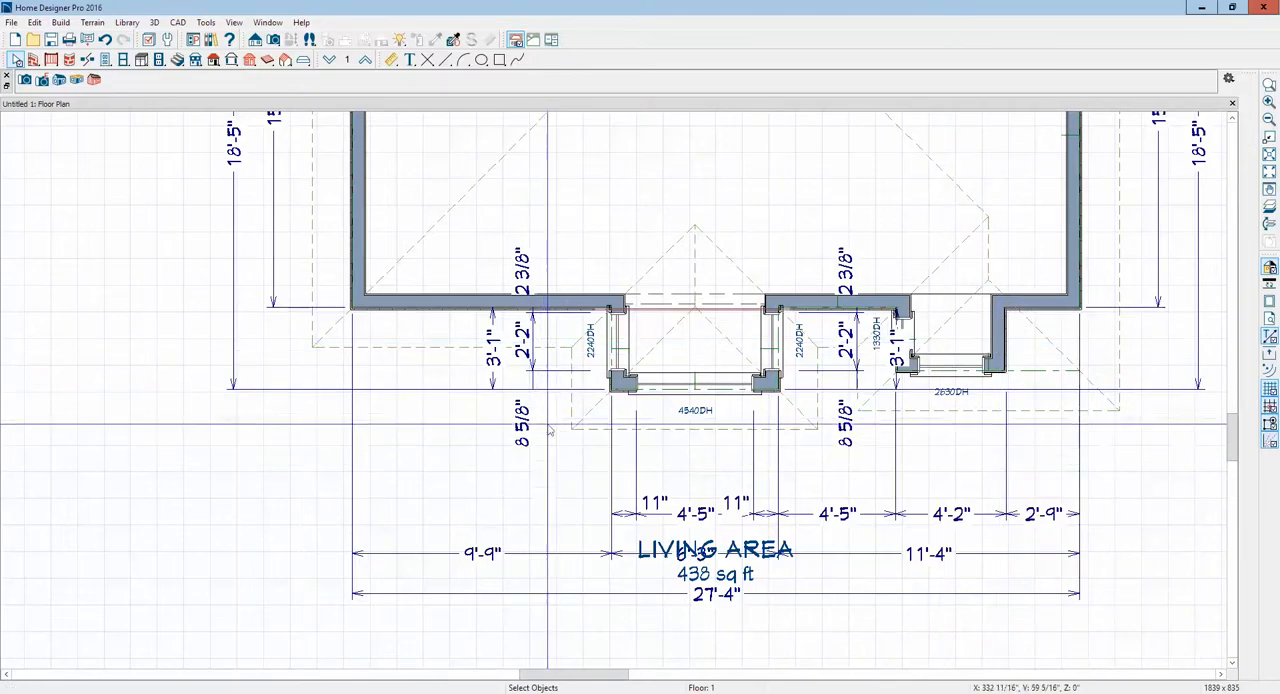
{"action": "mouse_move", "coordinate": [895, 340]}
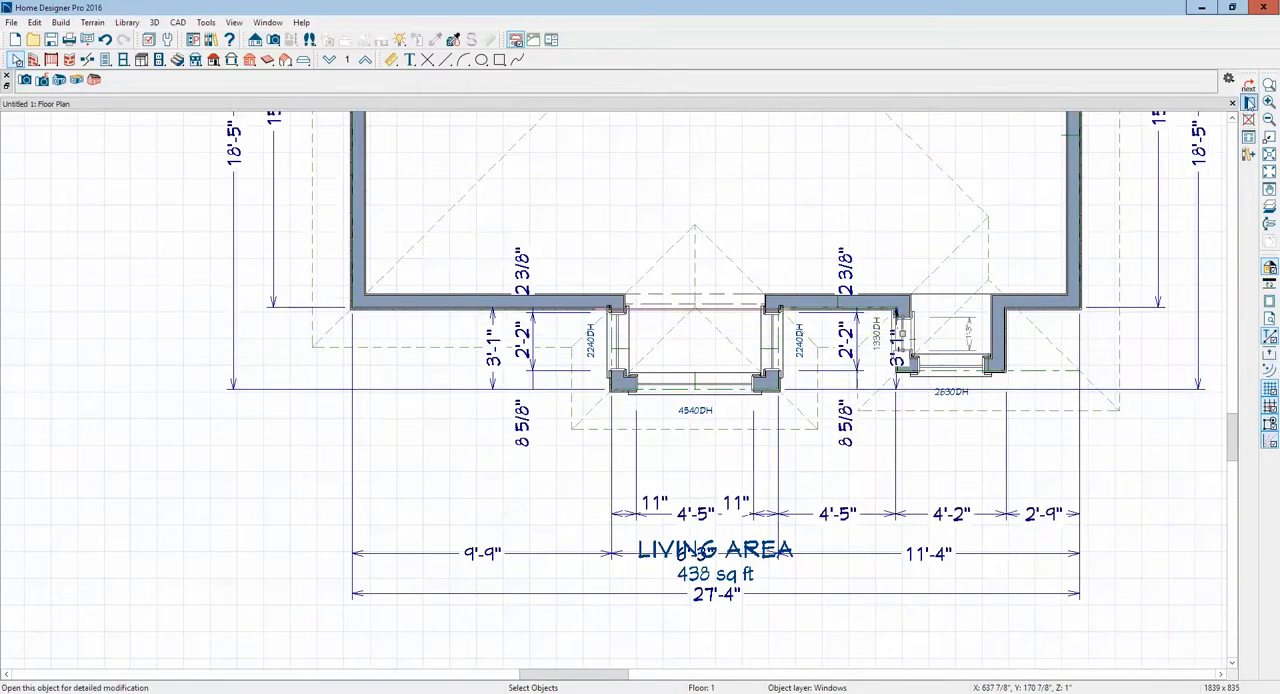
Step: Check the box bay's 15" side window specification, then place a front-facing elevation camera
{"action": "double_click", "coordinate": [960, 350]}
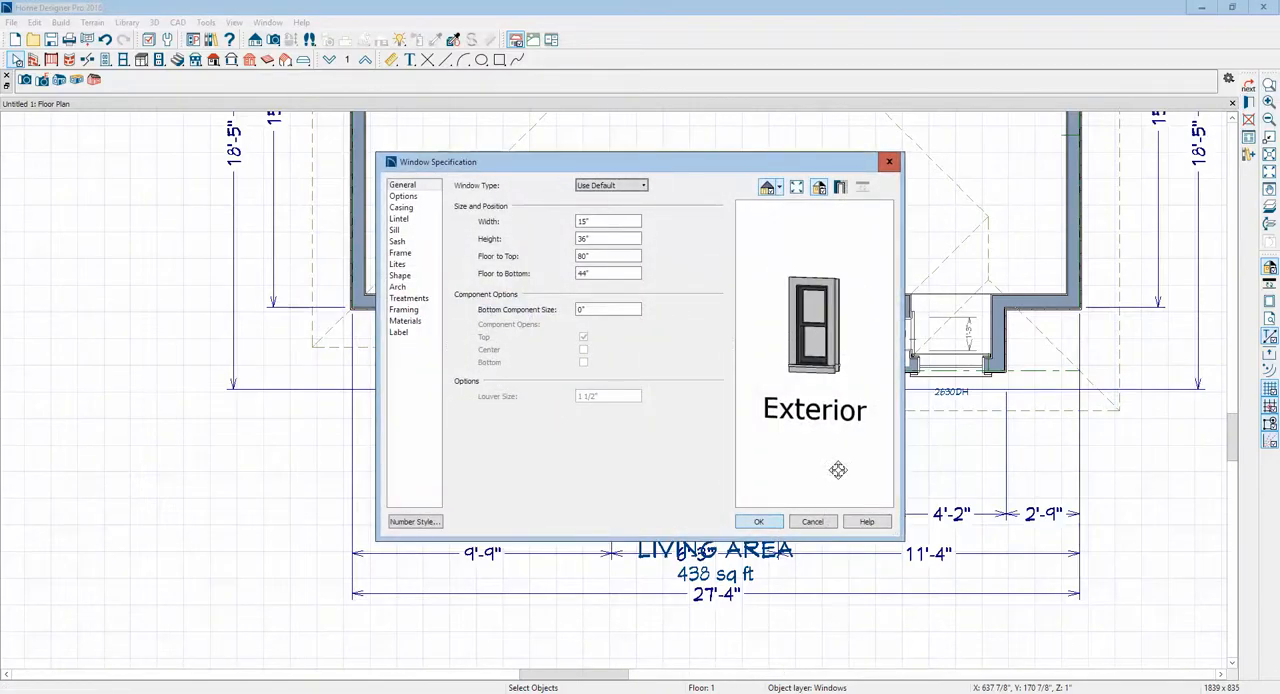
{"action": "left_click", "coordinate": [758, 521]}
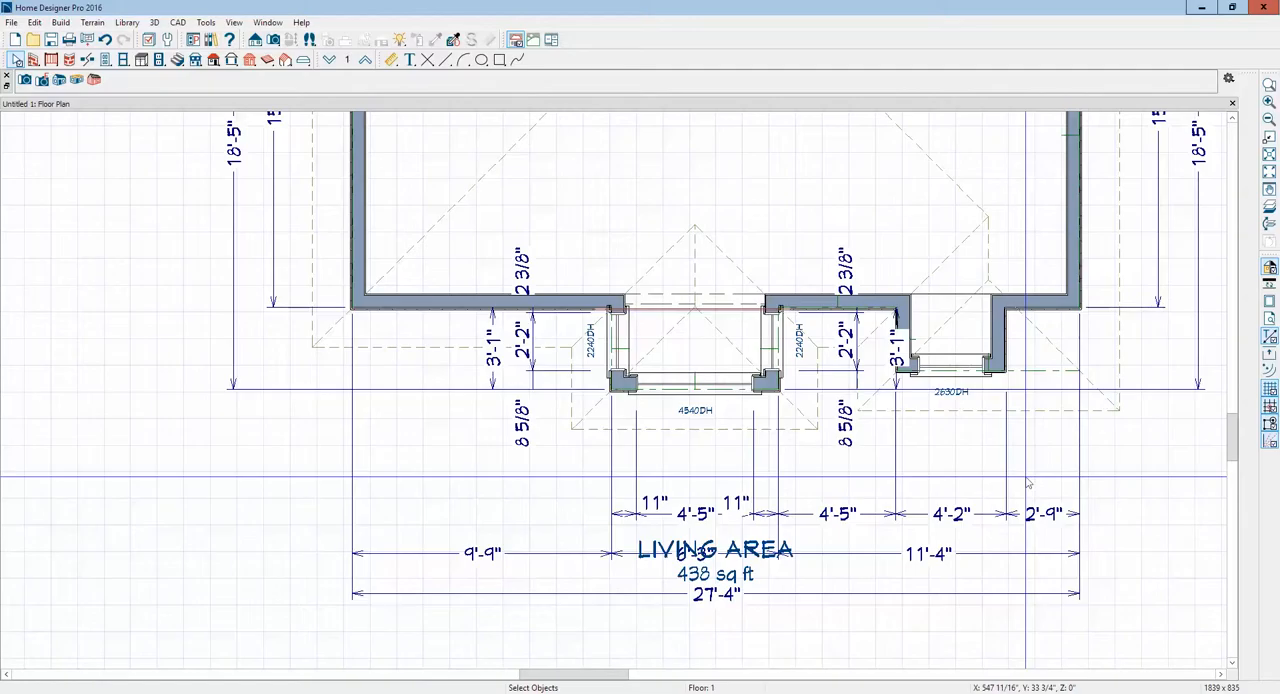
{"action": "mouse_move", "coordinate": [802, 495]}
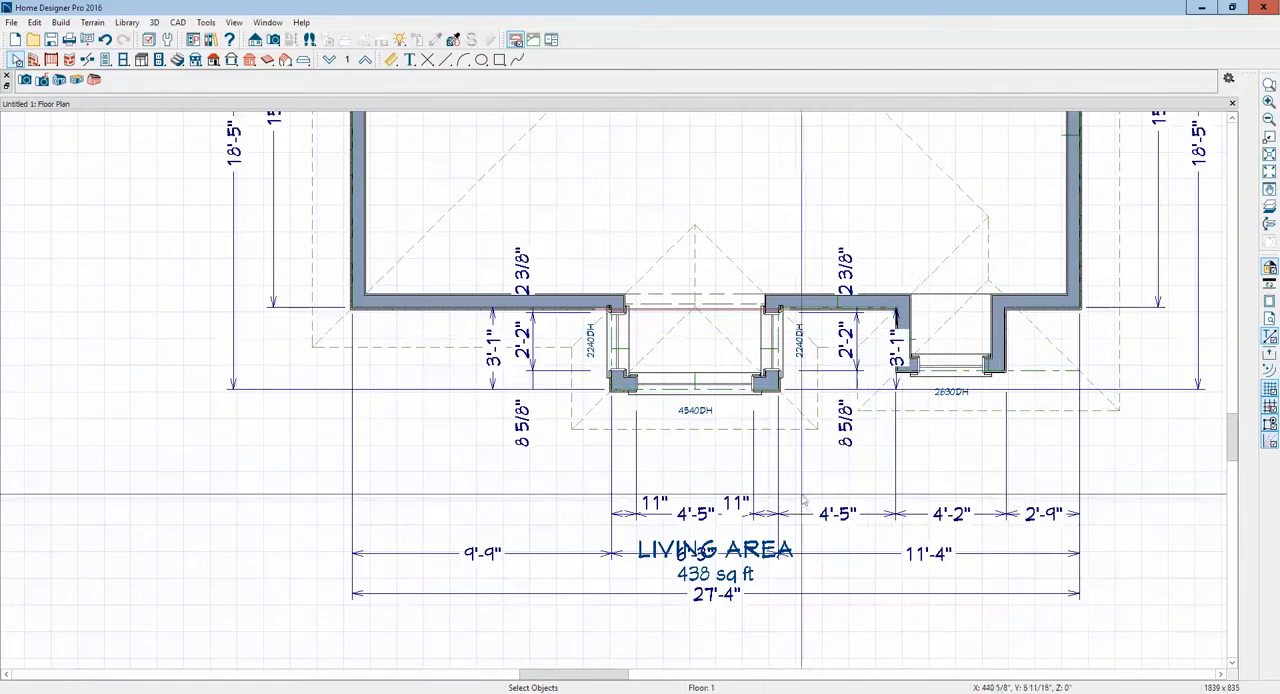
{"action": "left_click", "coordinate": [715, 550]}
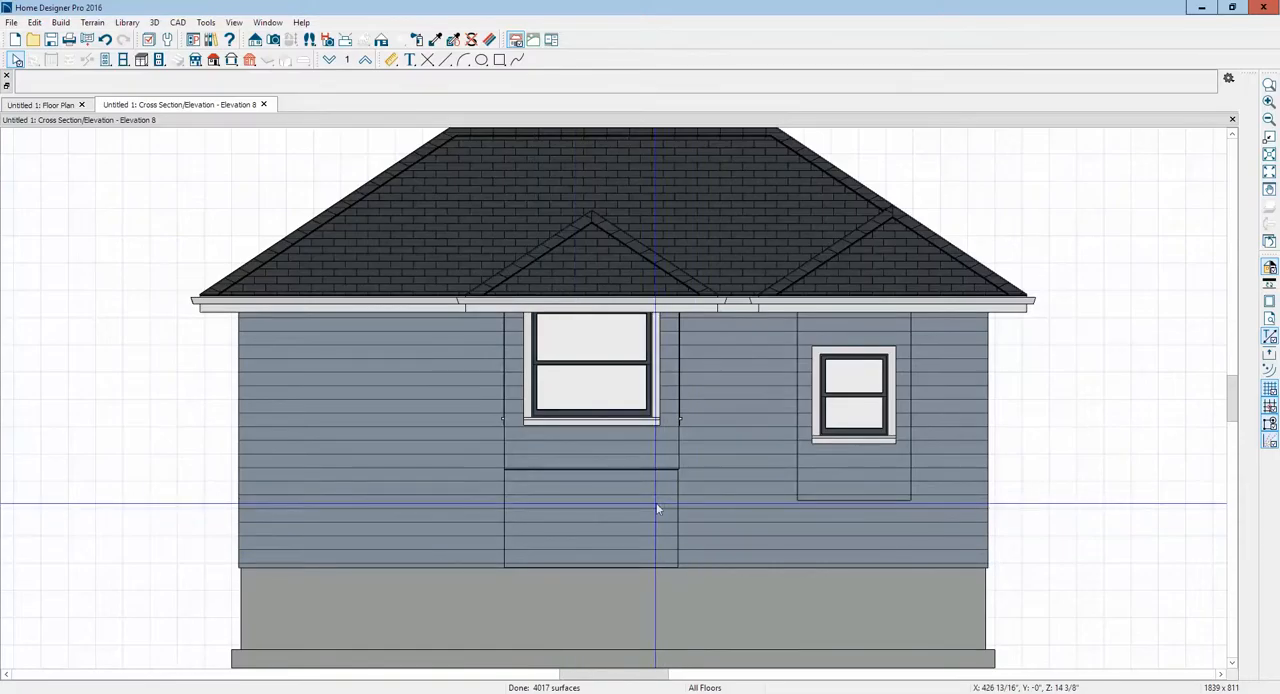
{"action": "mouse_move", "coordinate": [773, 518]}
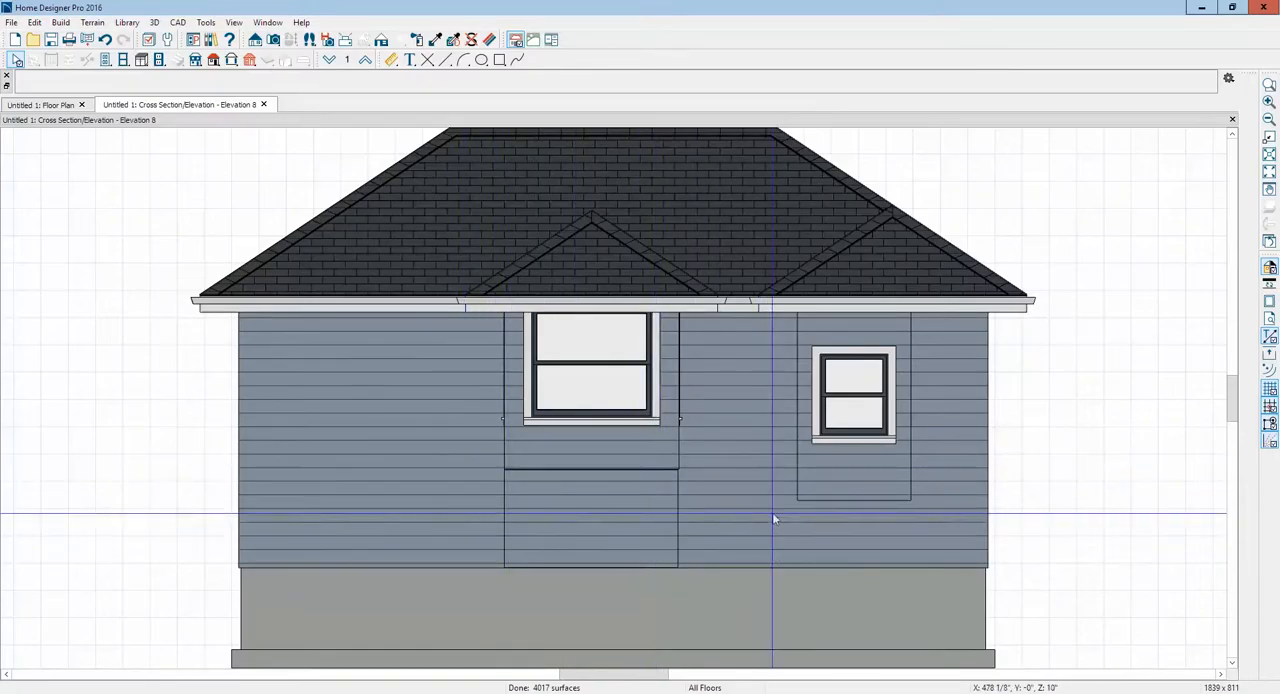
Step: Close the elevation view and set up an interior camera facing the bump-outs
{"action": "left_click", "coordinate": [589, 518]}
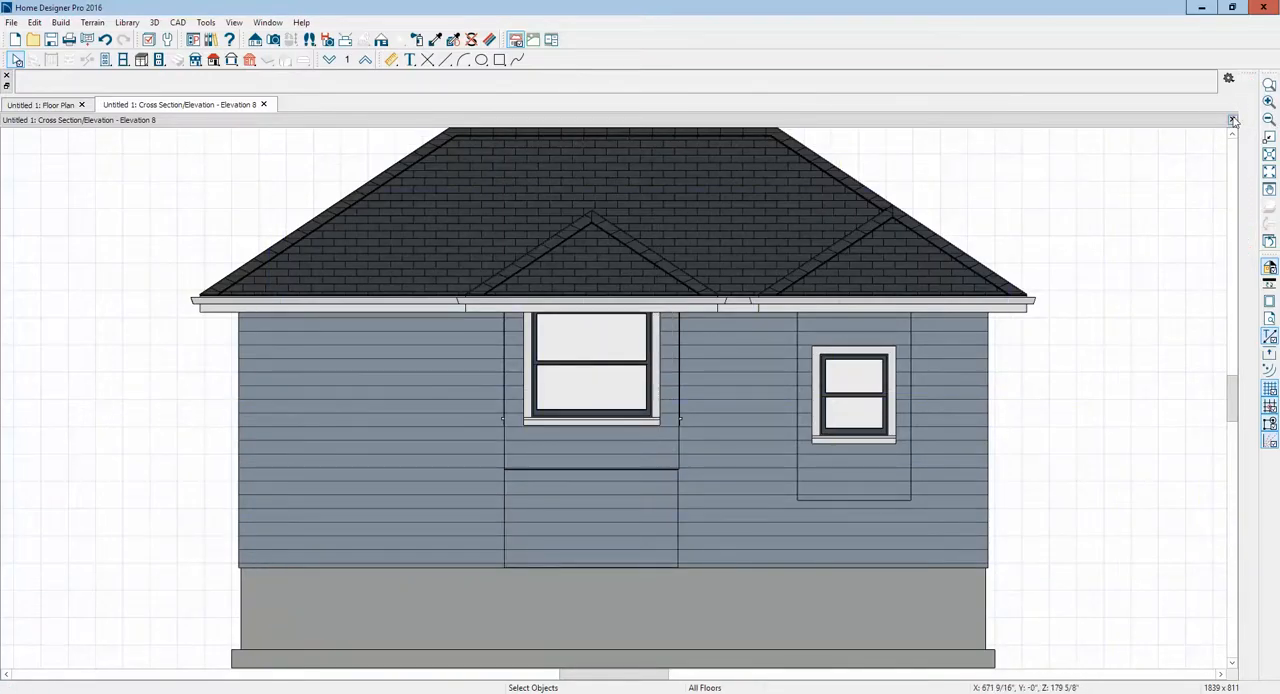
{"action": "left_click", "coordinate": [263, 104]}
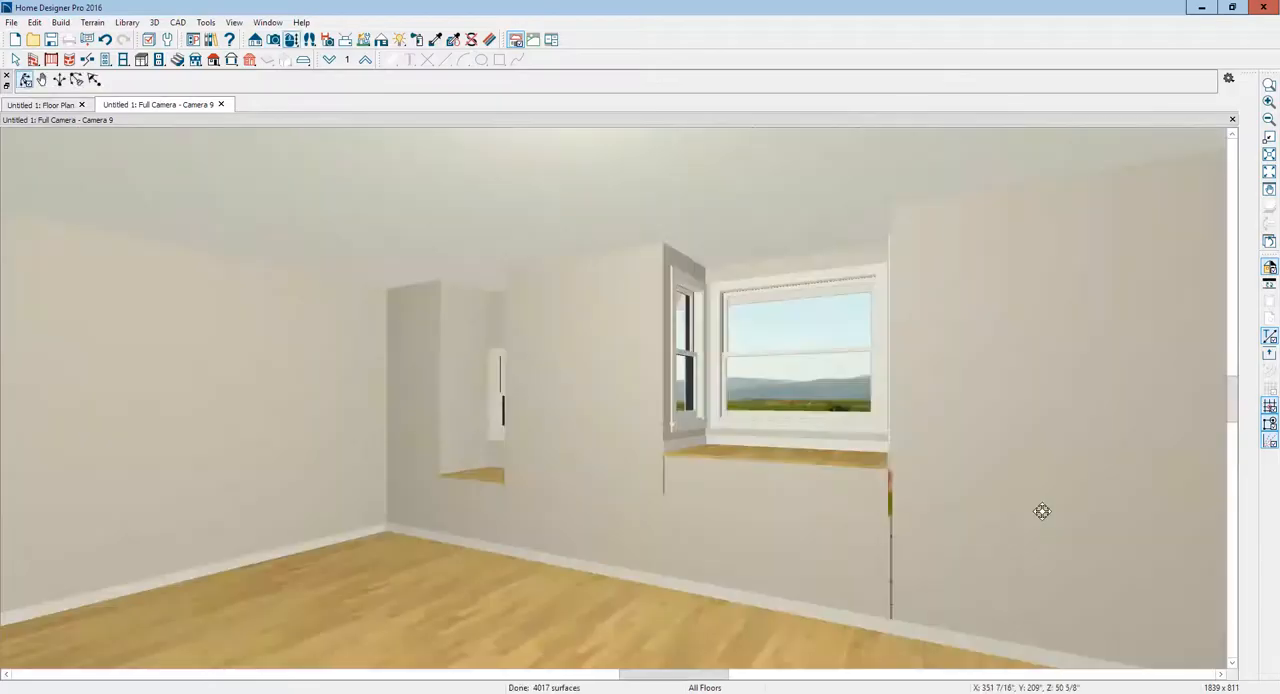
Step: Orbit the interior camera left to frame the box bay window and neighboring bump-out ledge
{"action": "left_click_drag", "start_coordinate": [1042, 511], "coordinate": [652, 462]}
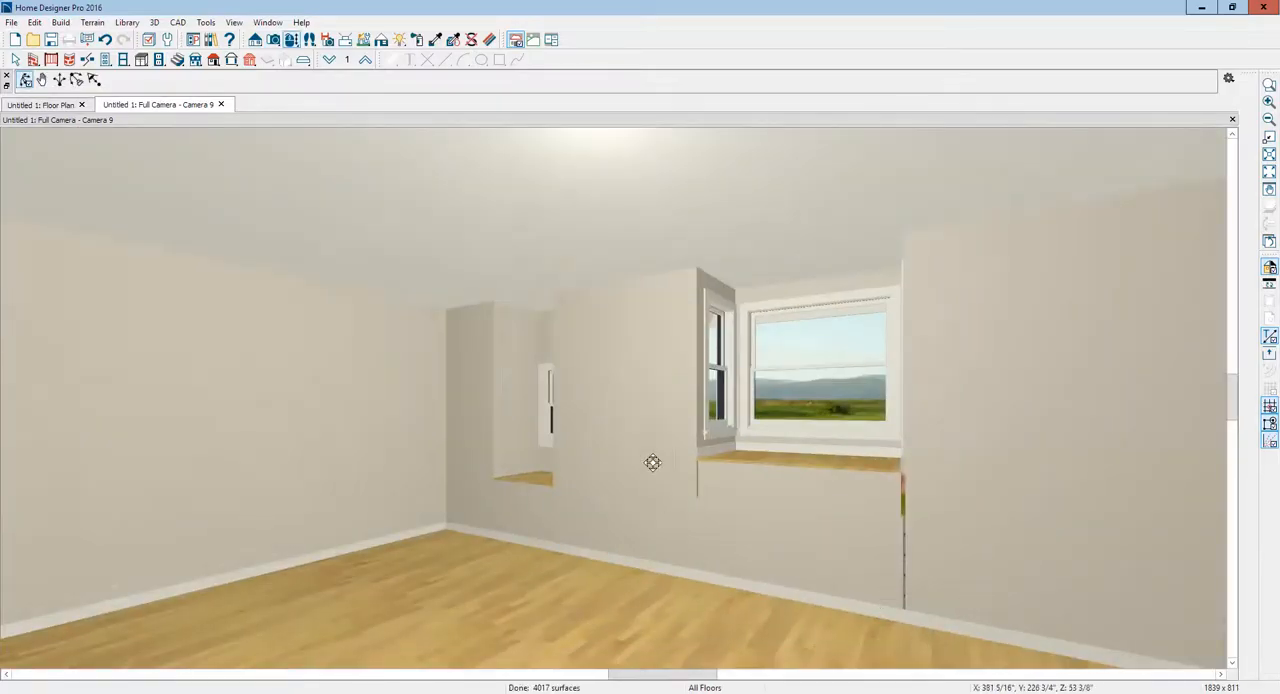
{"action": "left_click_drag", "start_coordinate": [652, 462], "coordinate": [538, 380]}
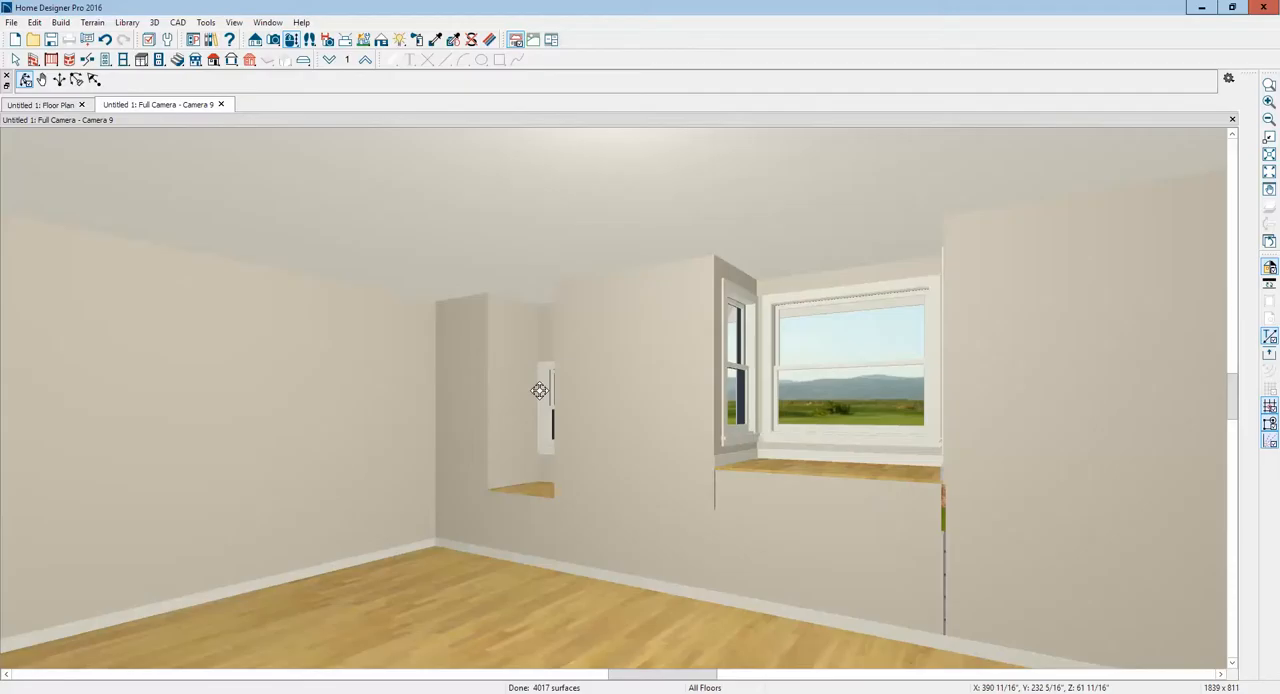
{"action": "mouse_move", "coordinate": [580, 499]}
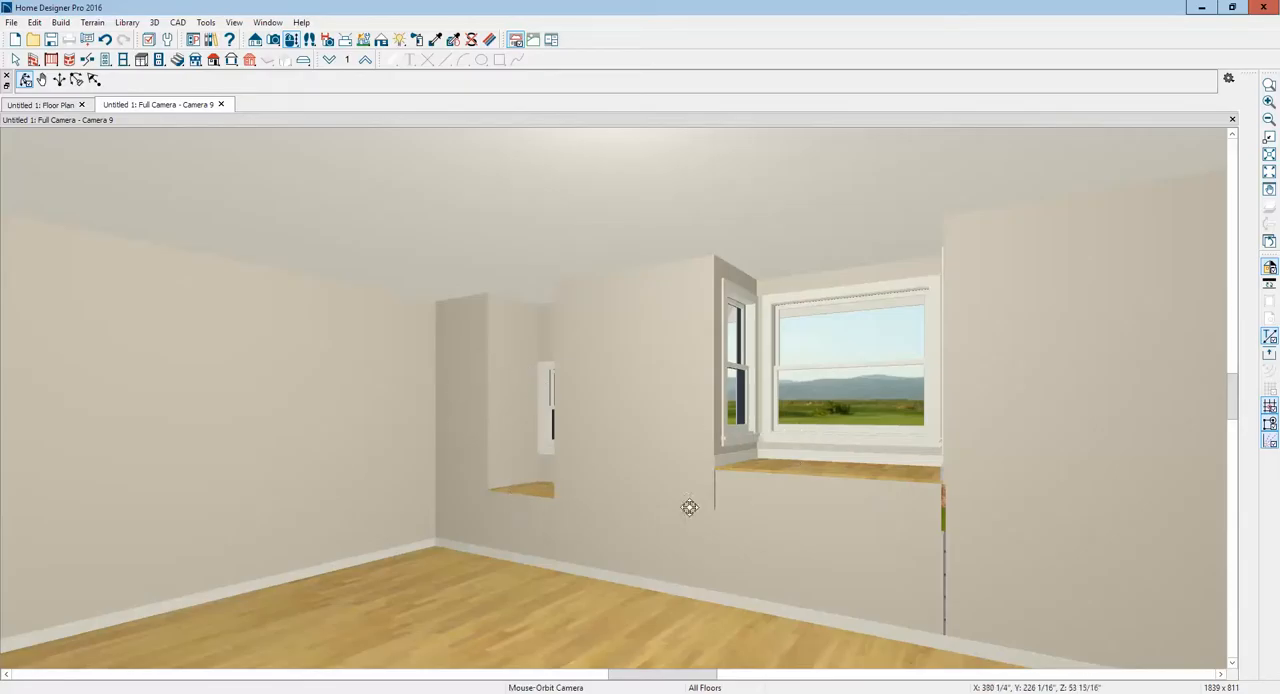
{"action": "mouse_move", "coordinate": [933, 437]}
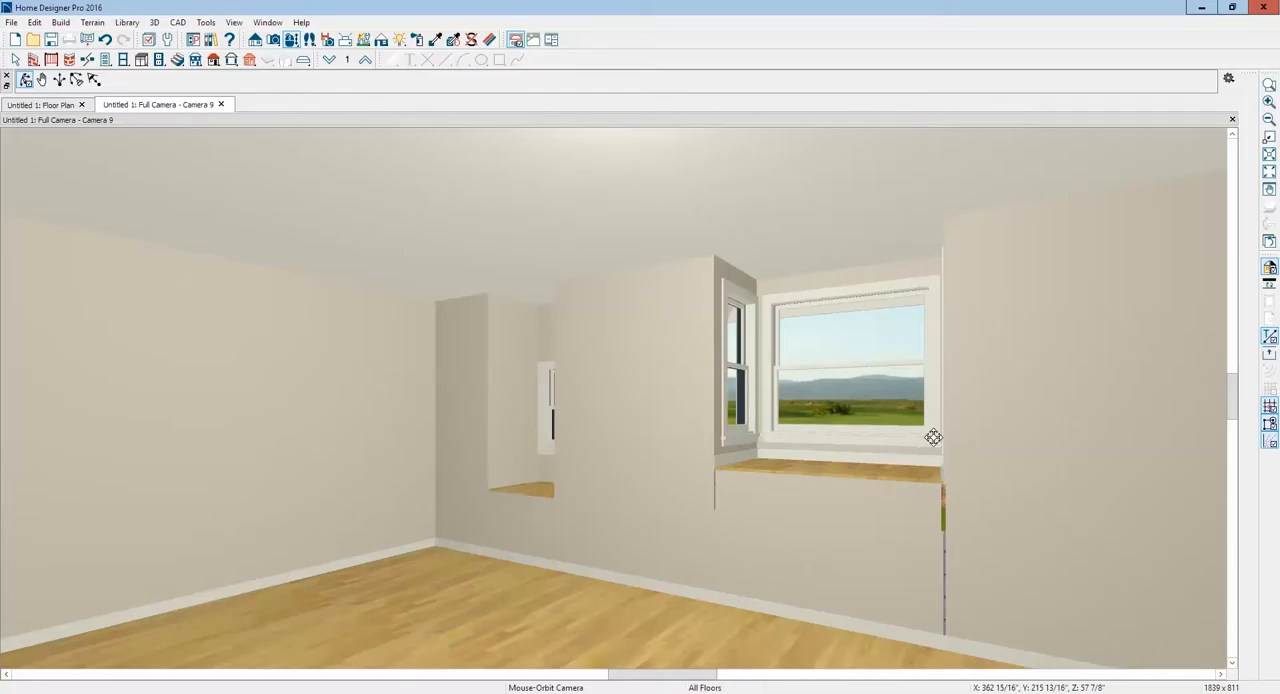
{"action": "mouse_move", "coordinate": [620, 375]}
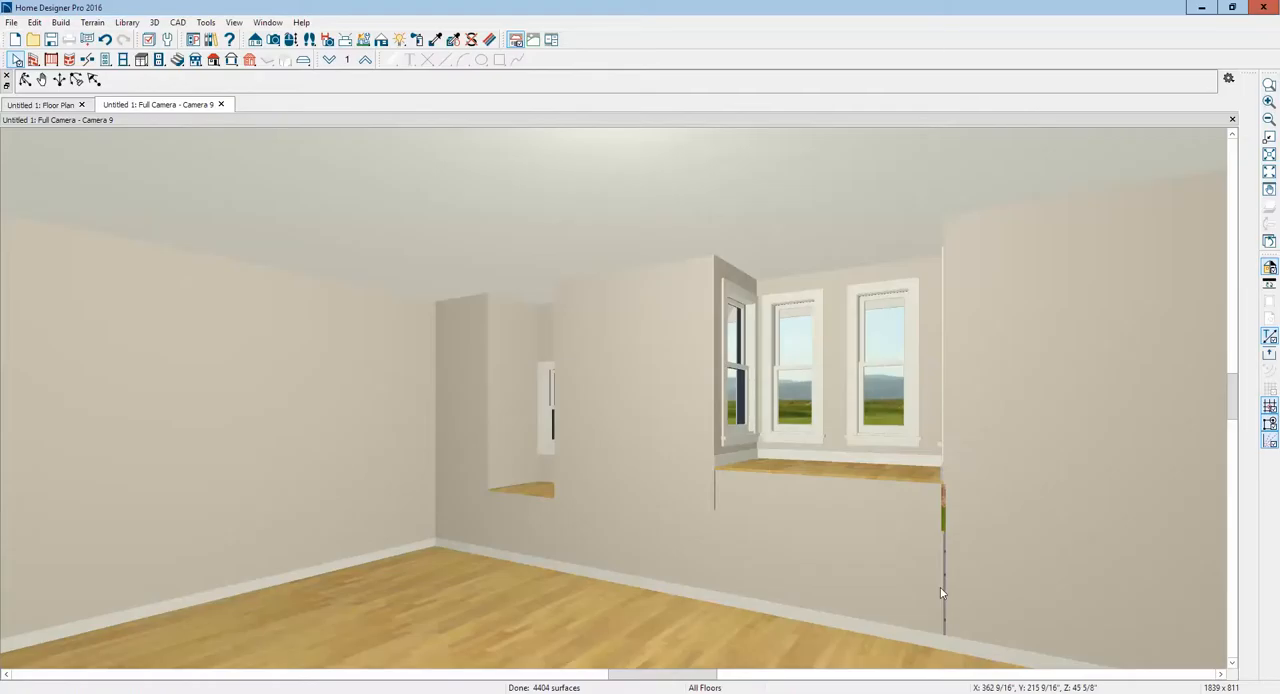
{"action": "mouse_move", "coordinate": [967, 313]}
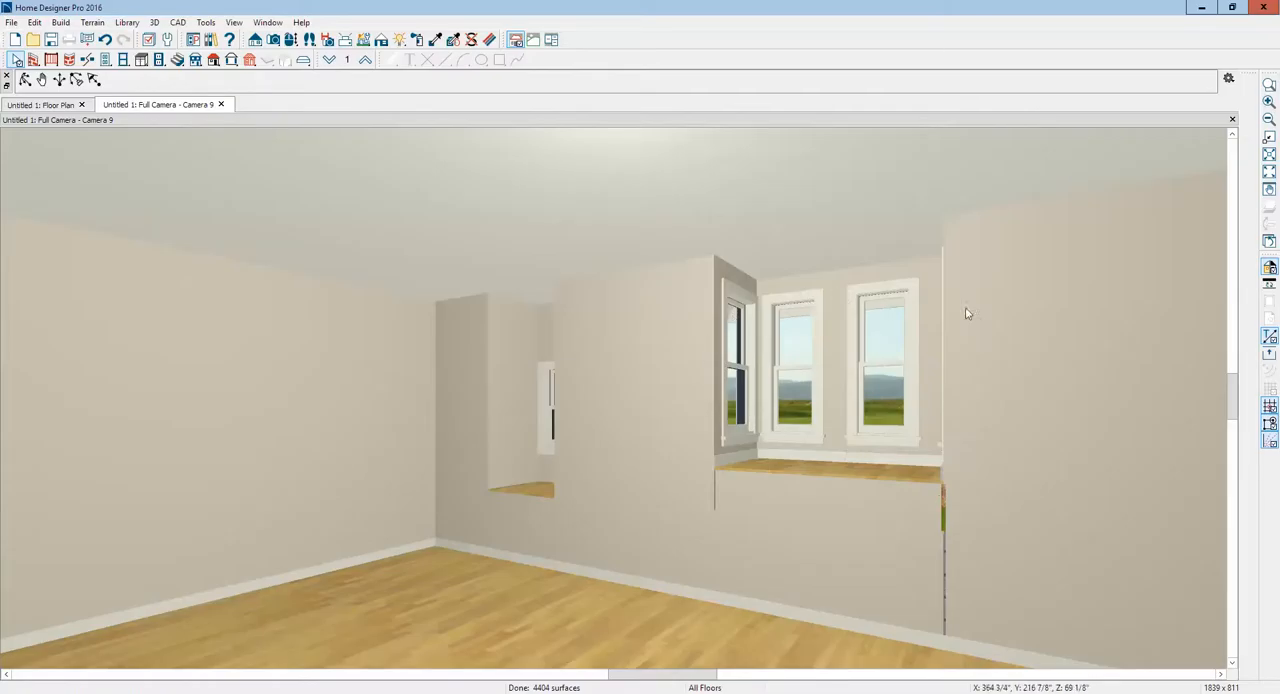
{"action": "mouse_move", "coordinate": [837, 367]}
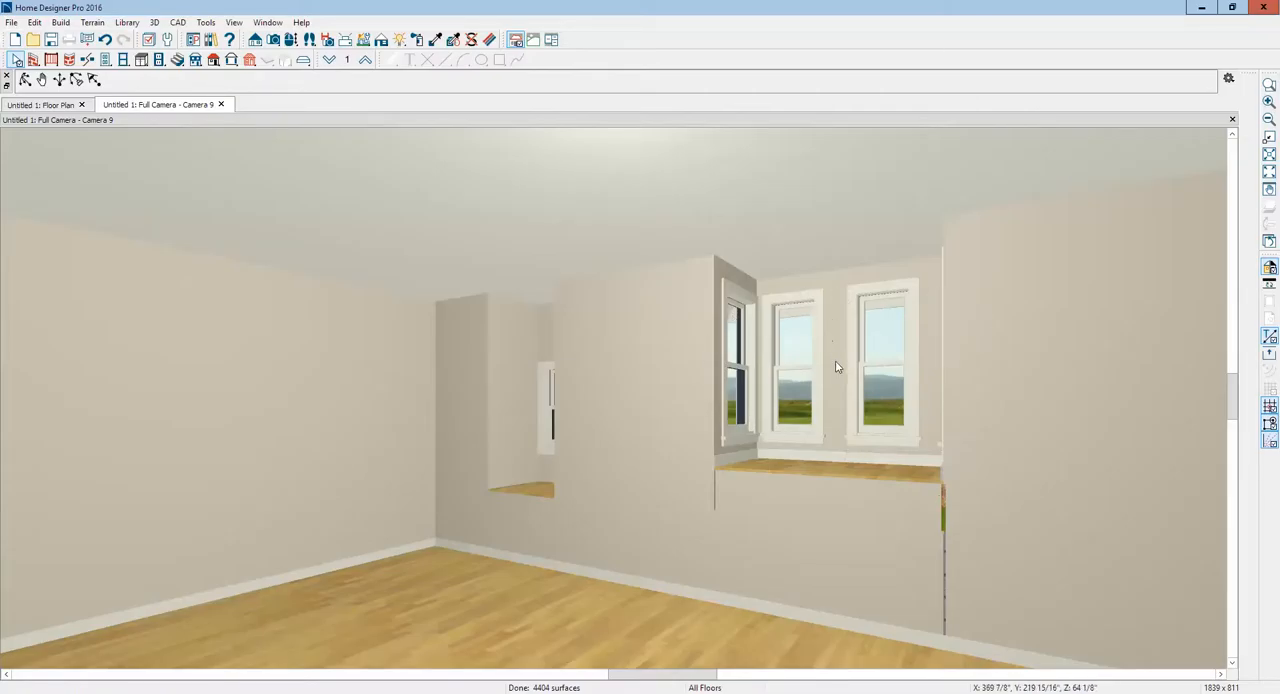